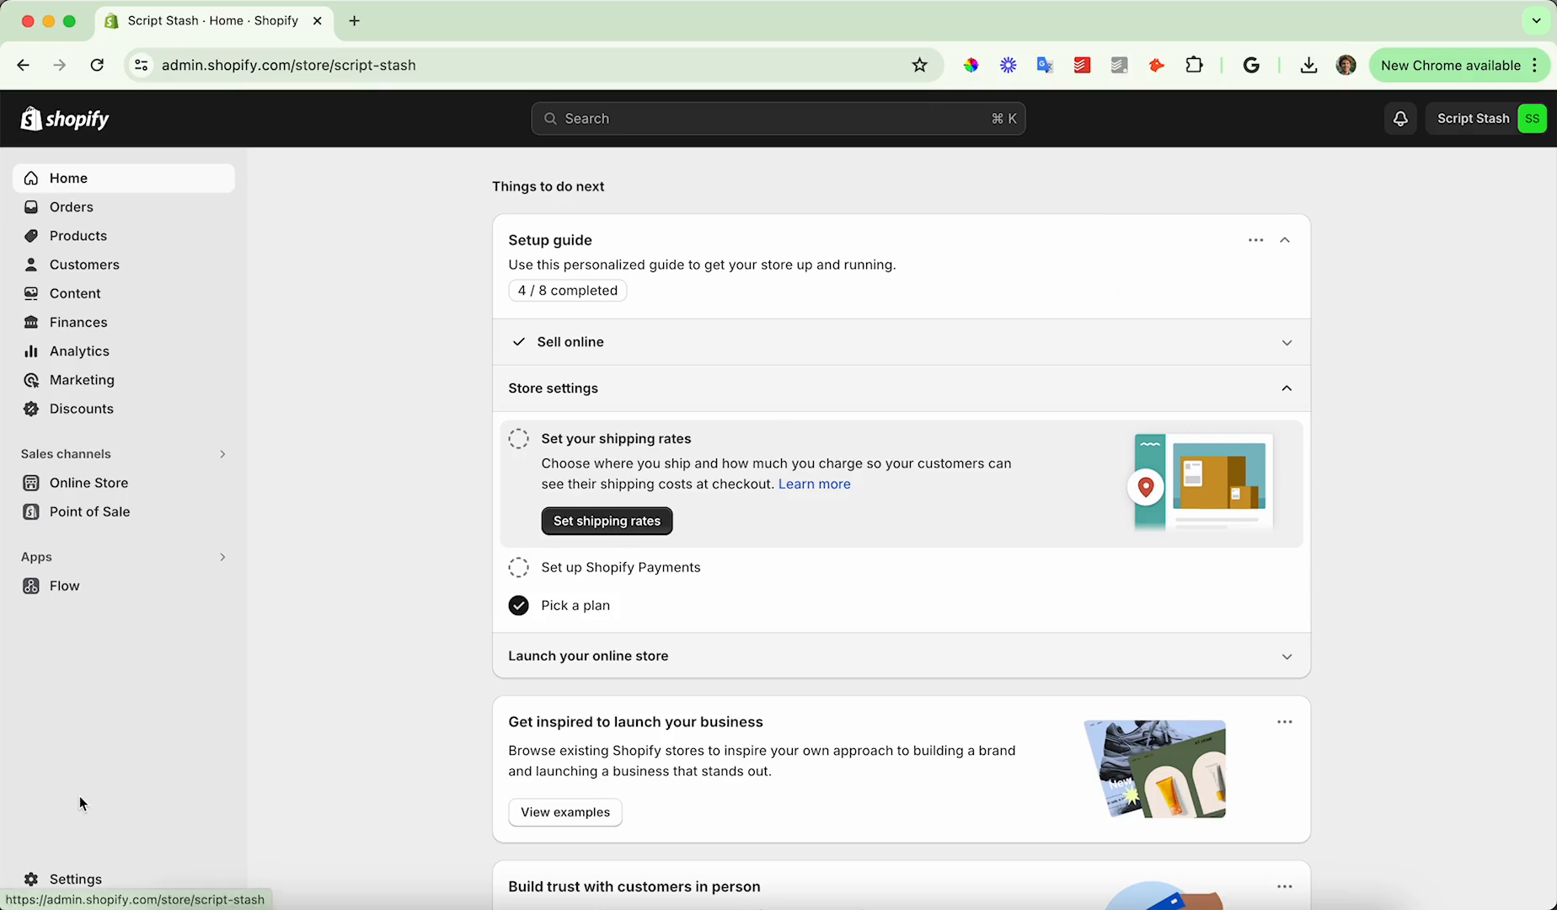
Go from Settings to the Shipping and delivery page and scroll through it
{"action": "left_click", "coordinate": [74, 878]}
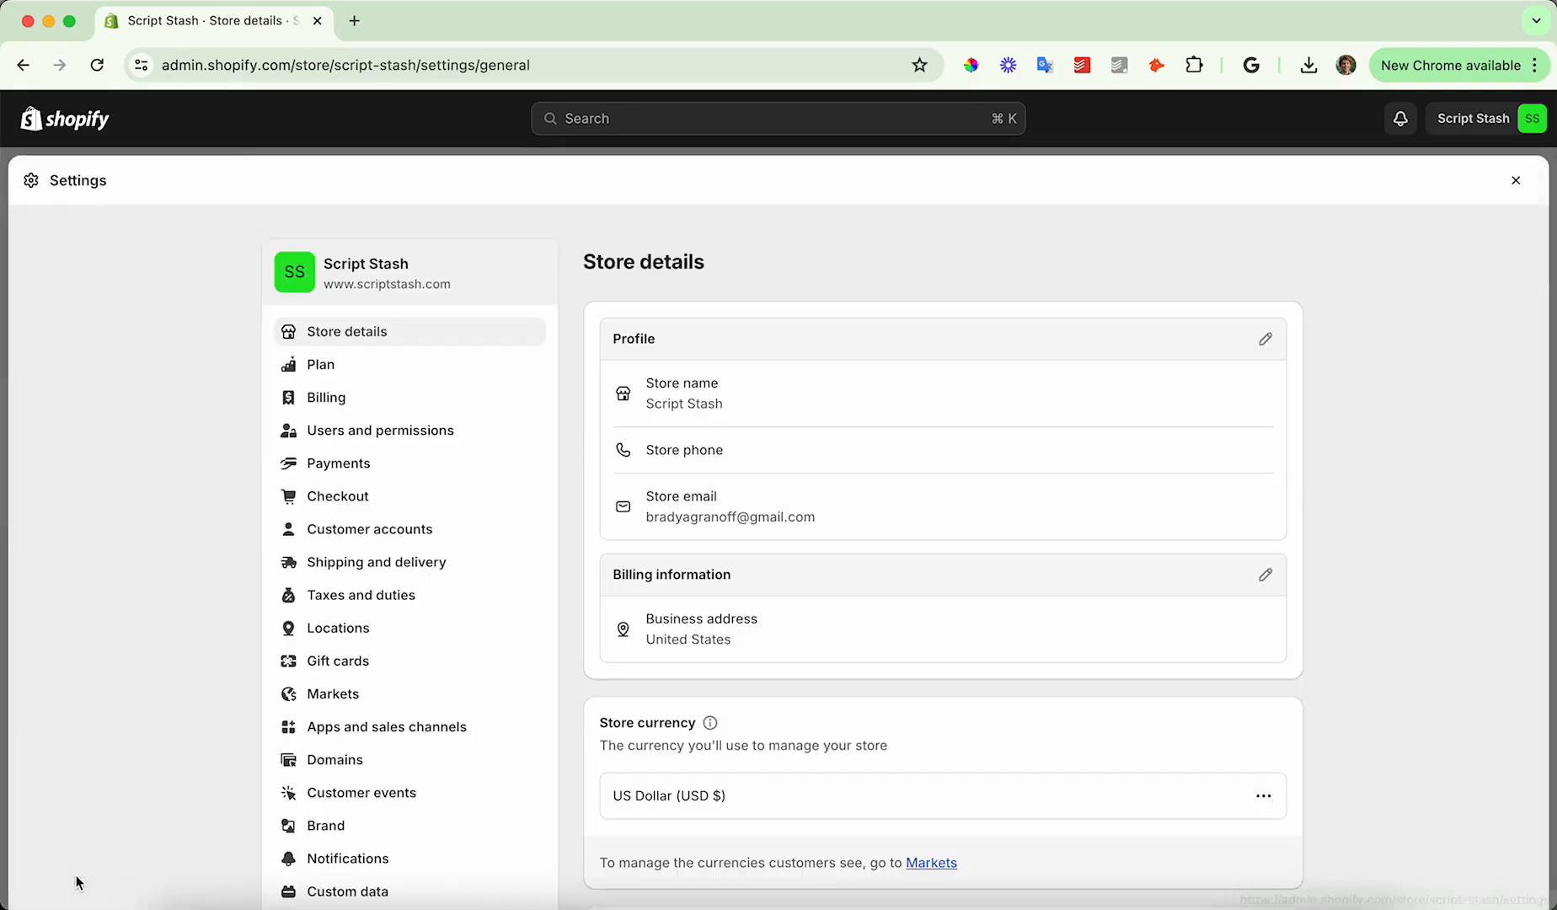
{"action": "mouse_move", "coordinate": [376, 562]}
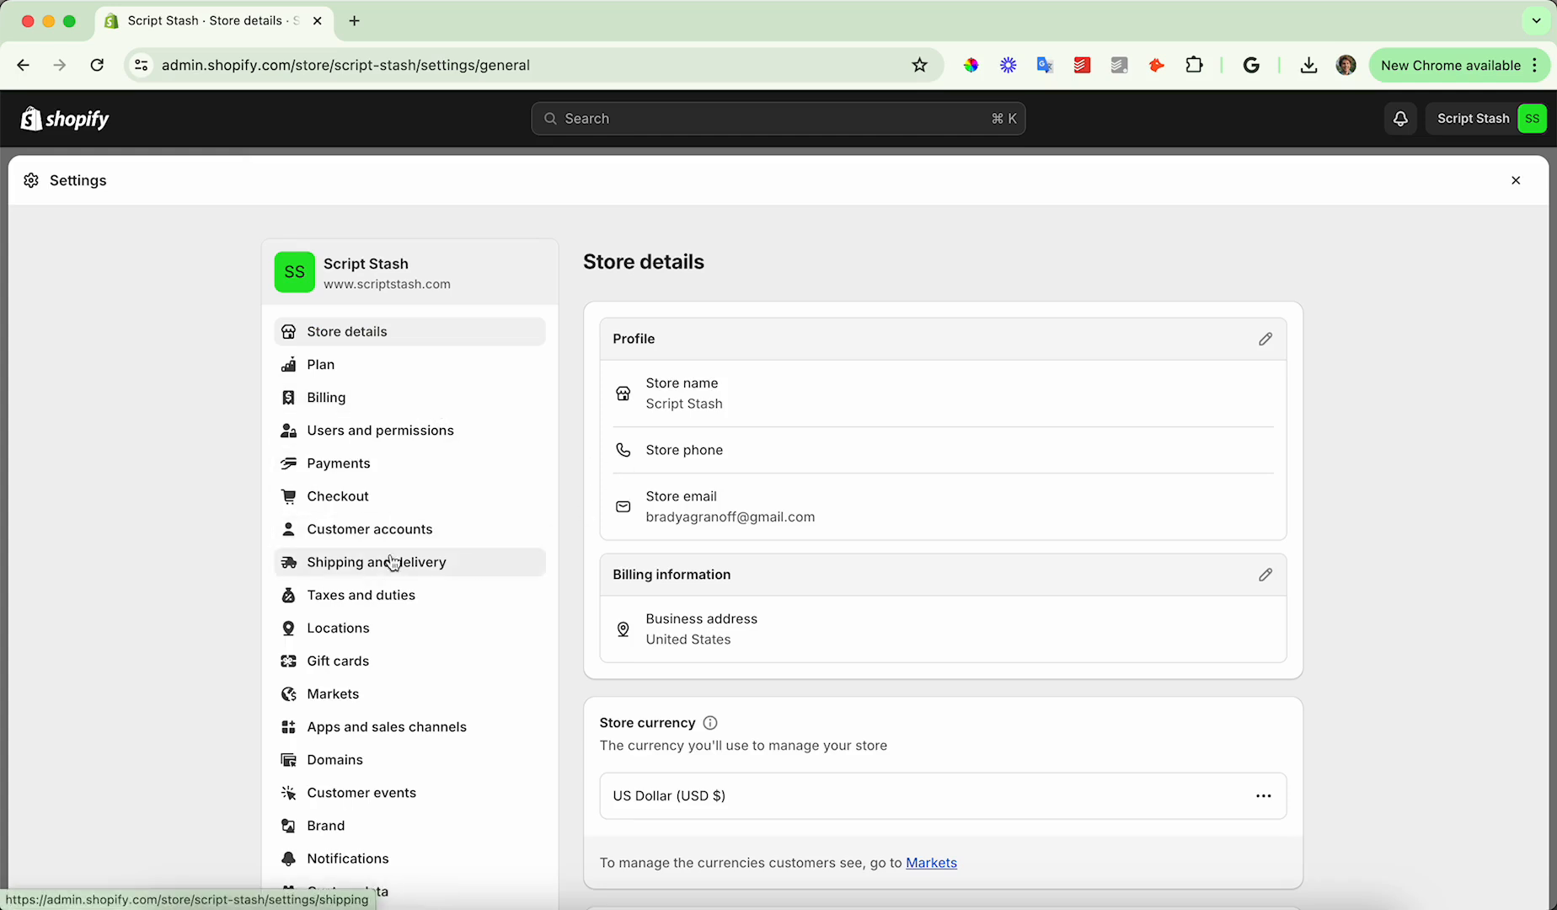
{"action": "left_click", "coordinate": [377, 561]}
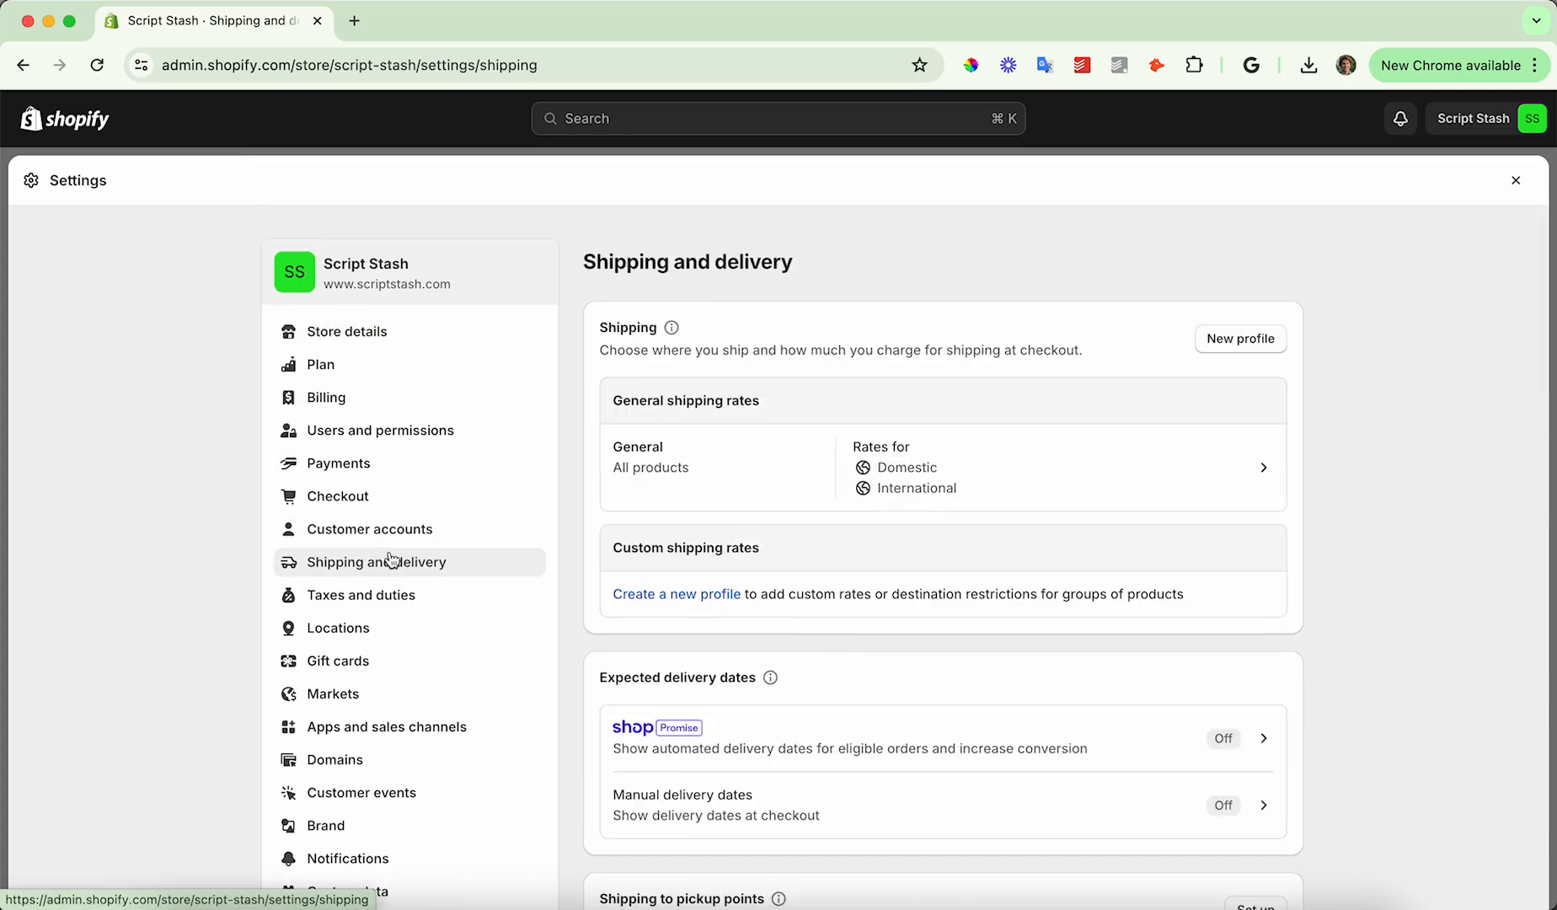
{"action": "scroll", "scroll_direction": "down", "scroll_amount": 3}
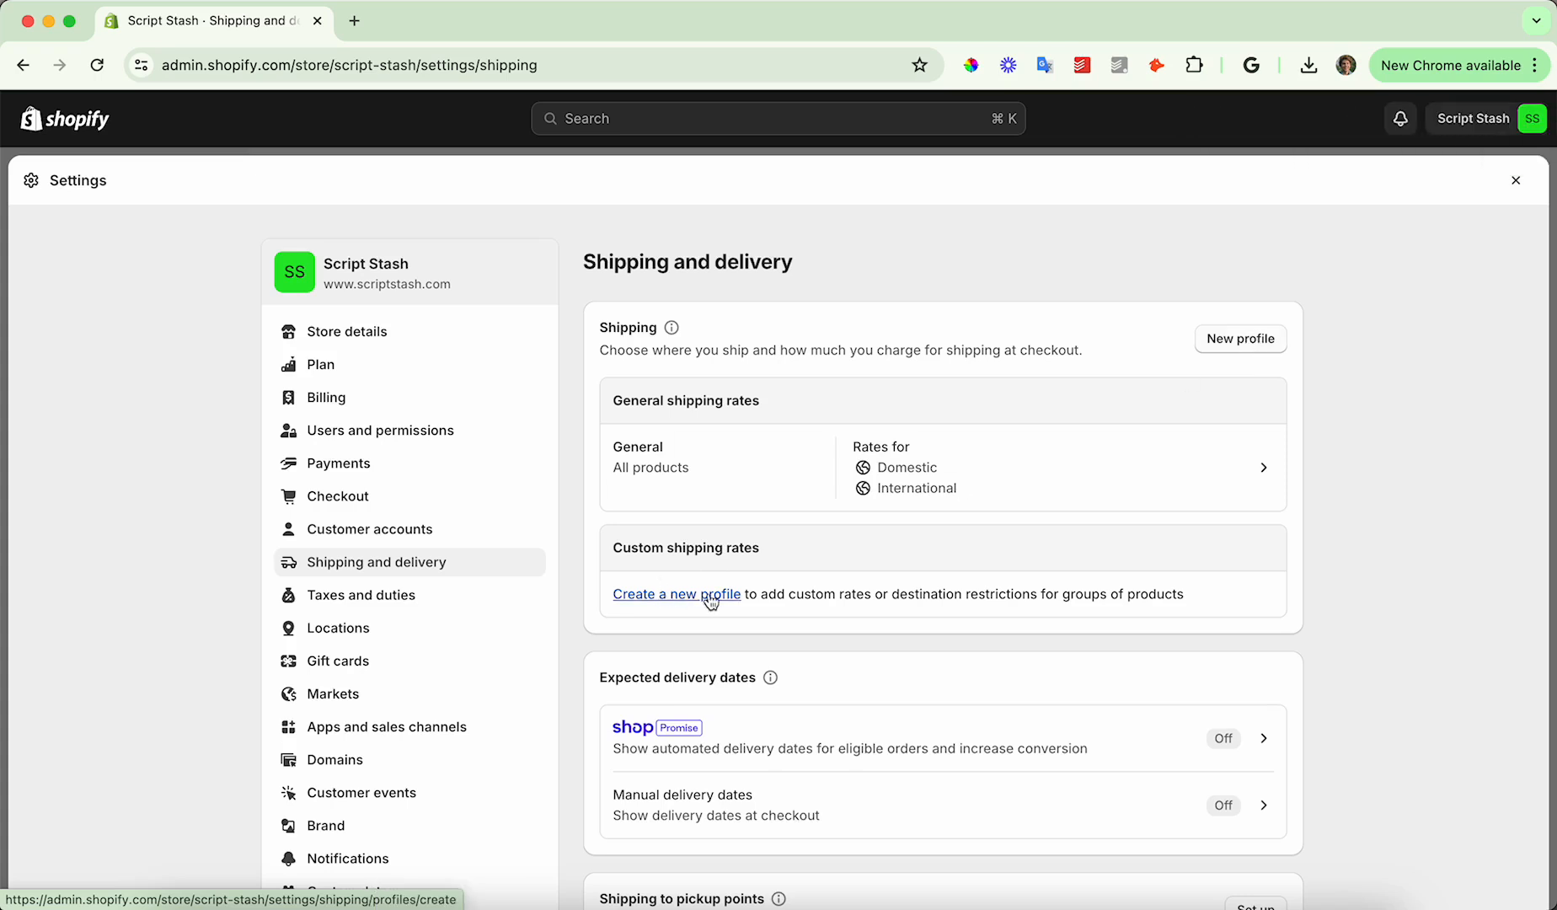
{"action": "mouse_move", "coordinate": [702, 543]}
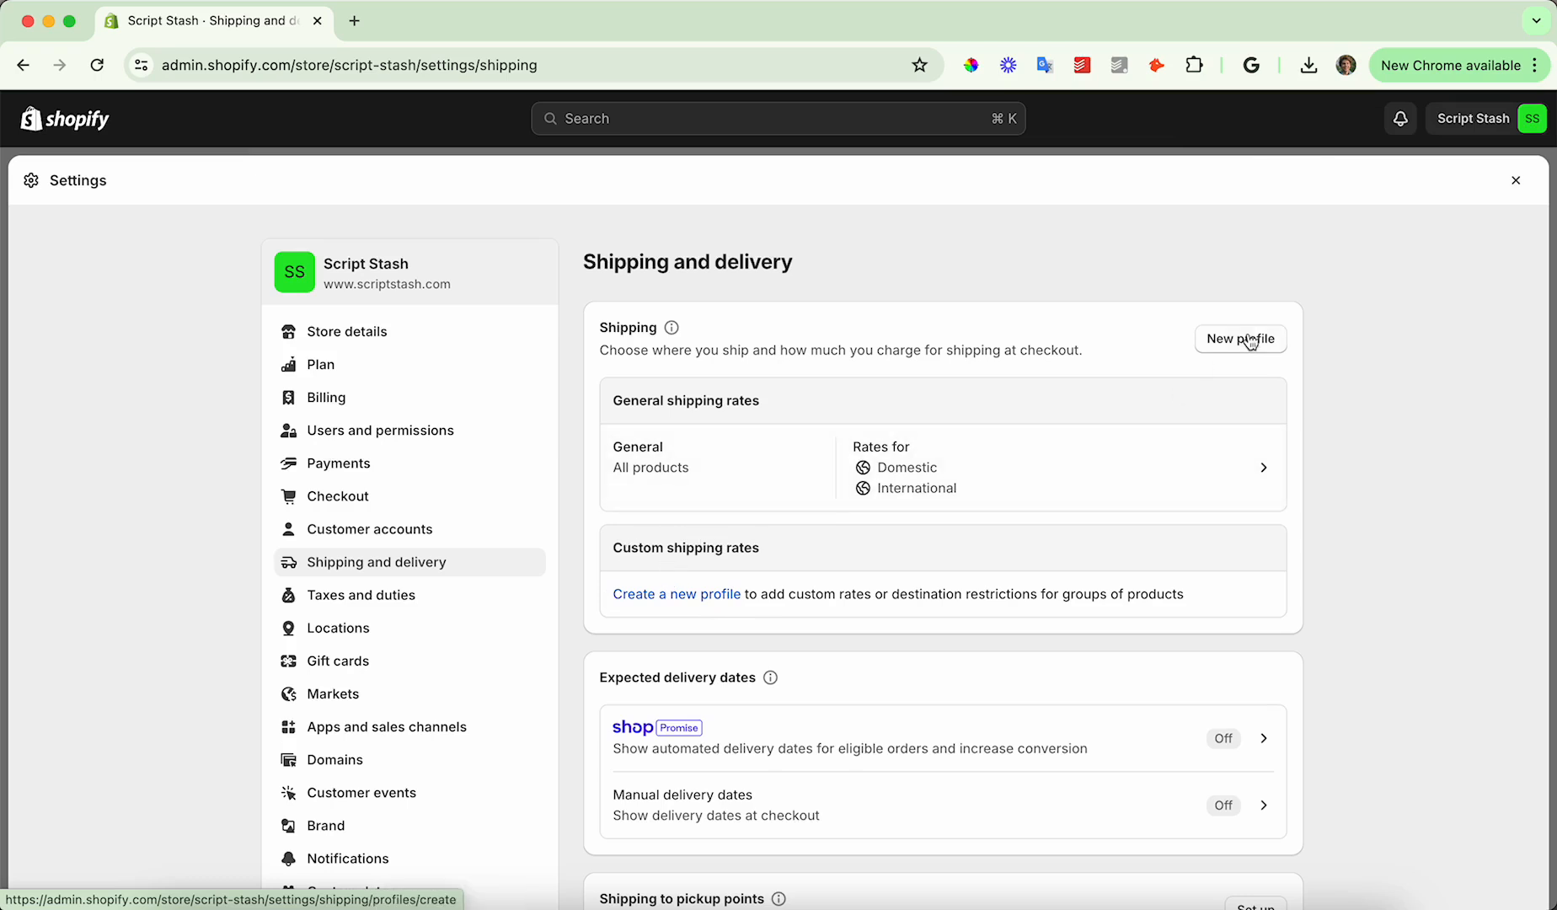
Start a profile named 'US Shipping' and tick Test Physical Product
{"action": "left_click", "coordinate": [1240, 339]}
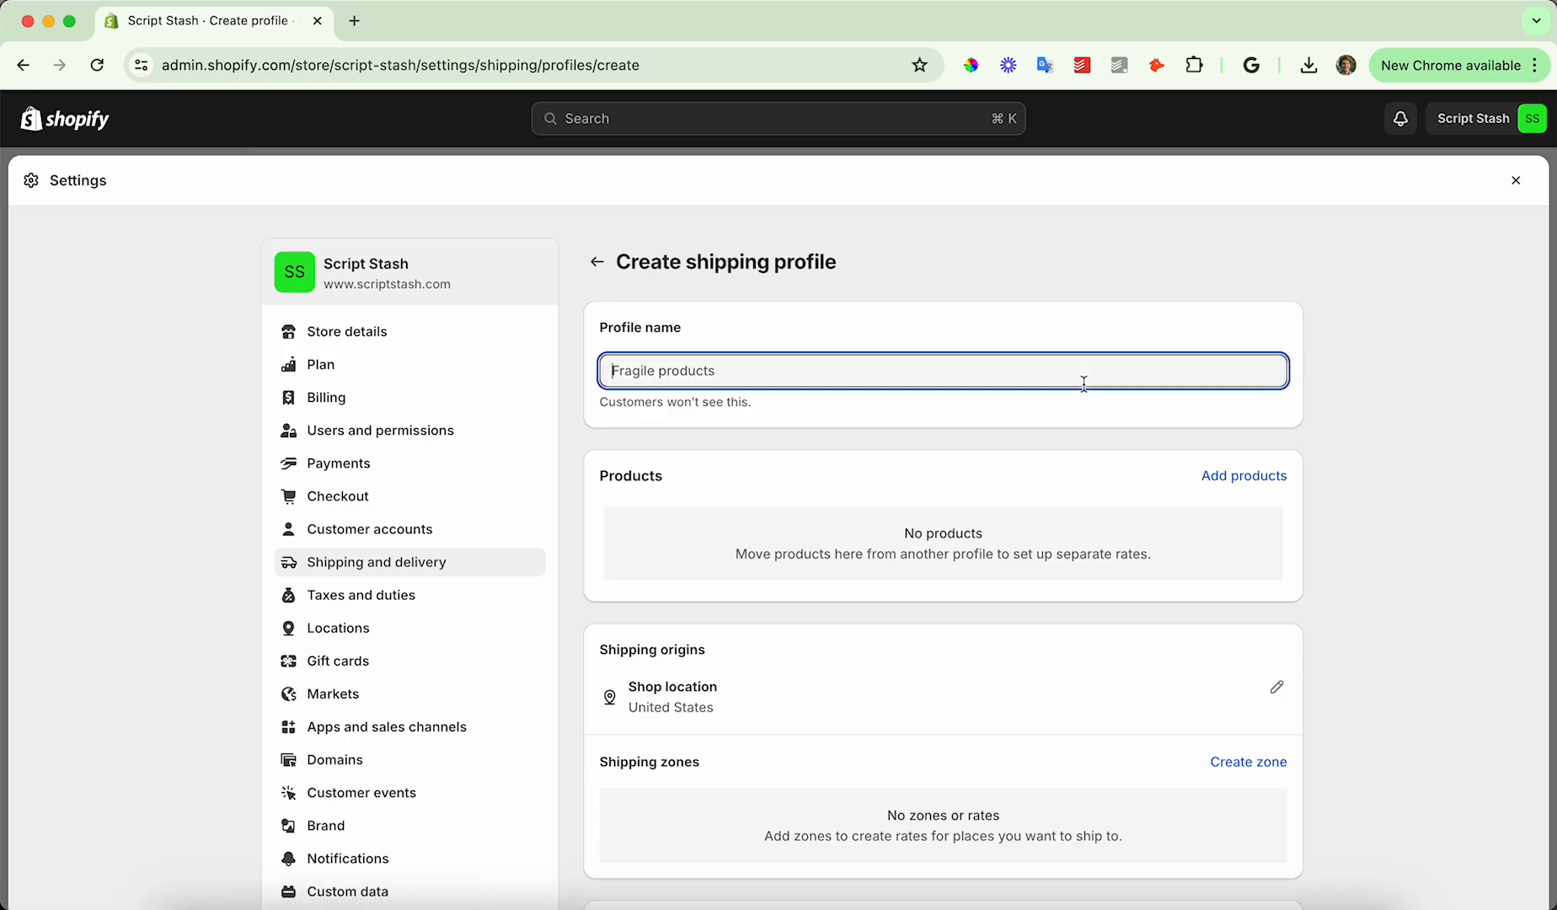
{"action": "type", "text": "US"}
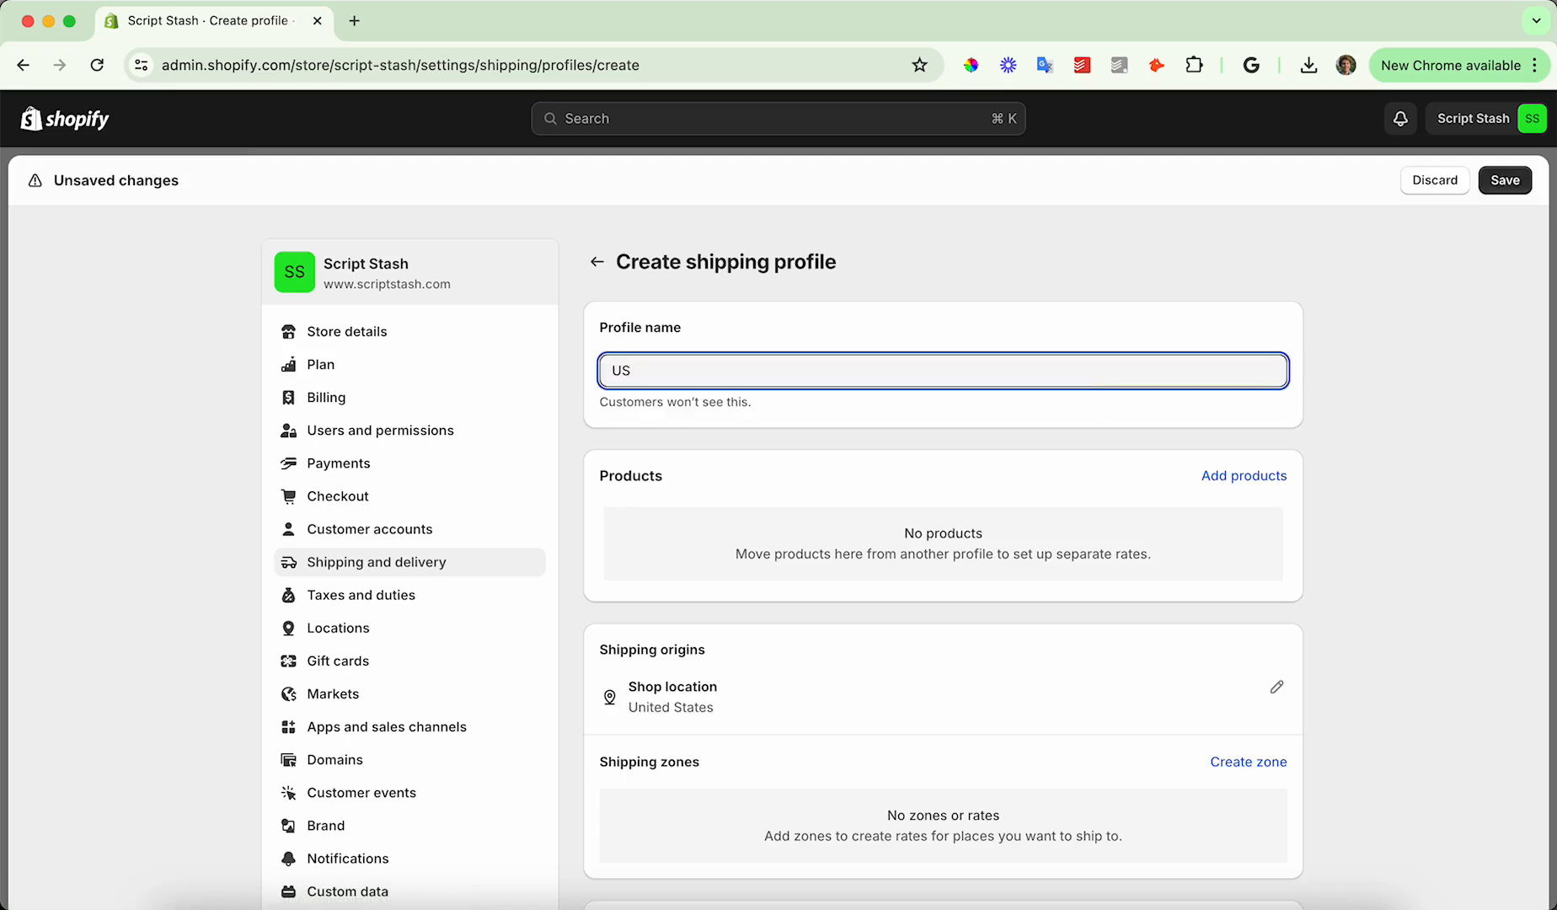
{"action": "type", "text": "Shipping"}
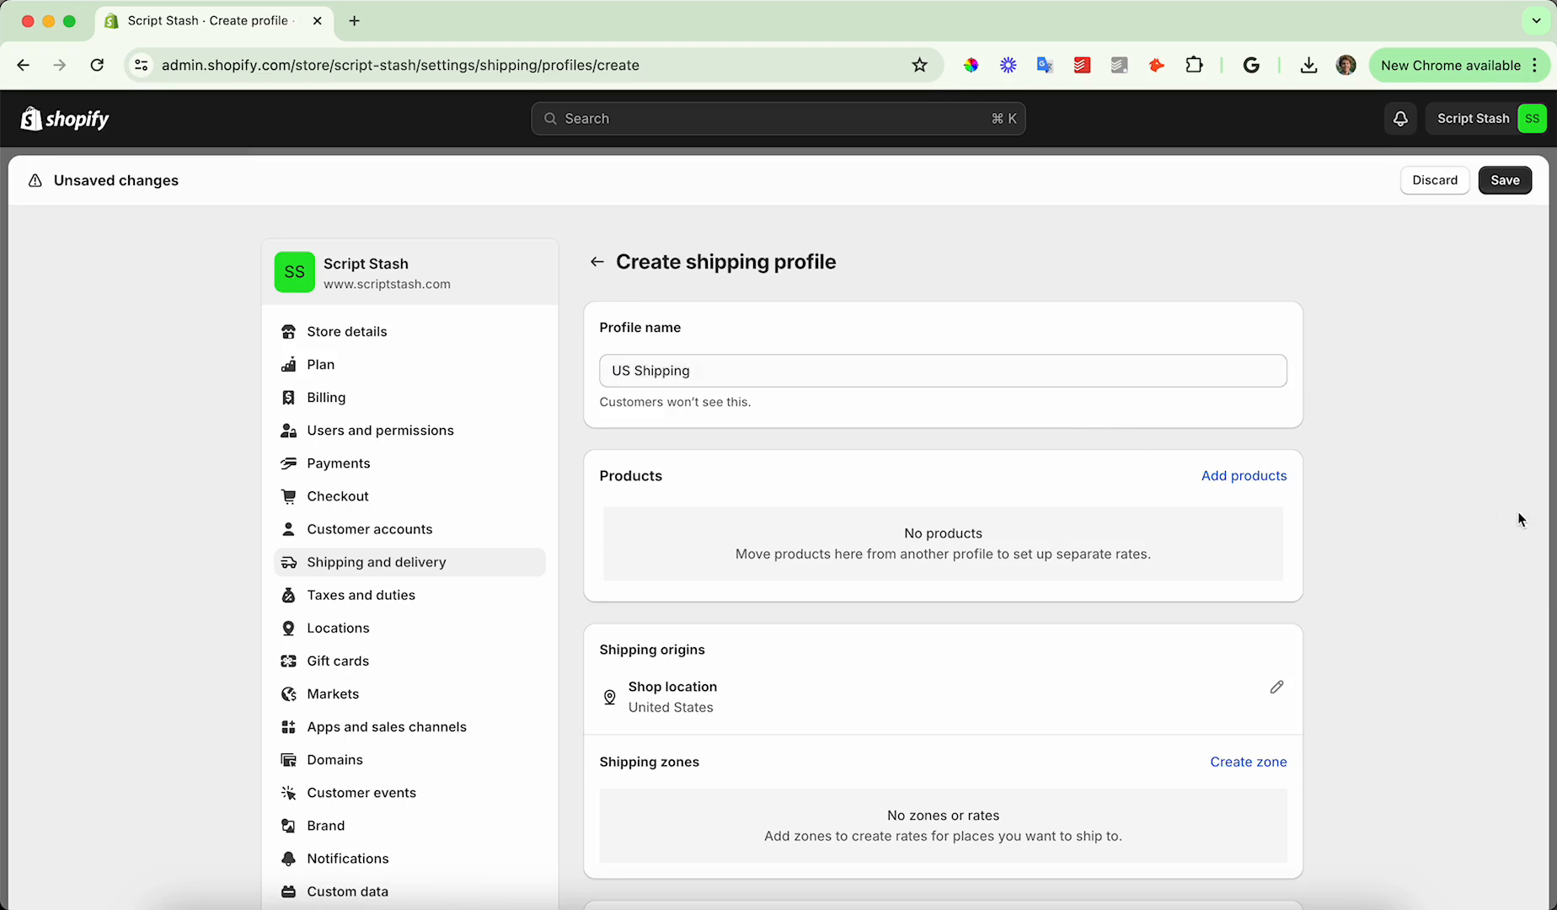
{"action": "left_click", "coordinate": [1242, 475]}
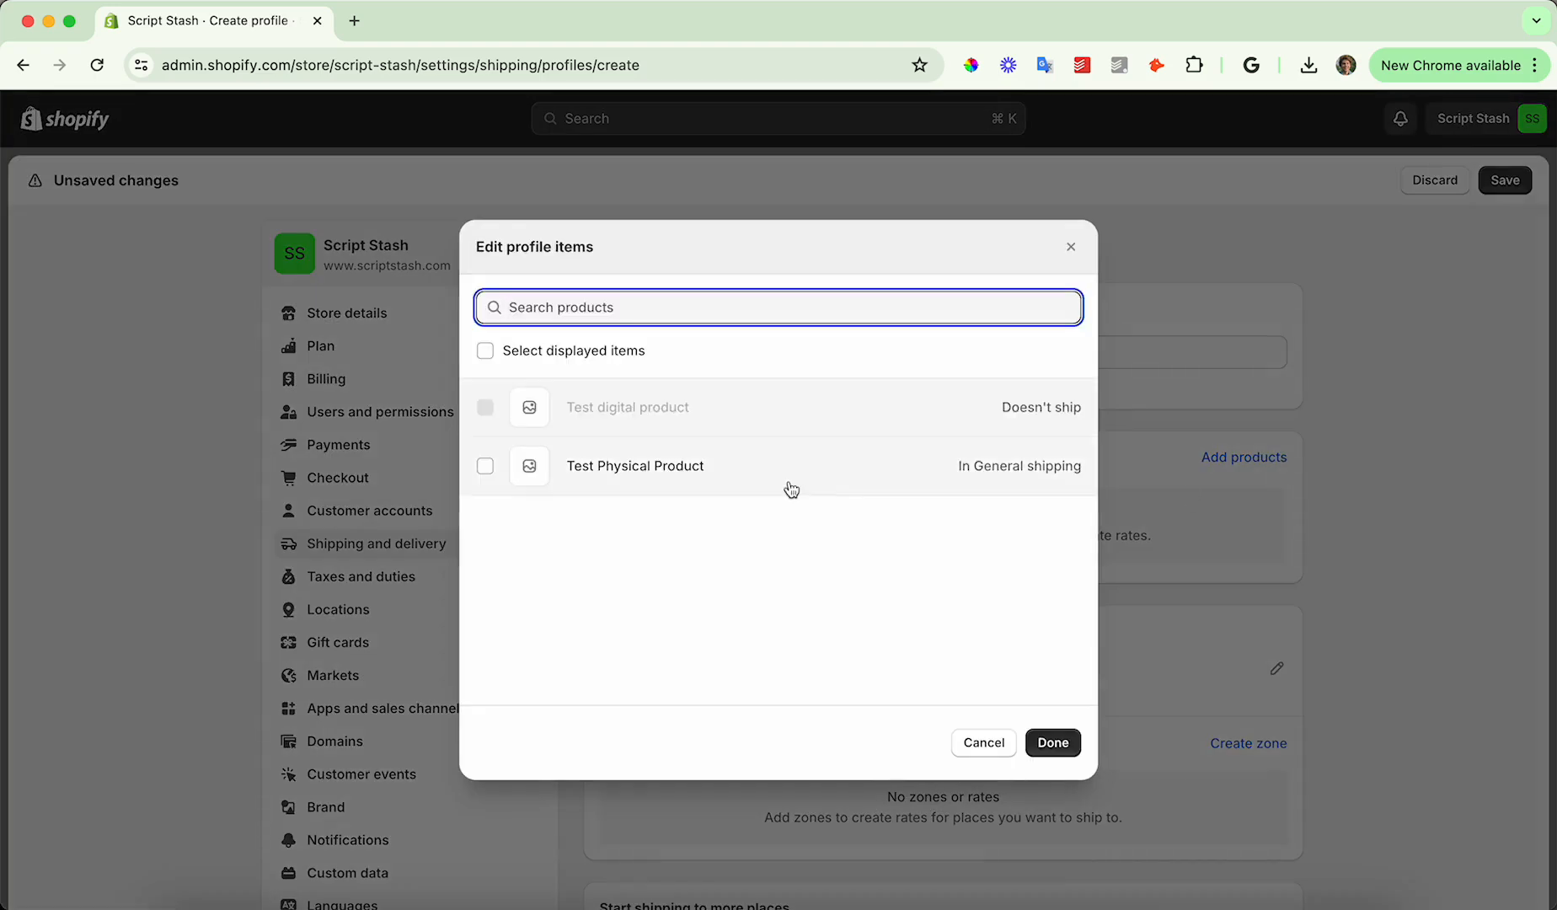
{"action": "left_click", "coordinate": [484, 465]}
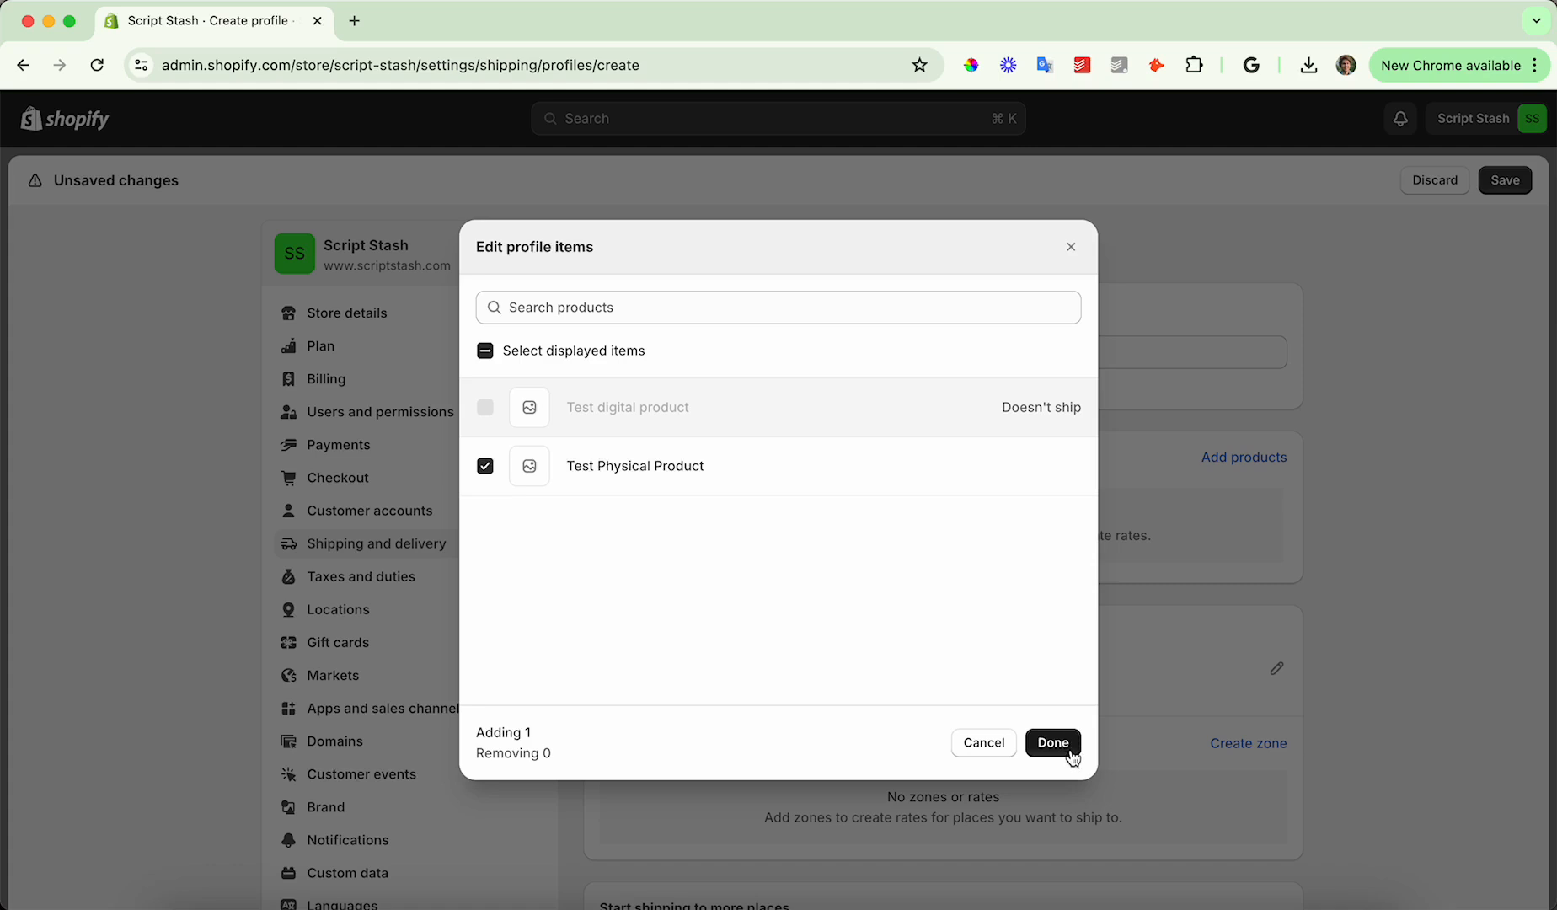
{"action": "mouse_move", "coordinate": [1051, 766]}
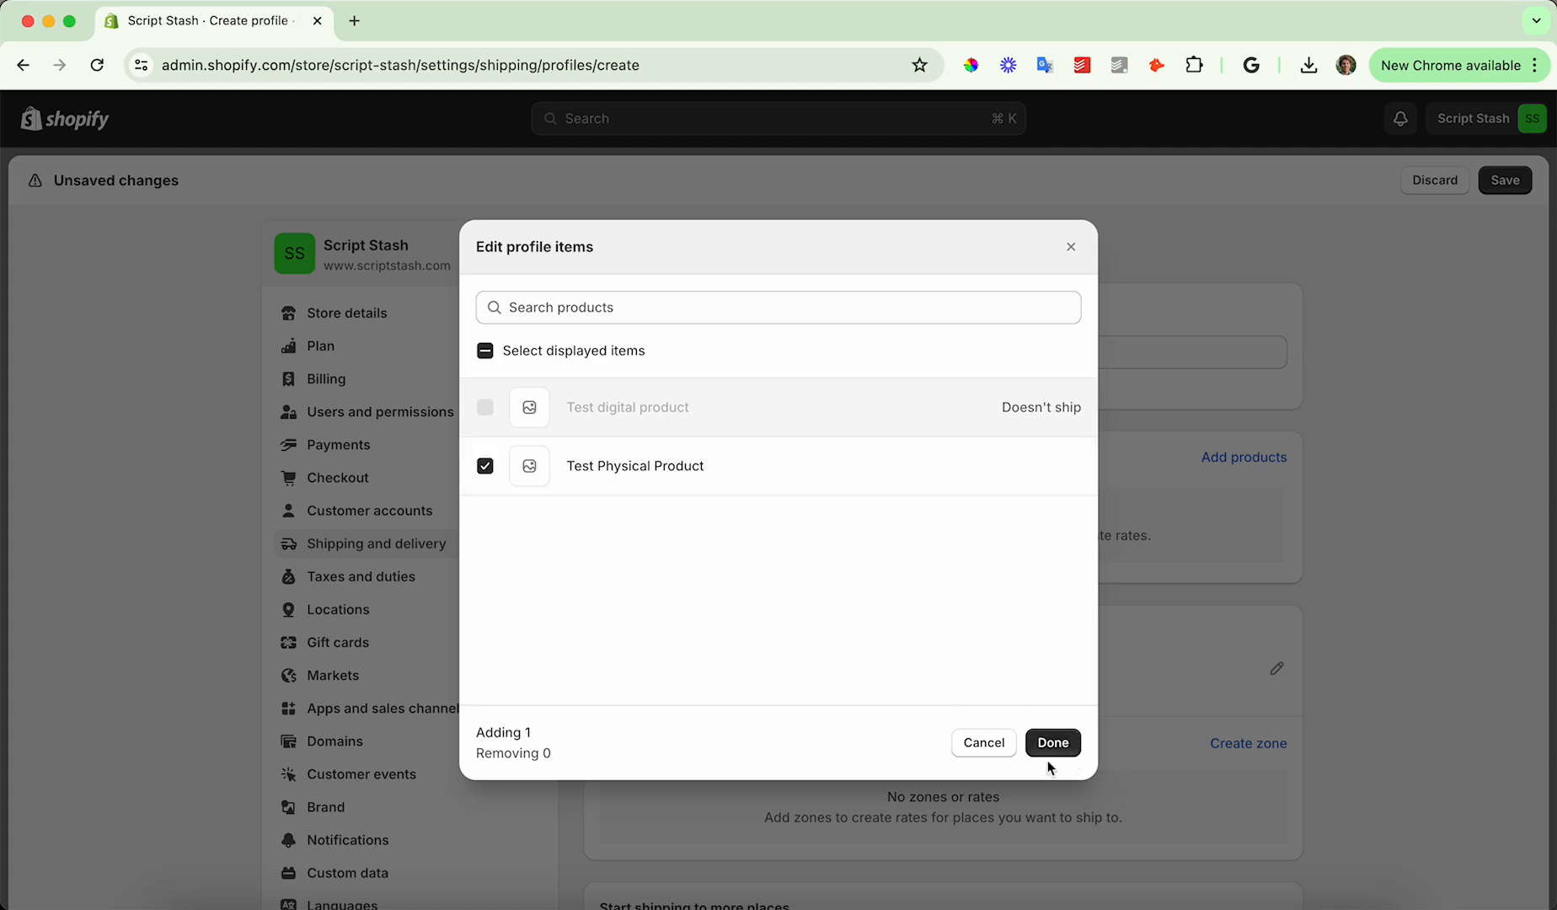
Confirm Test Physical Product in the profile and scroll down to Shipping zones
{"action": "left_click", "coordinate": [1051, 742]}
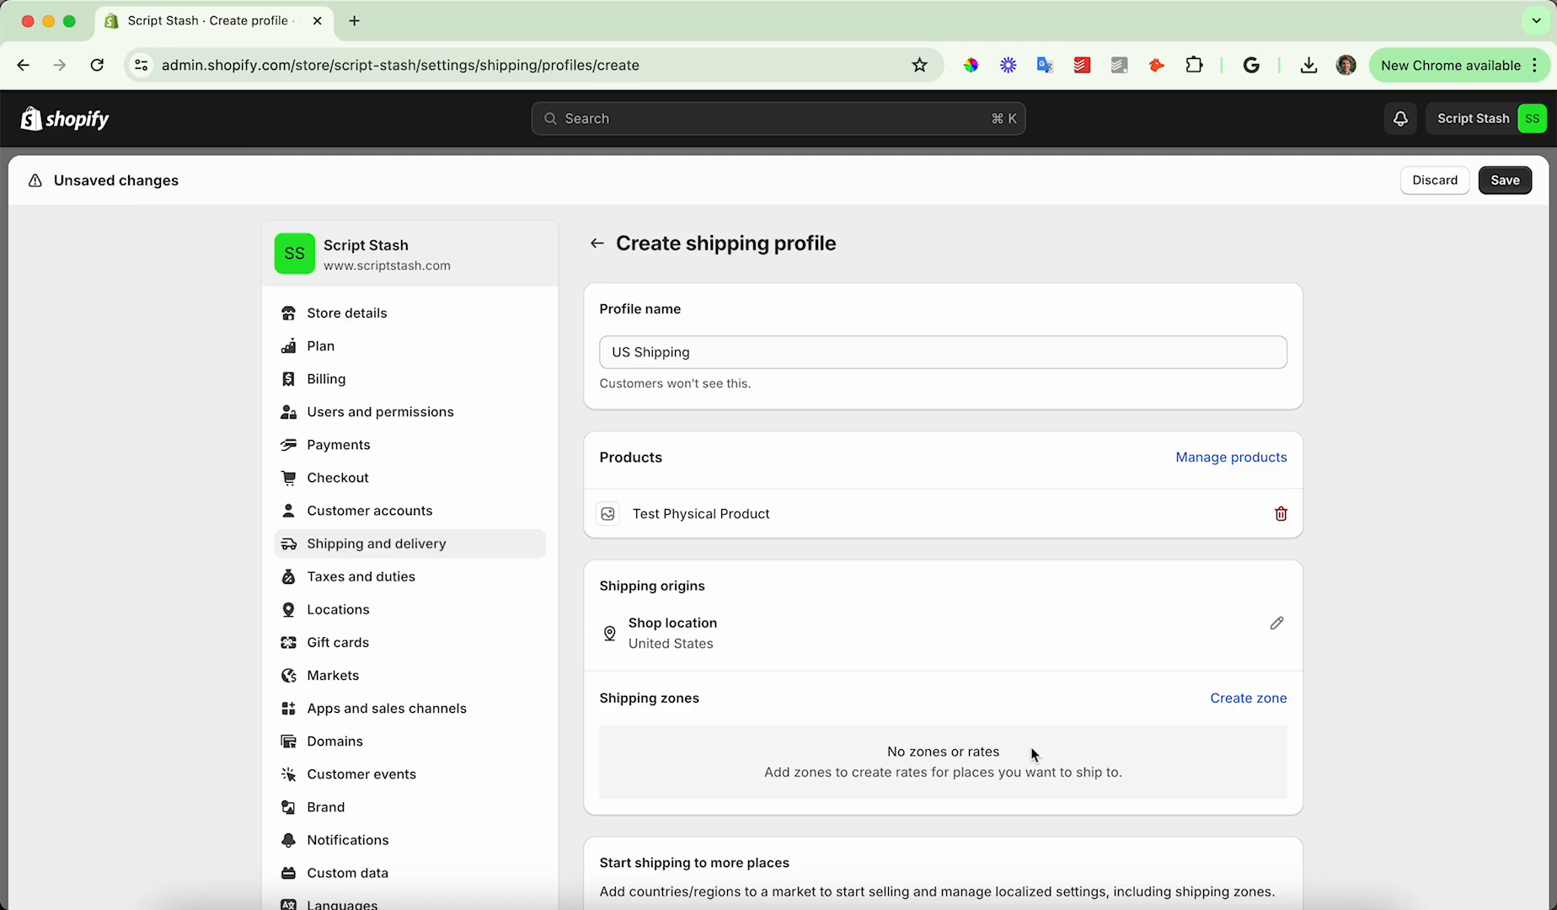
{"action": "scroll", "scroll_direction": "down", "scroll_amount": 3}
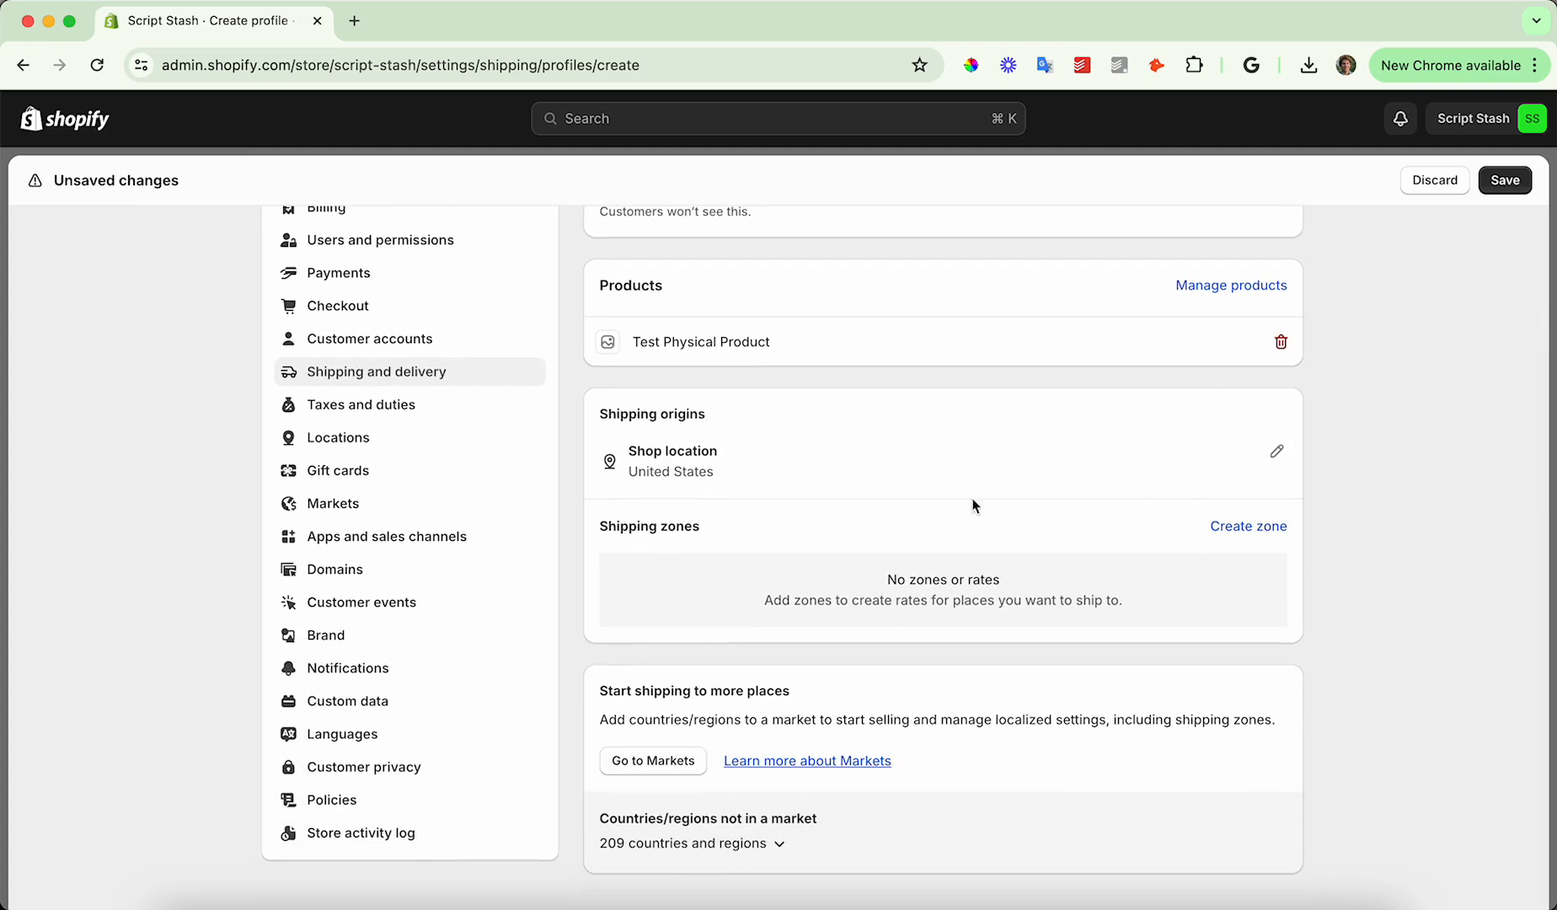
{"action": "scroll", "scroll_direction": "down", "scroll_amount": 3}
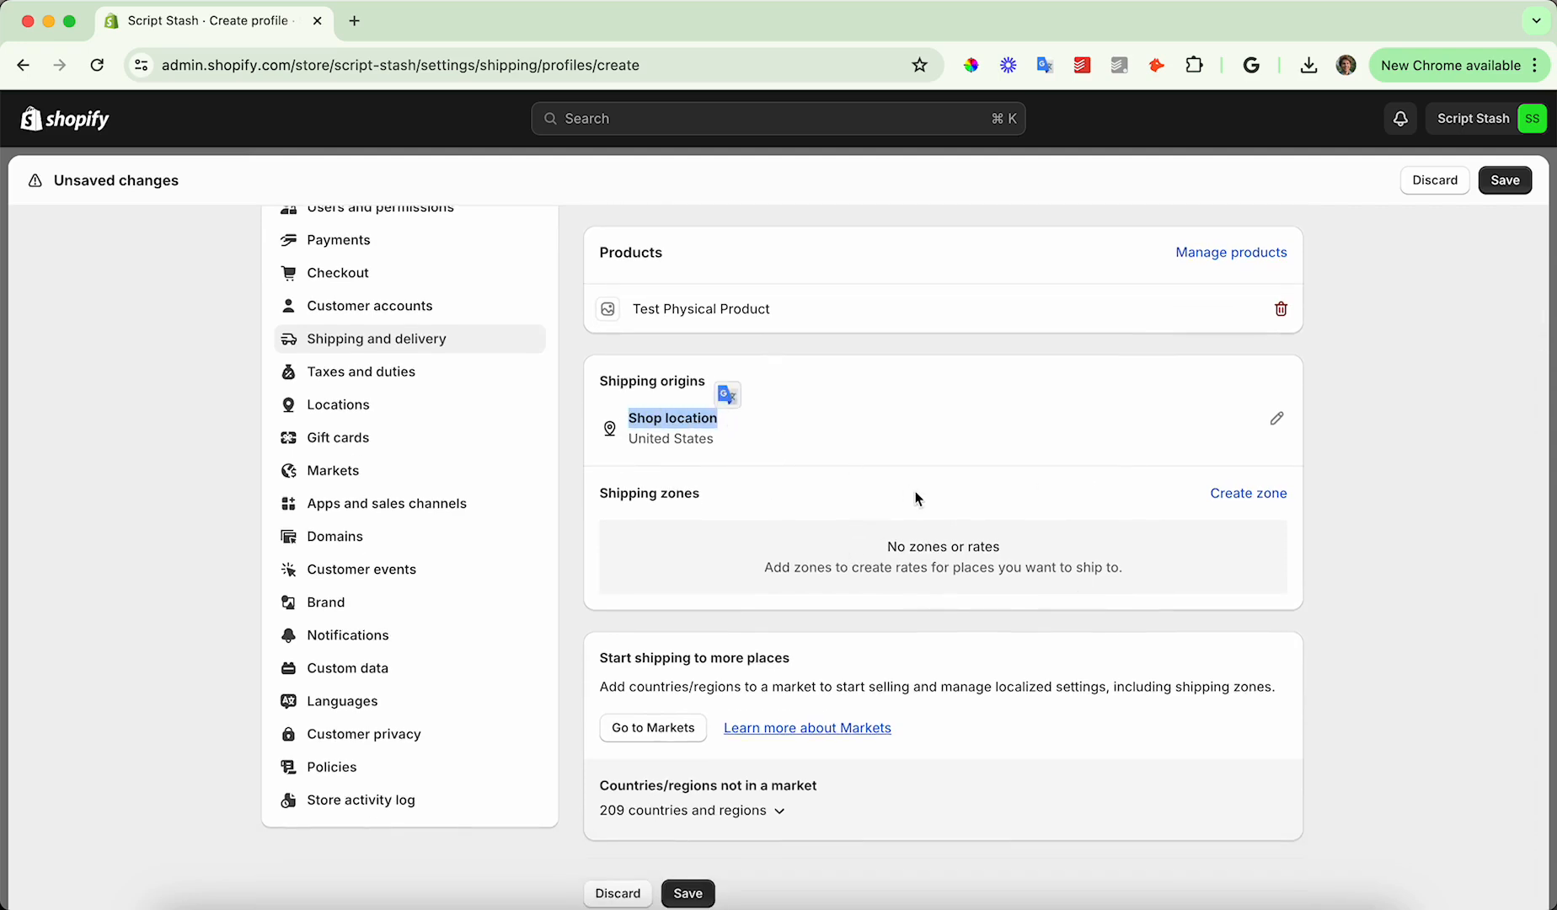
{"action": "scroll", "scroll_direction": "down", "scroll_amount": 3}
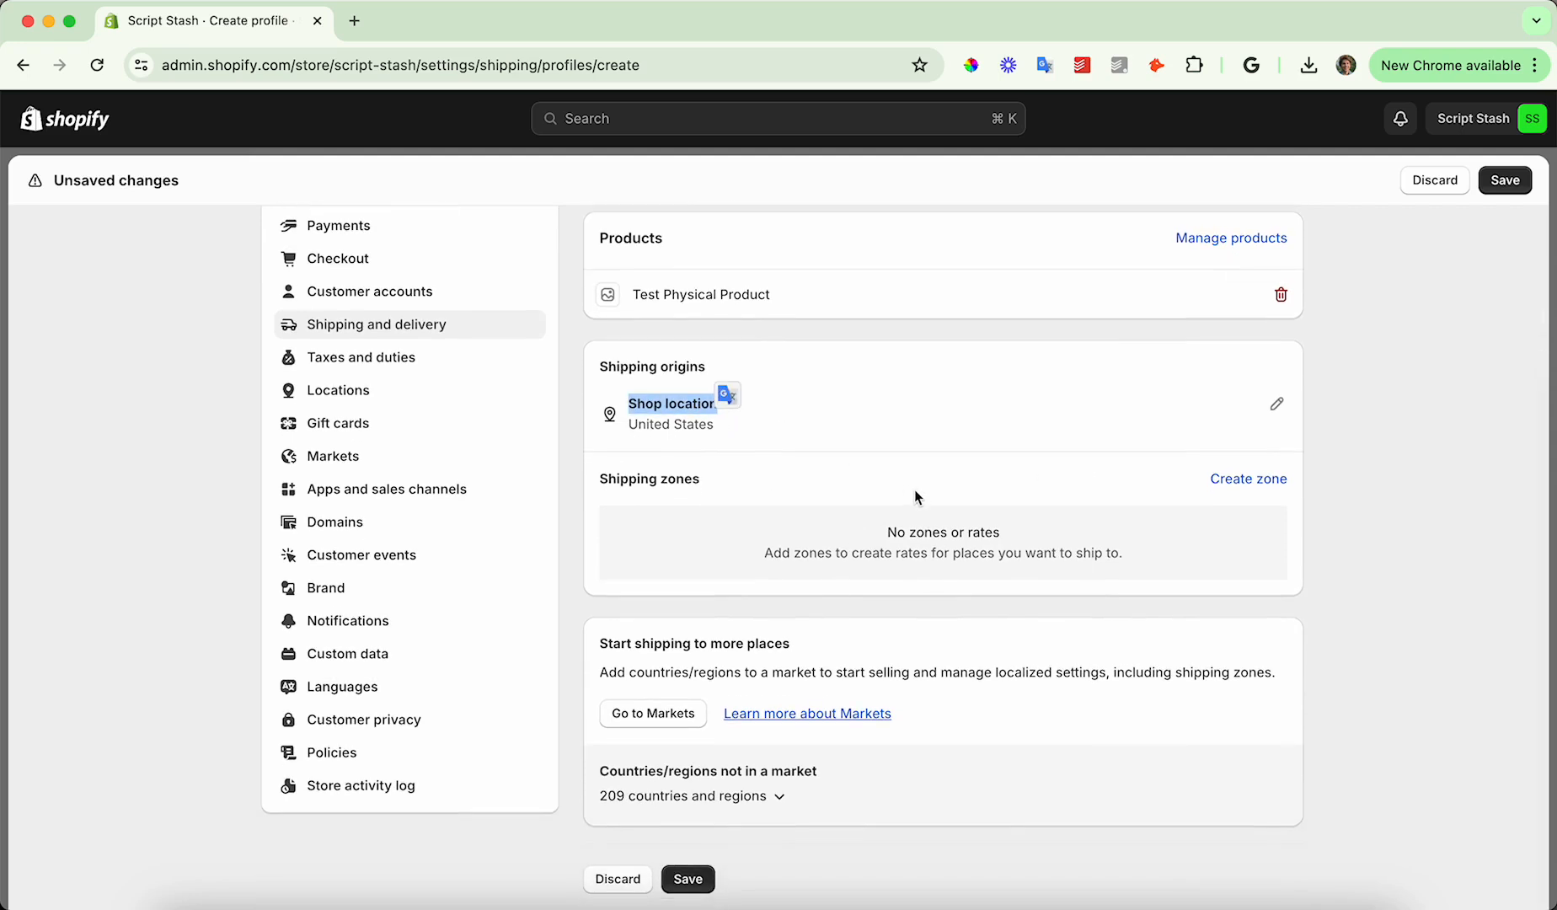
{"action": "scroll", "scroll_direction": "down", "scroll_amount": 3}
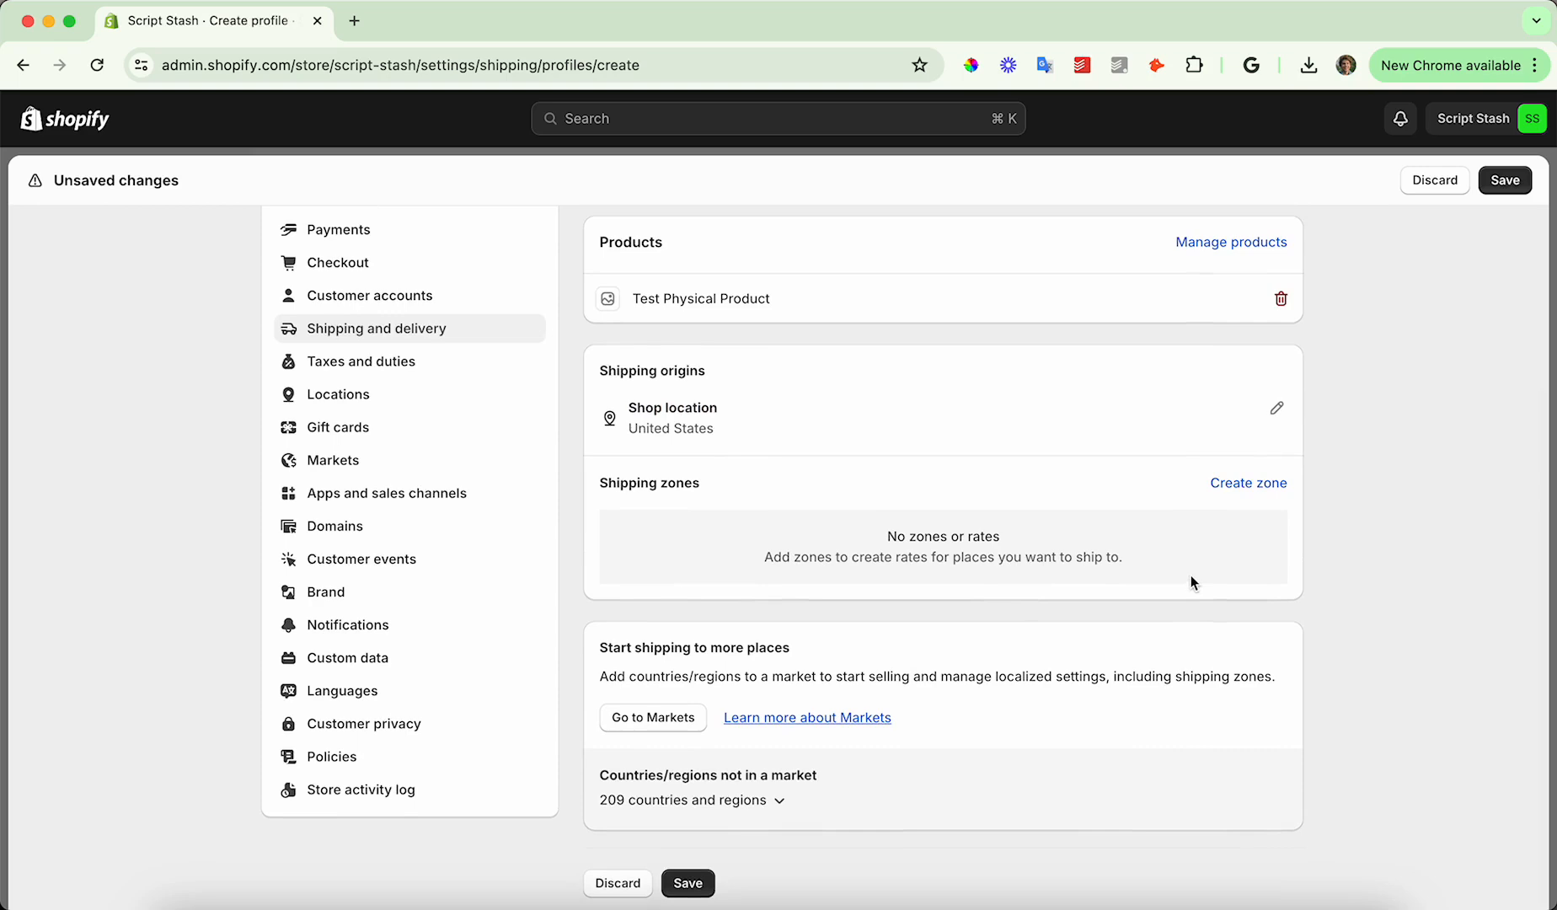
Create a United States zone, expanding its states before confirming
{"action": "left_click", "coordinate": [1247, 483]}
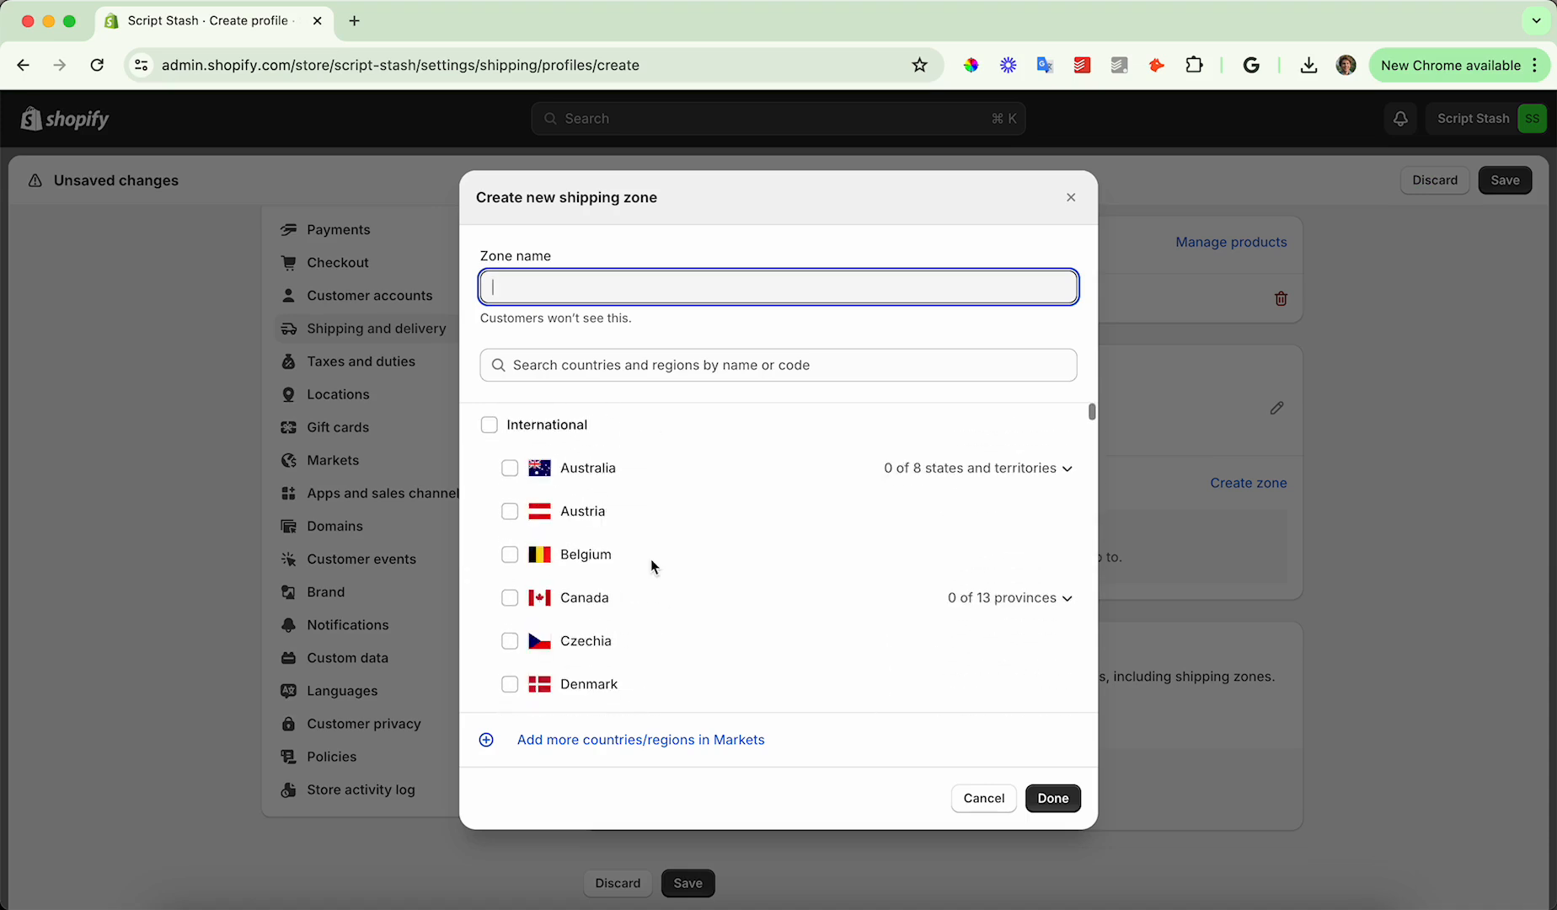
{"action": "scroll", "scroll_direction": "down", "scroll_amount": 3}
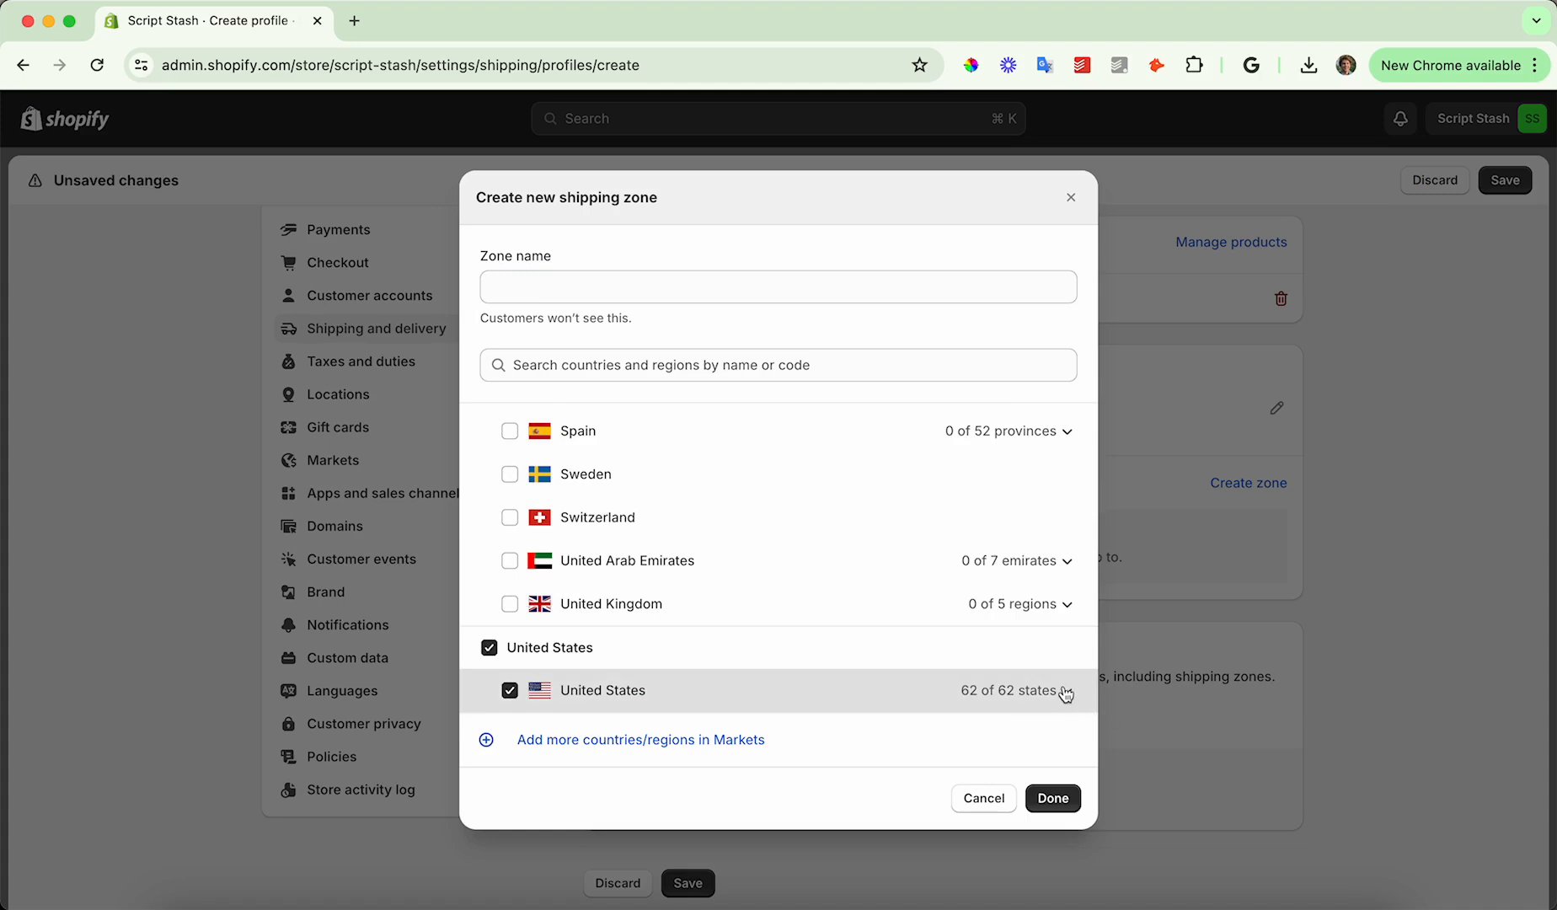
{"action": "left_click", "coordinate": [1065, 690]}
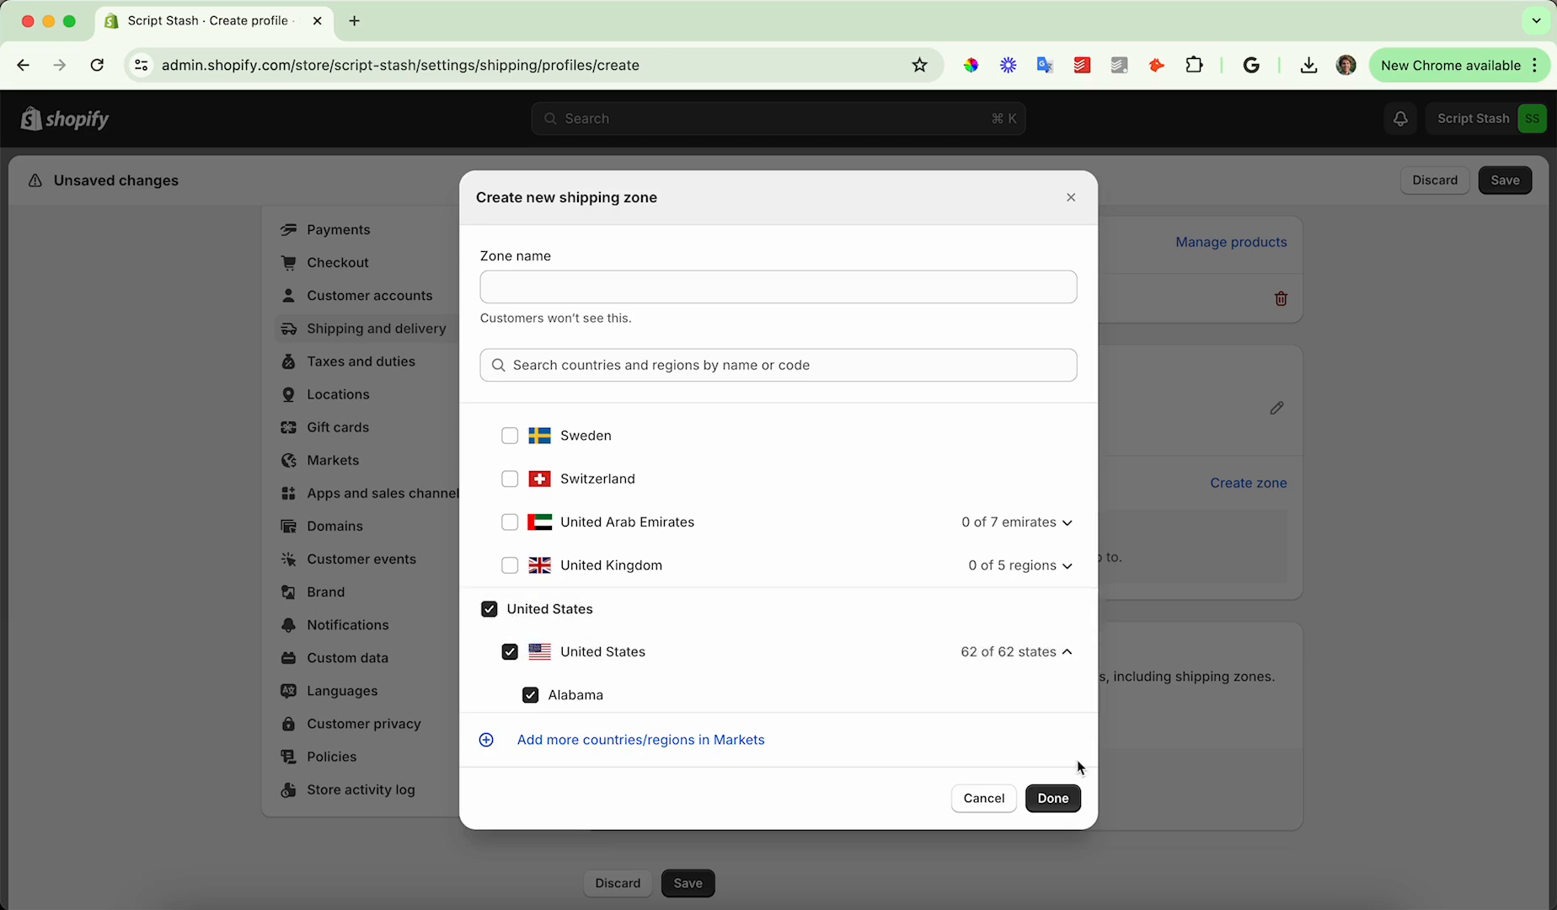
{"action": "left_click", "coordinate": [1051, 798]}
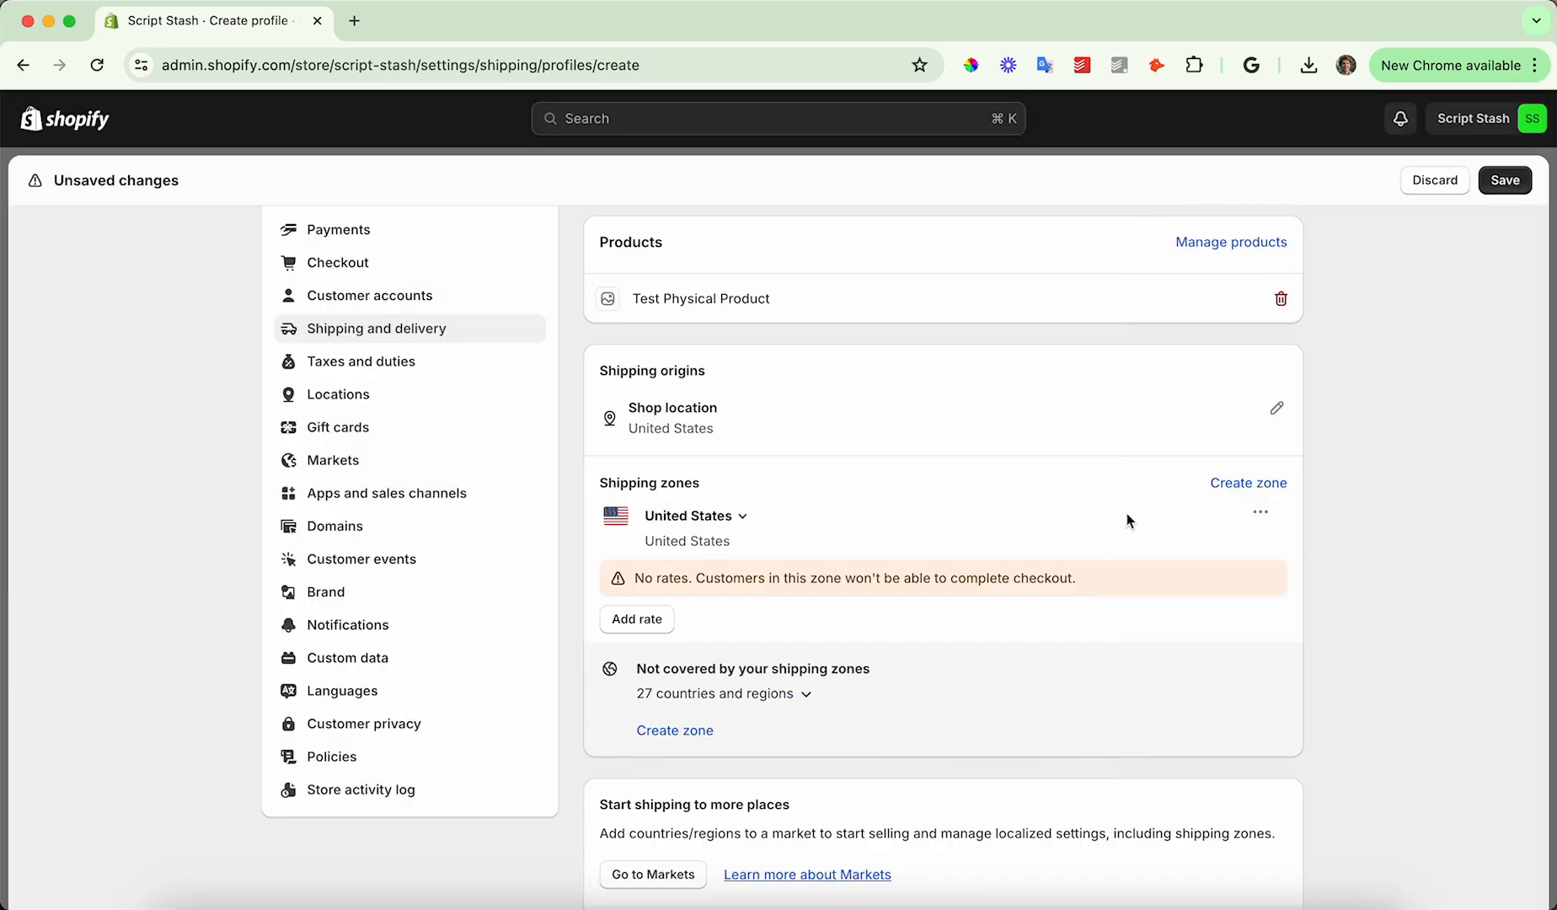
{"action": "scroll", "scroll_direction": "down", "scroll_amount": 3}
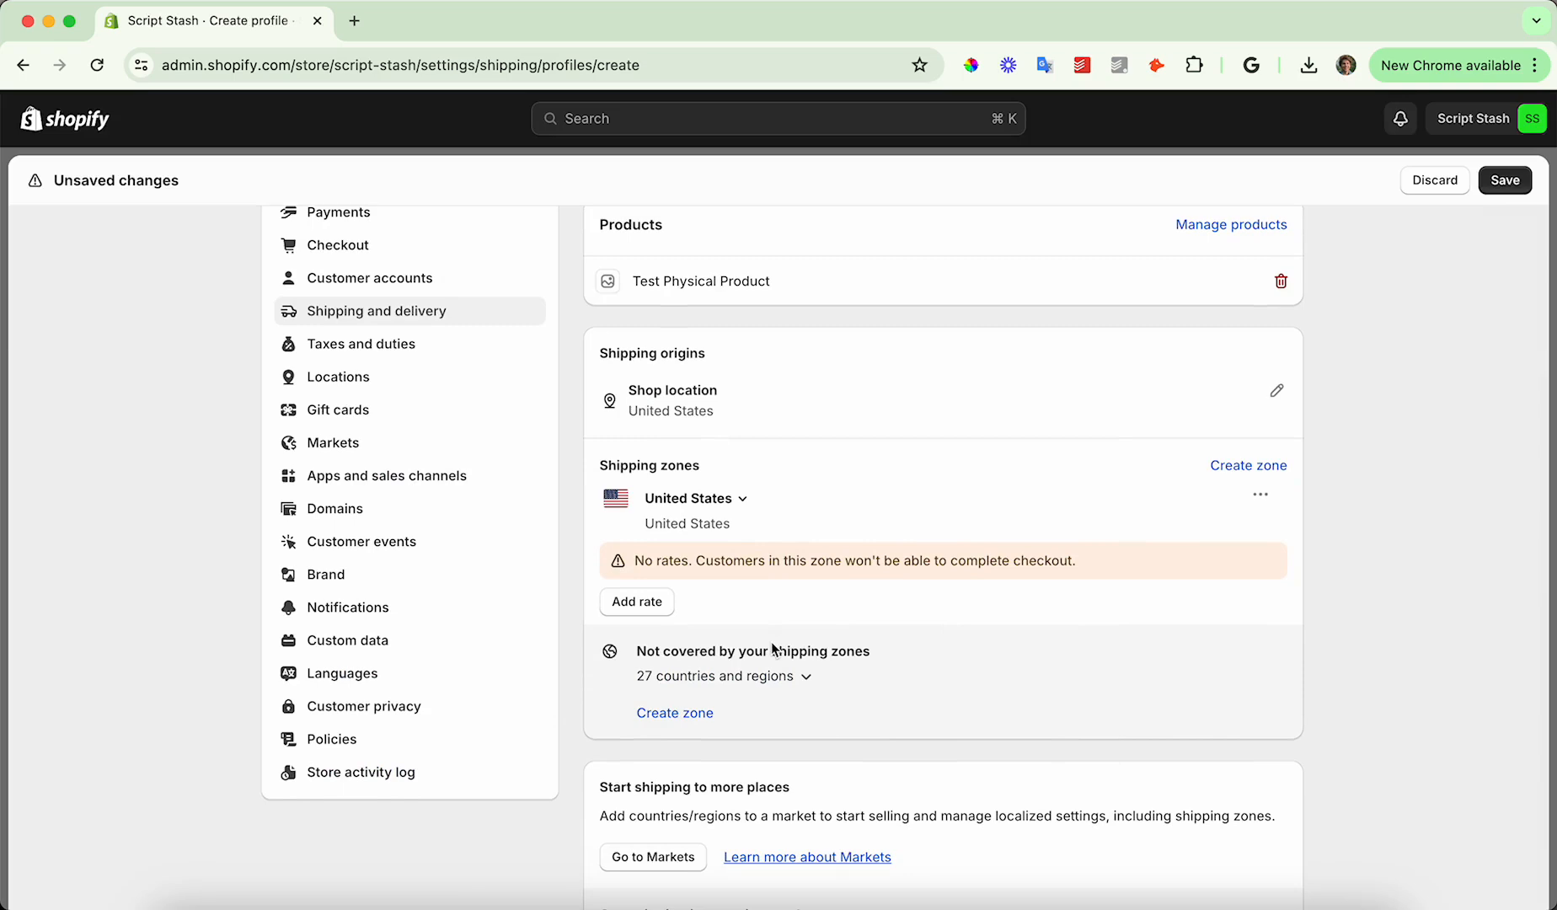
Add a zone named 'International' covering the remaining countries and review the zones
{"action": "left_click", "coordinate": [1247, 465]}
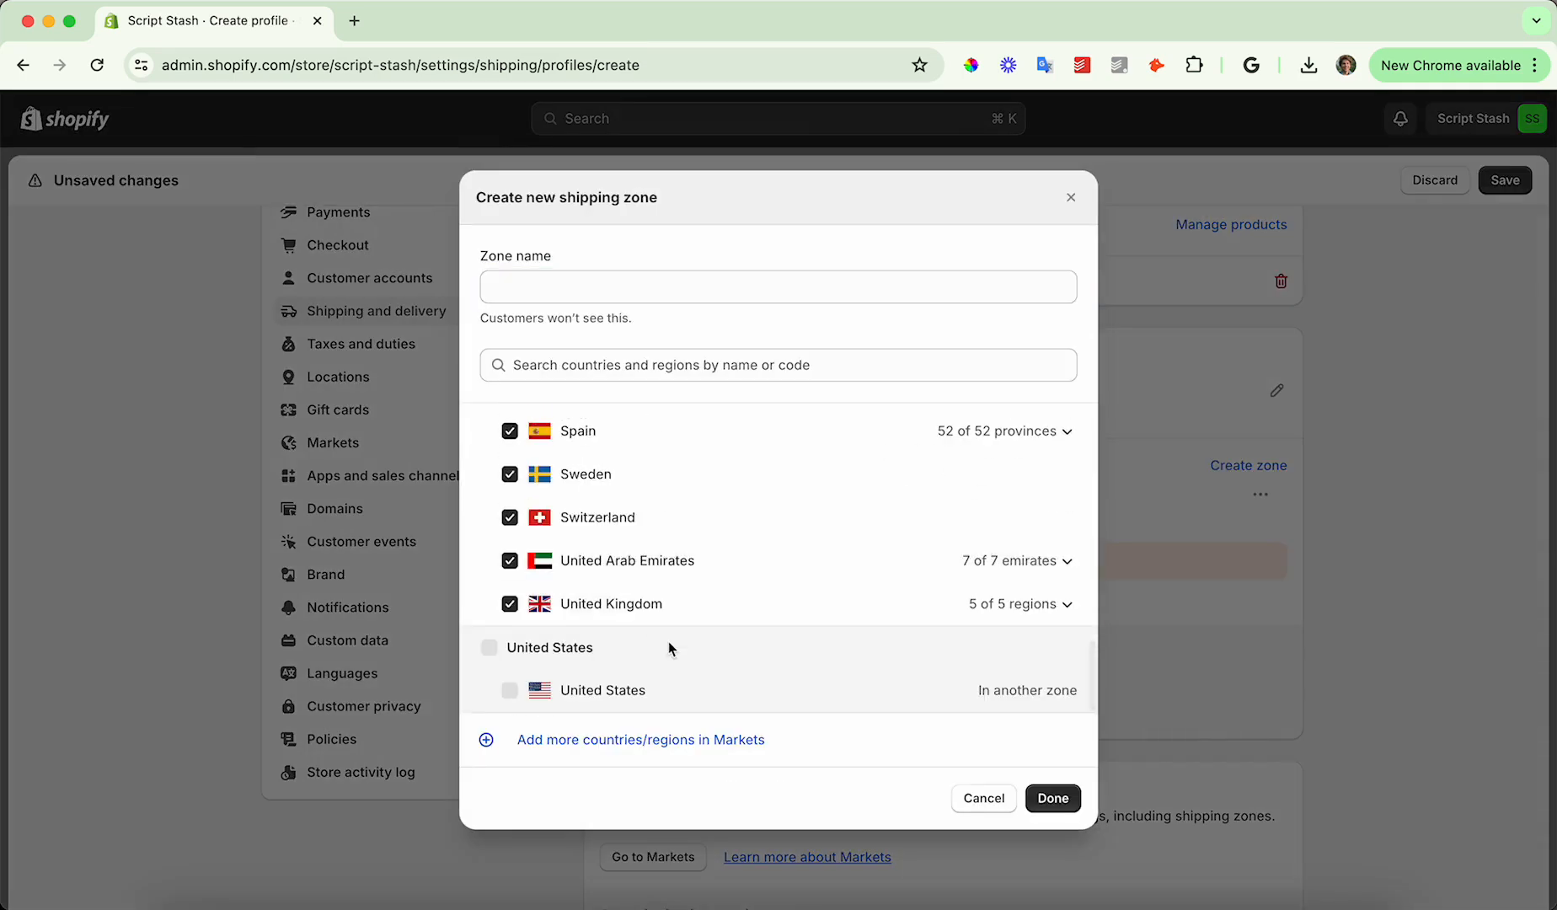
{"action": "left_click", "coordinate": [778, 287]}
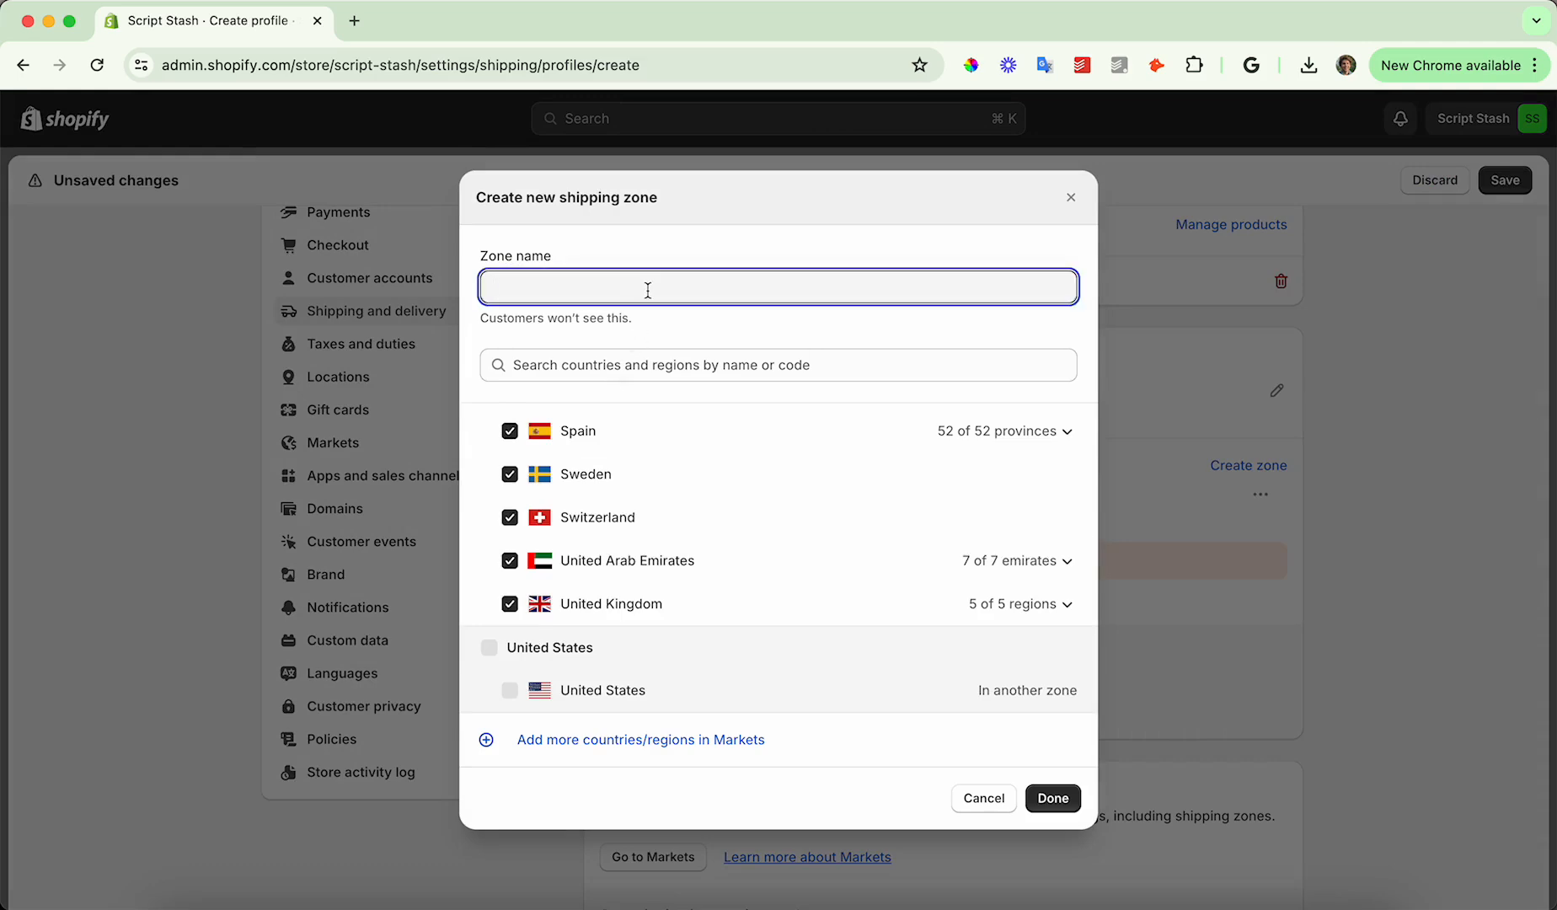
{"action": "type", "text": "International"}
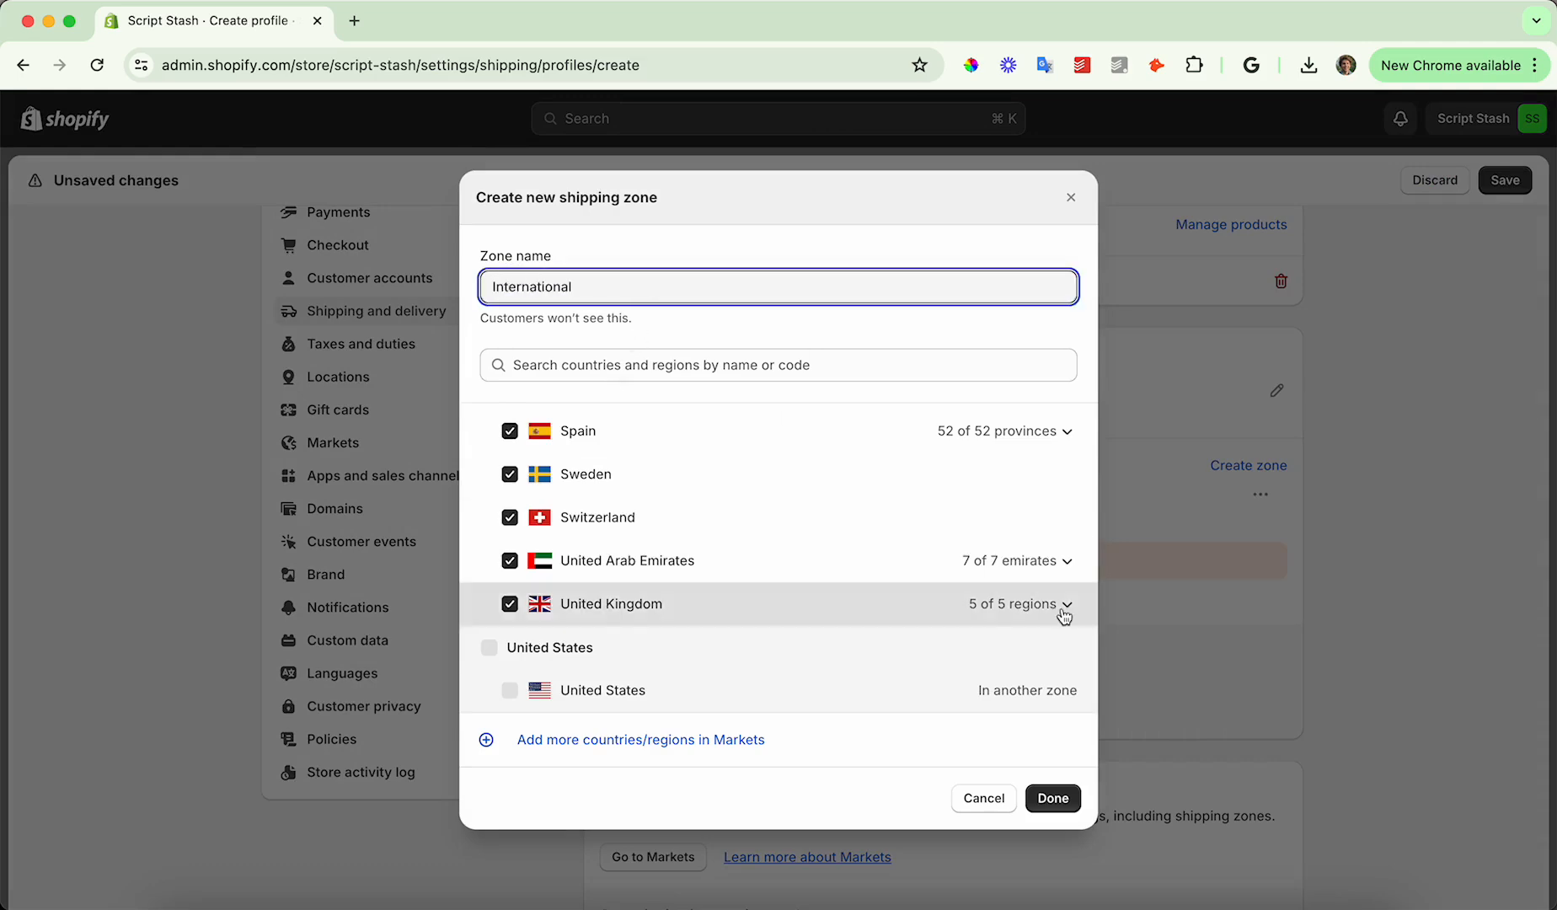
{"action": "left_click", "coordinate": [1051, 797]}
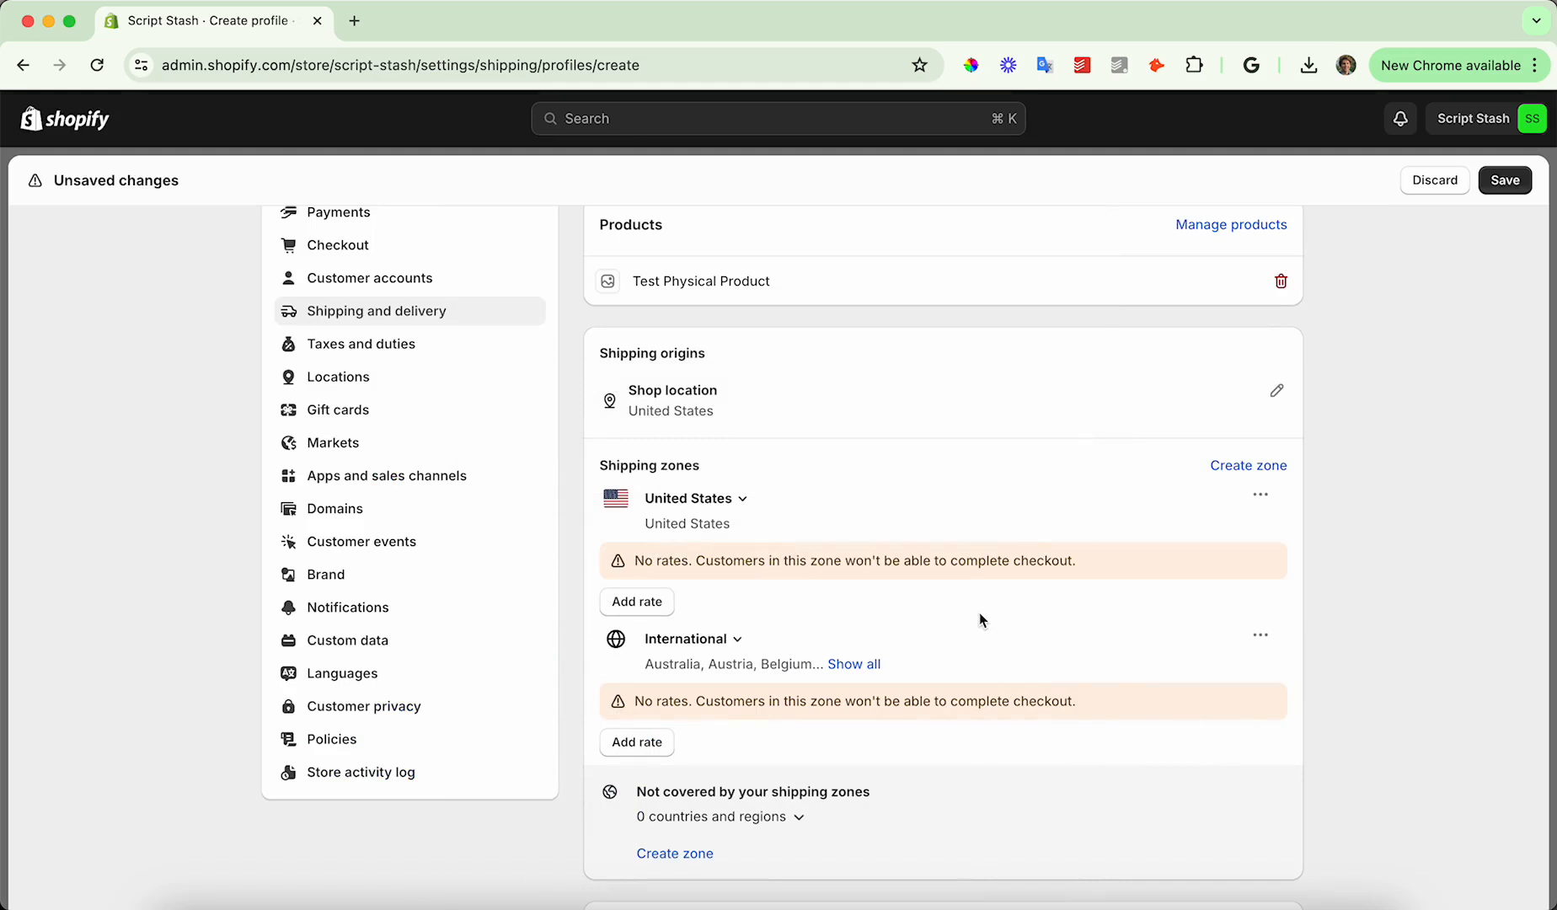
{"action": "scroll", "scroll_direction": "down", "scroll_amount": 3}
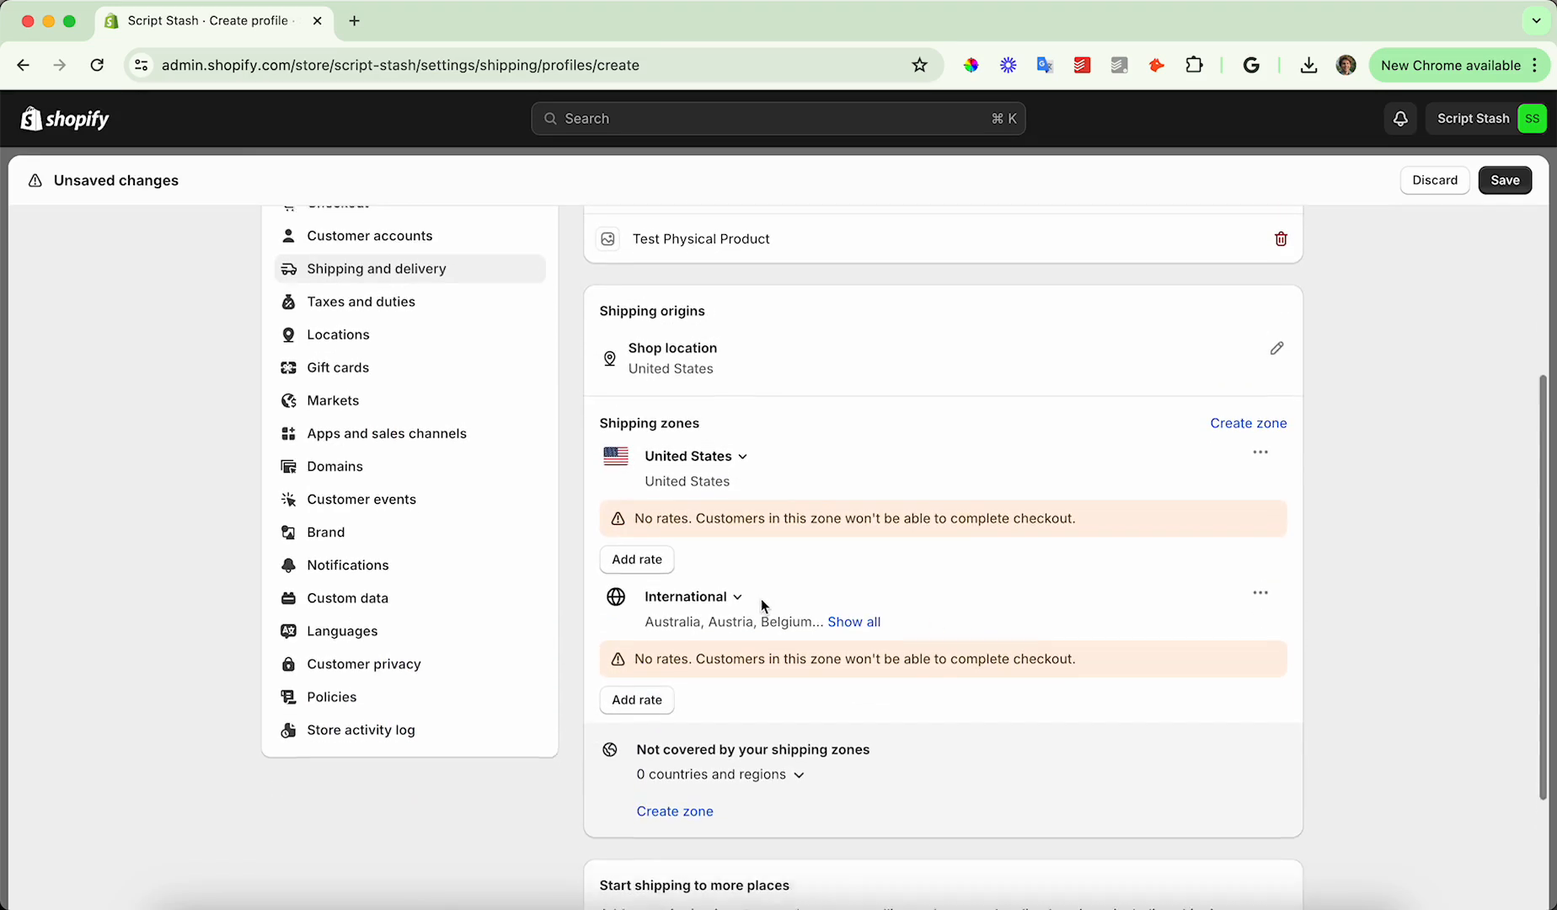
{"action": "scroll", "scroll_direction": "down", "scroll_amount": 3}
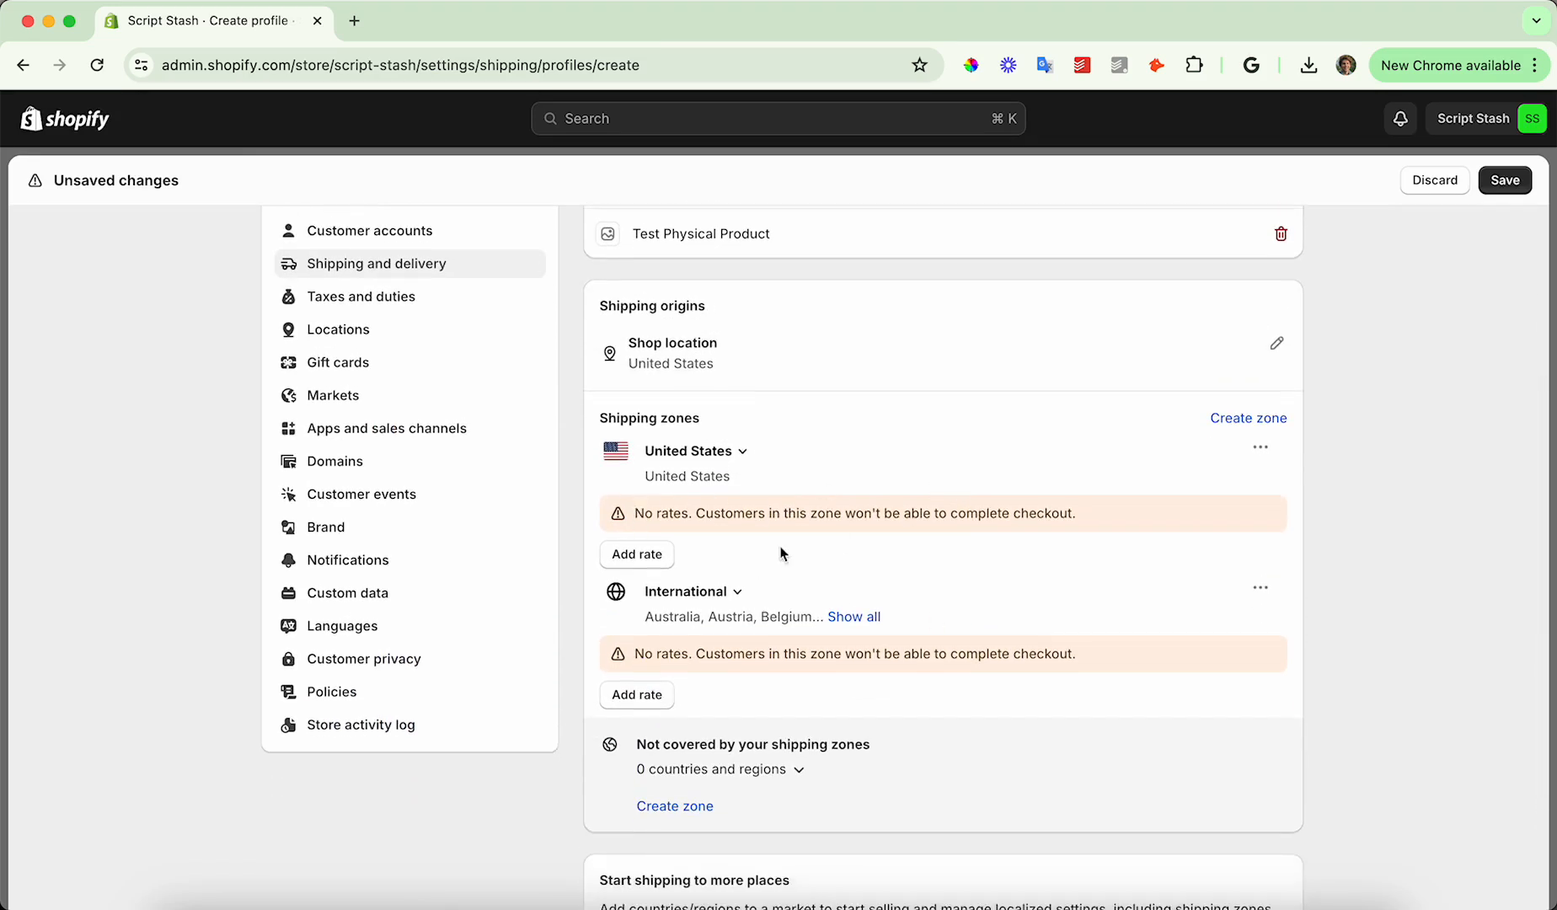
Start a United States zone rate and set the calculated-rate carrier to USPS
{"action": "left_click", "coordinate": [636, 554]}
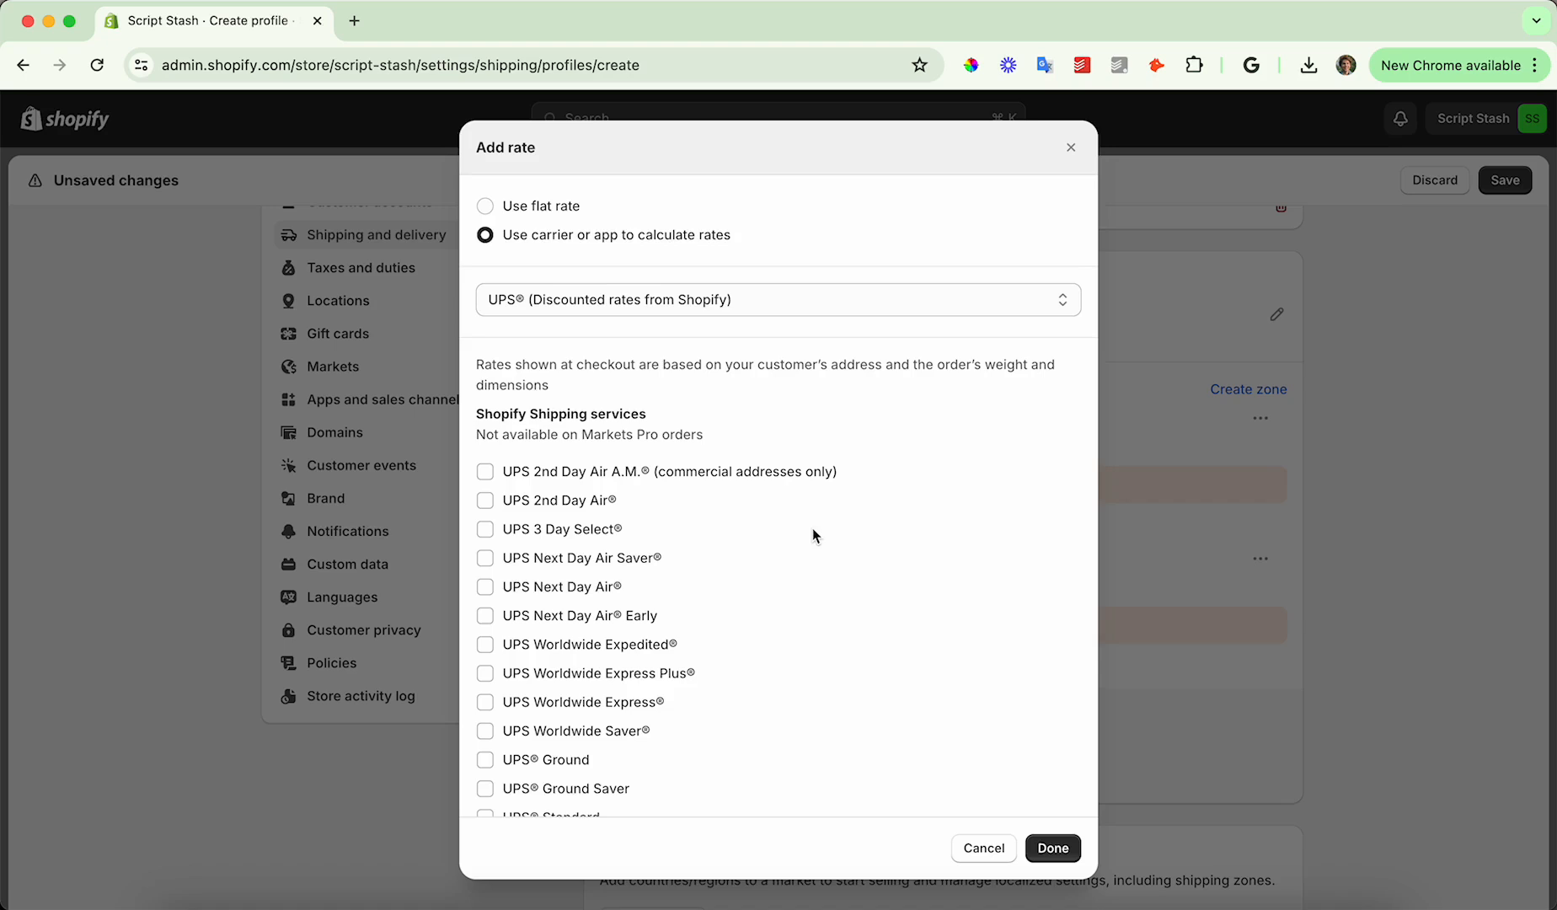
{"action": "scroll", "scroll_direction": "down", "scroll_amount": 3}
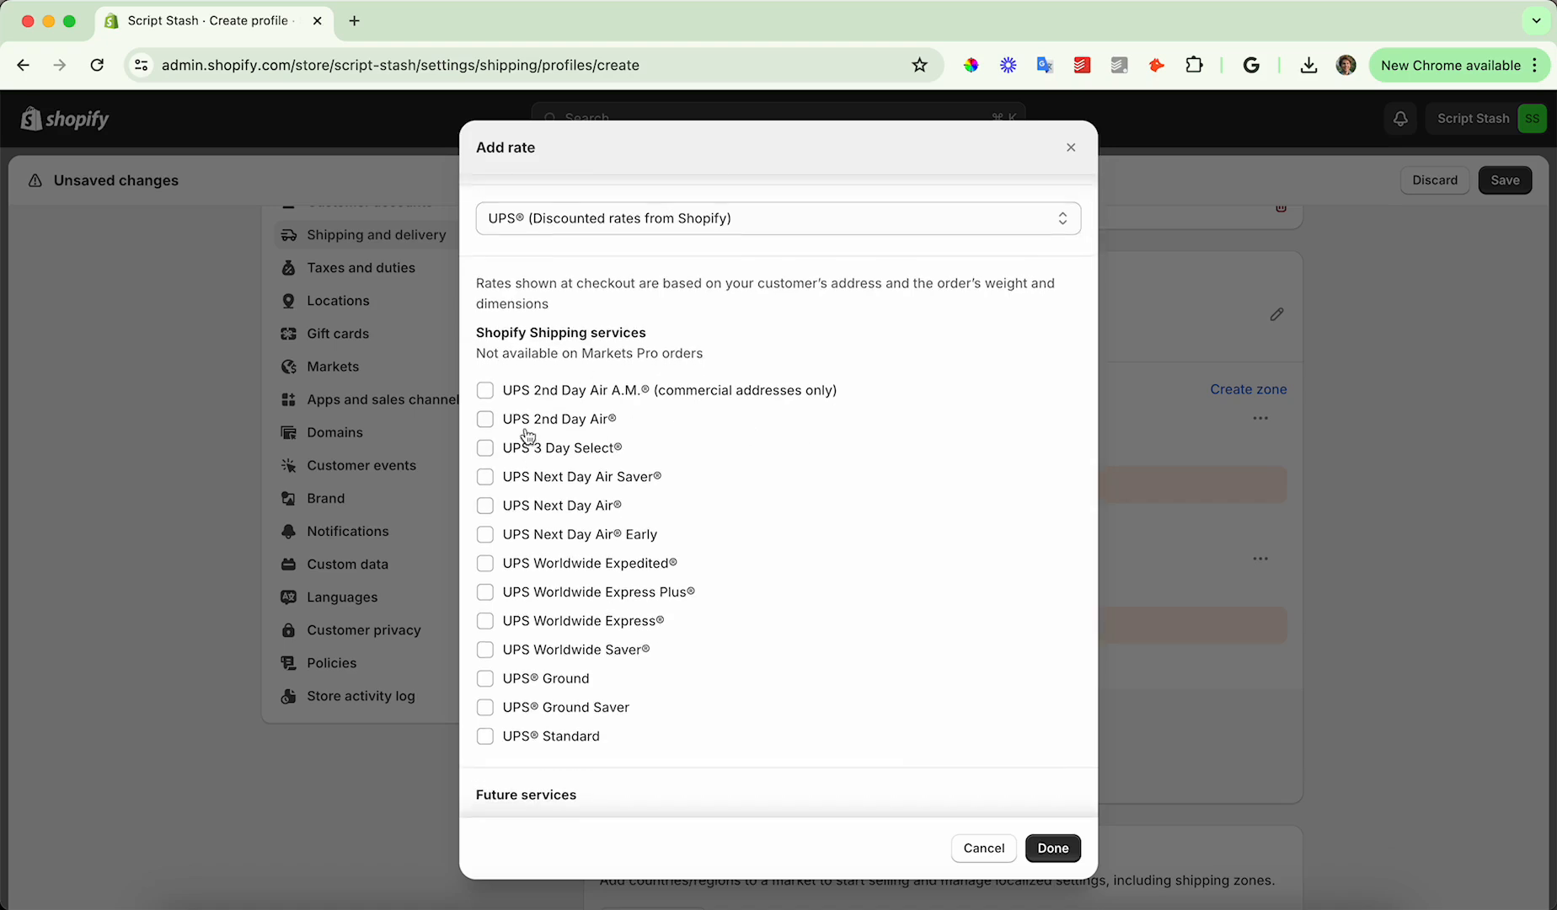
{"action": "scroll", "scroll_direction": "down", "scroll_amount": 3}
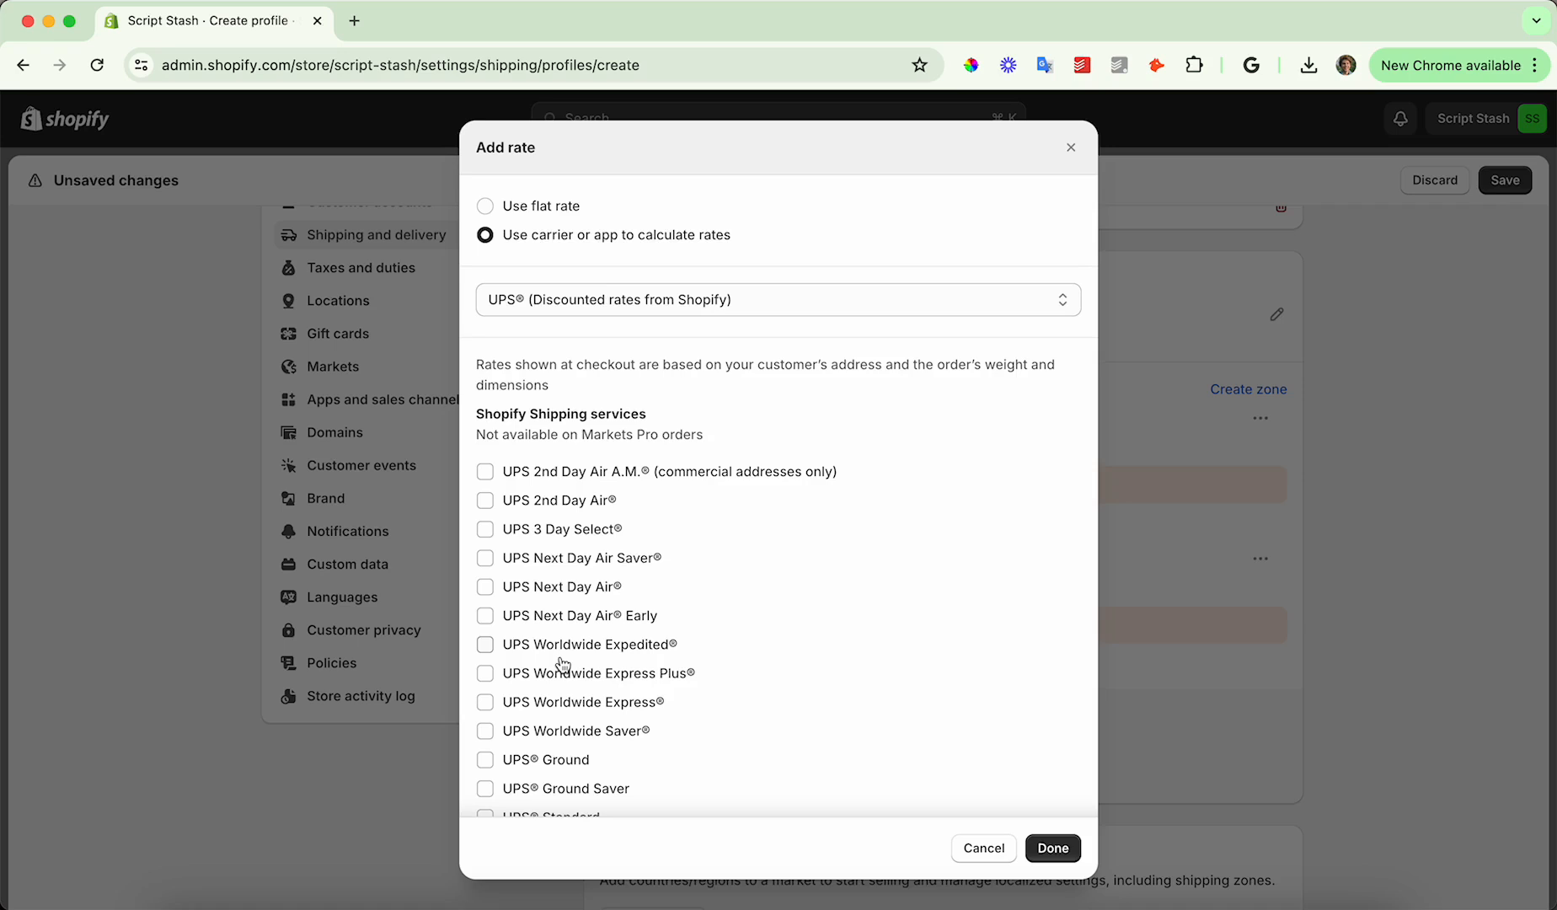
{"action": "scroll", "scroll_direction": "down", "scroll_amount": 3}
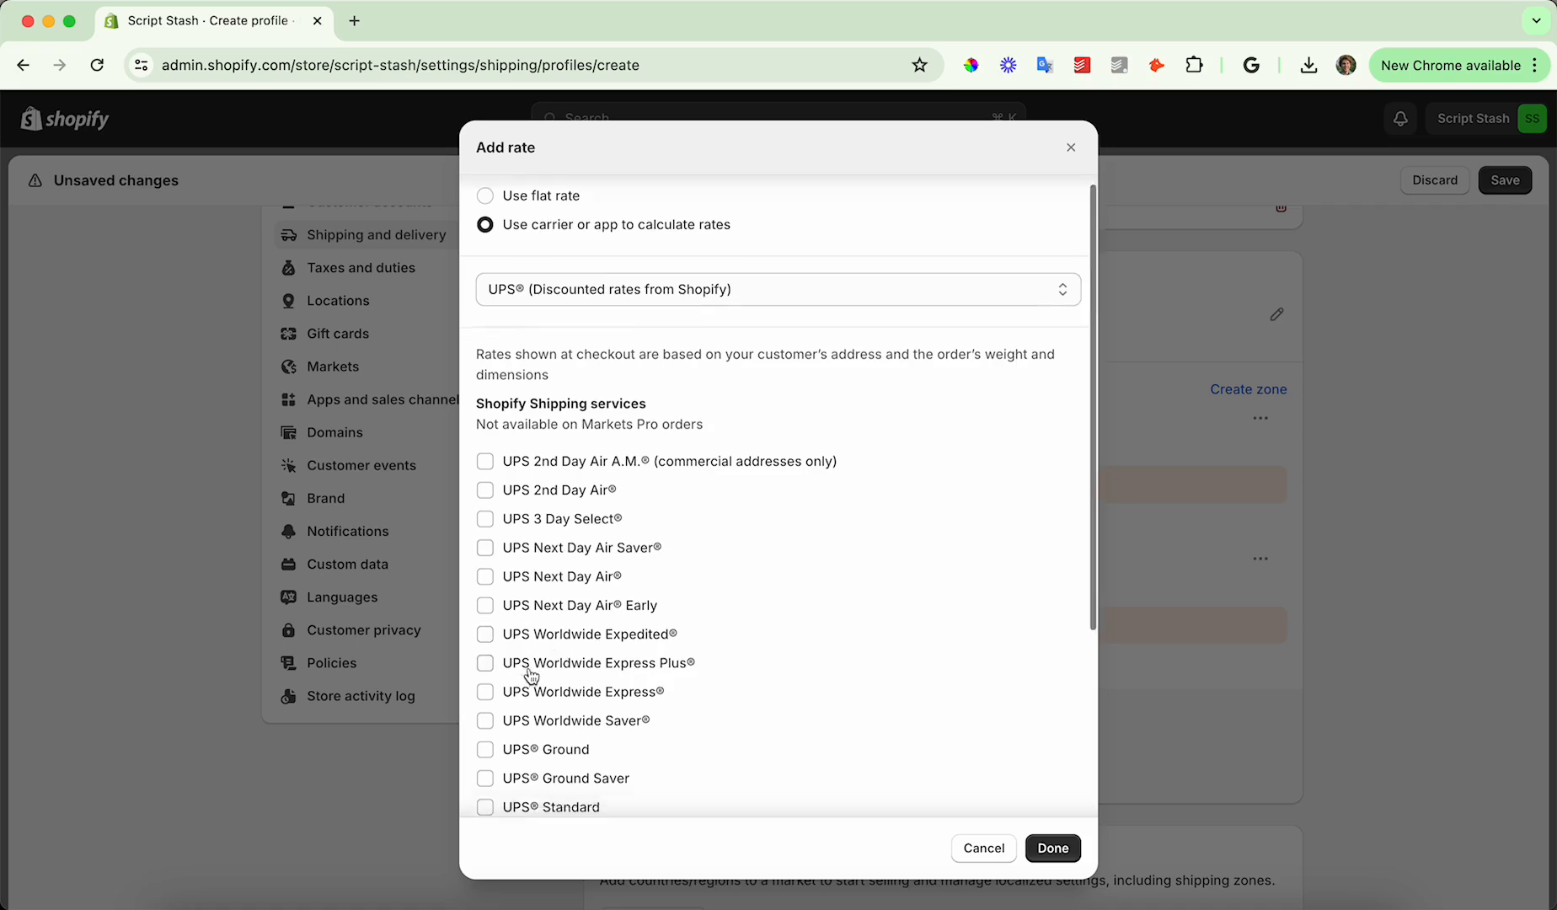
{"action": "scroll", "scroll_direction": "down", "scroll_amount": 3}
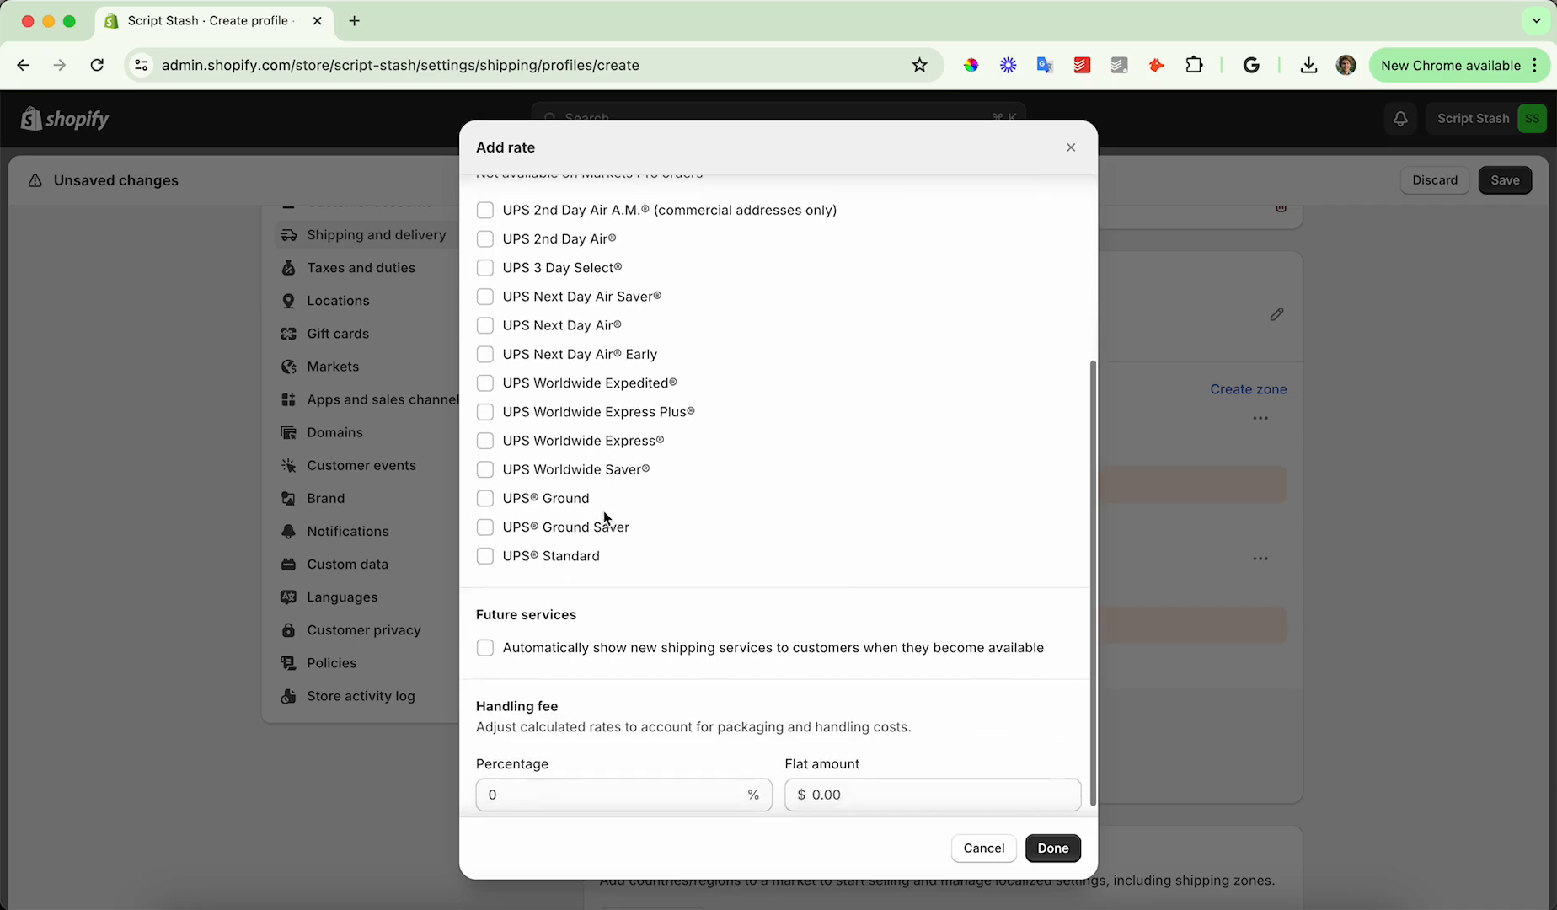
{"action": "scroll", "scroll_direction": "down", "scroll_amount": 3}
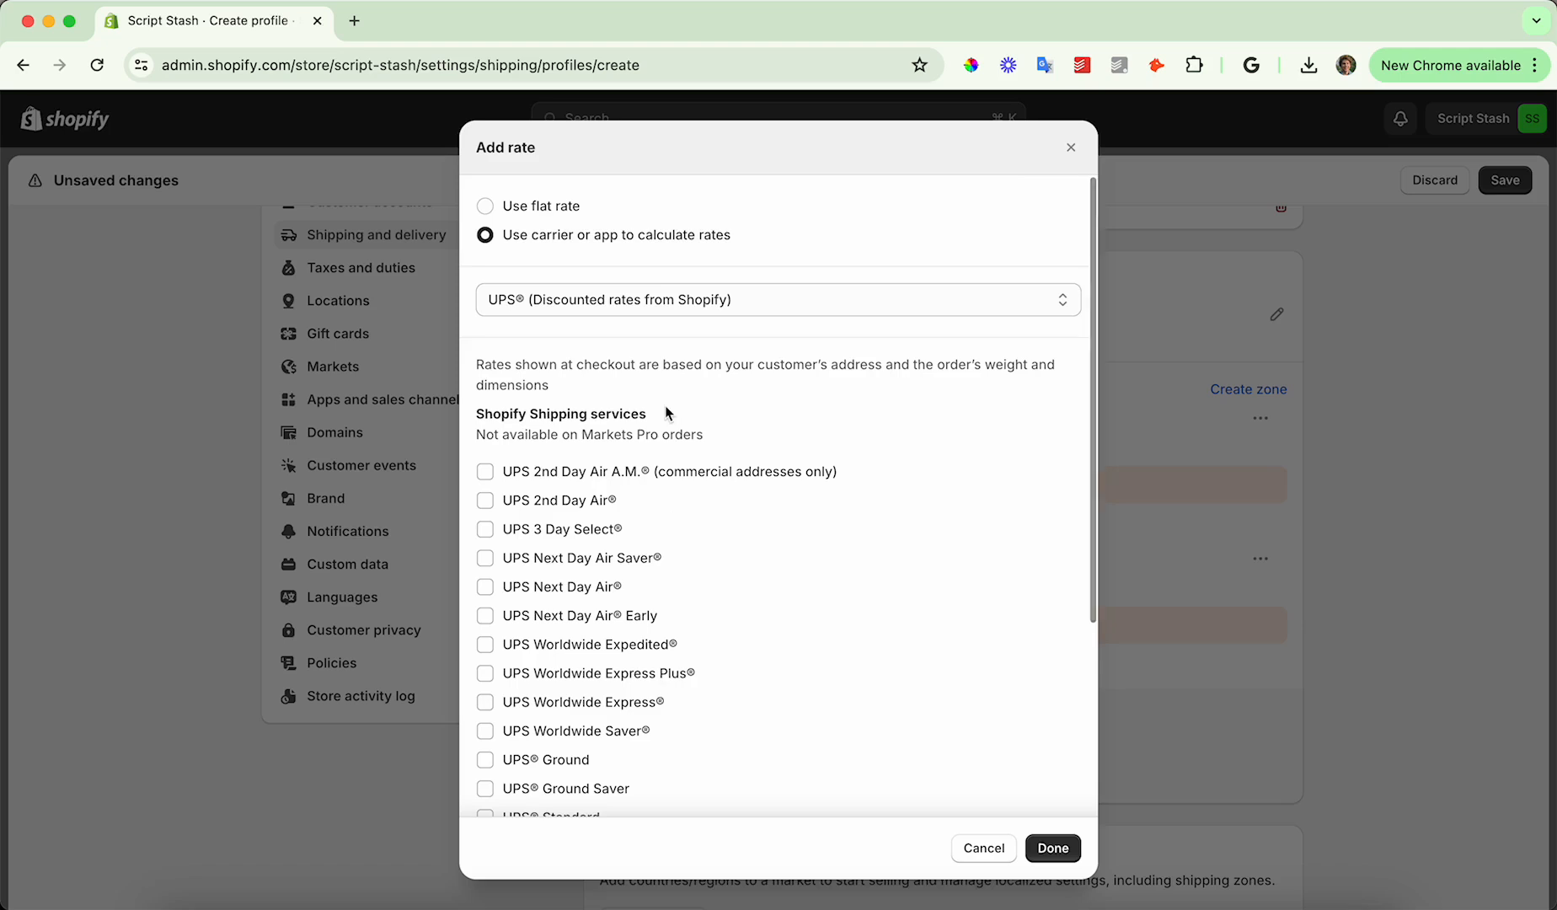
{"action": "left_click", "coordinate": [778, 299]}
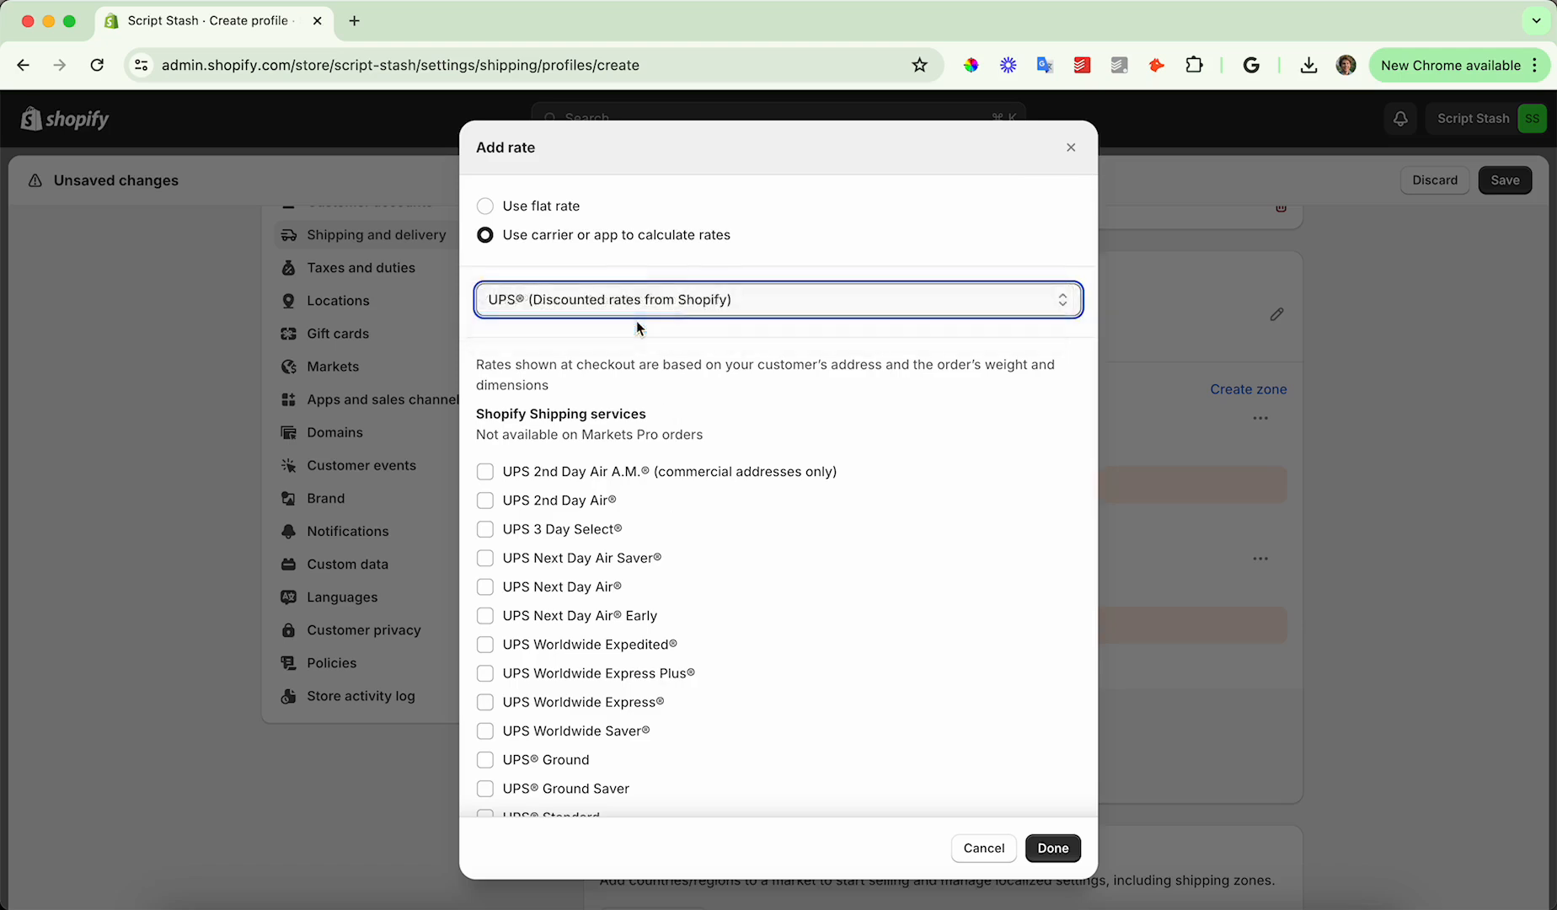
{"action": "left_click", "coordinate": [778, 299]}
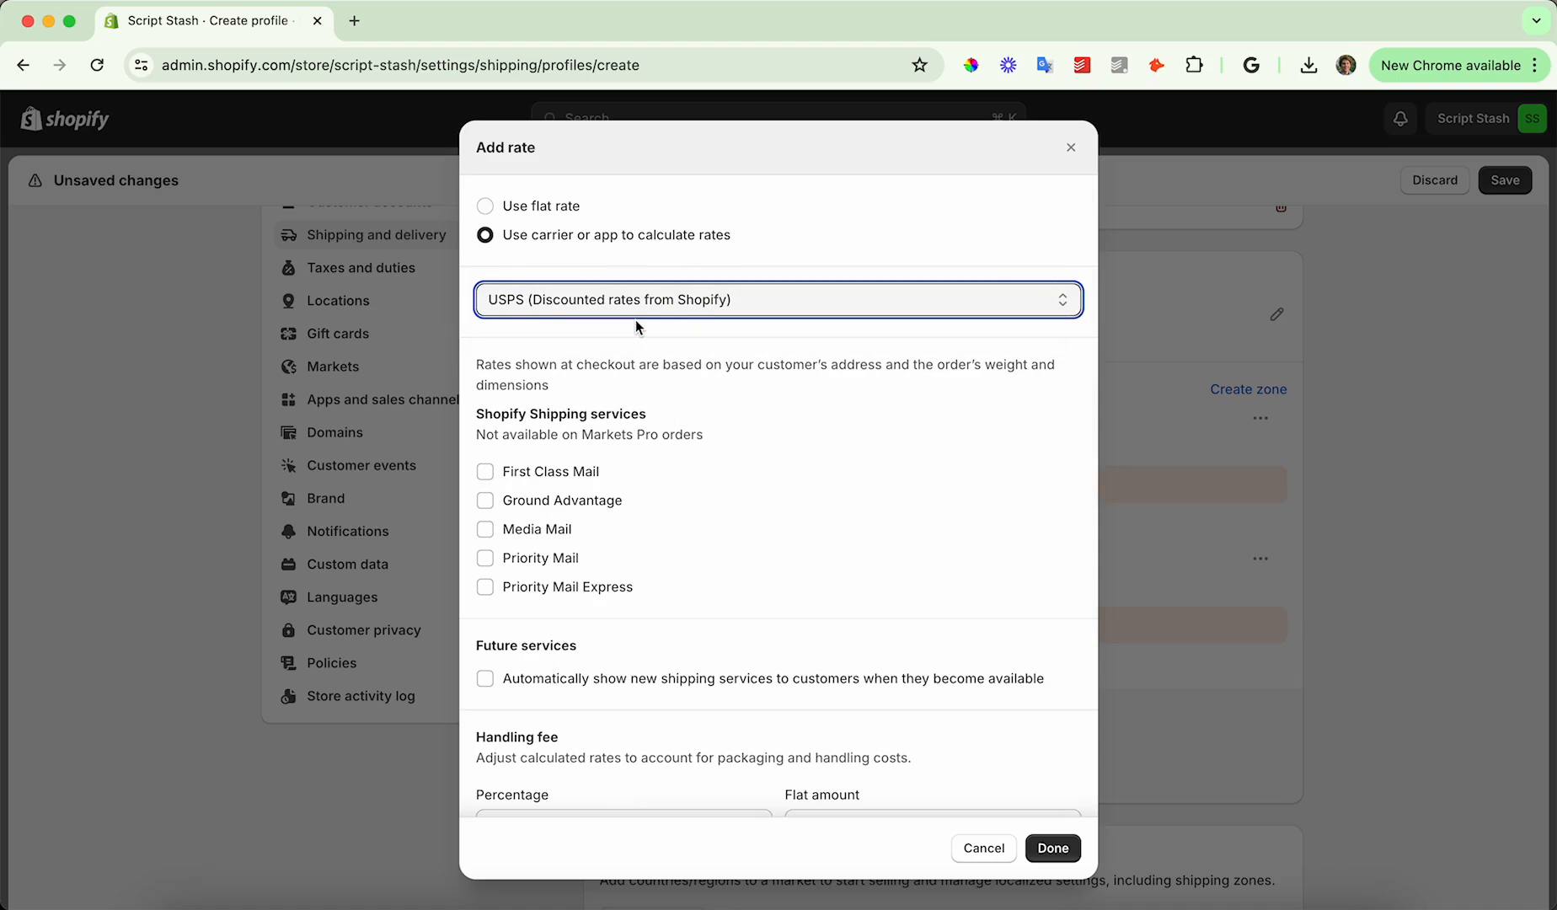
{"action": "mouse_move", "coordinate": [521, 217]}
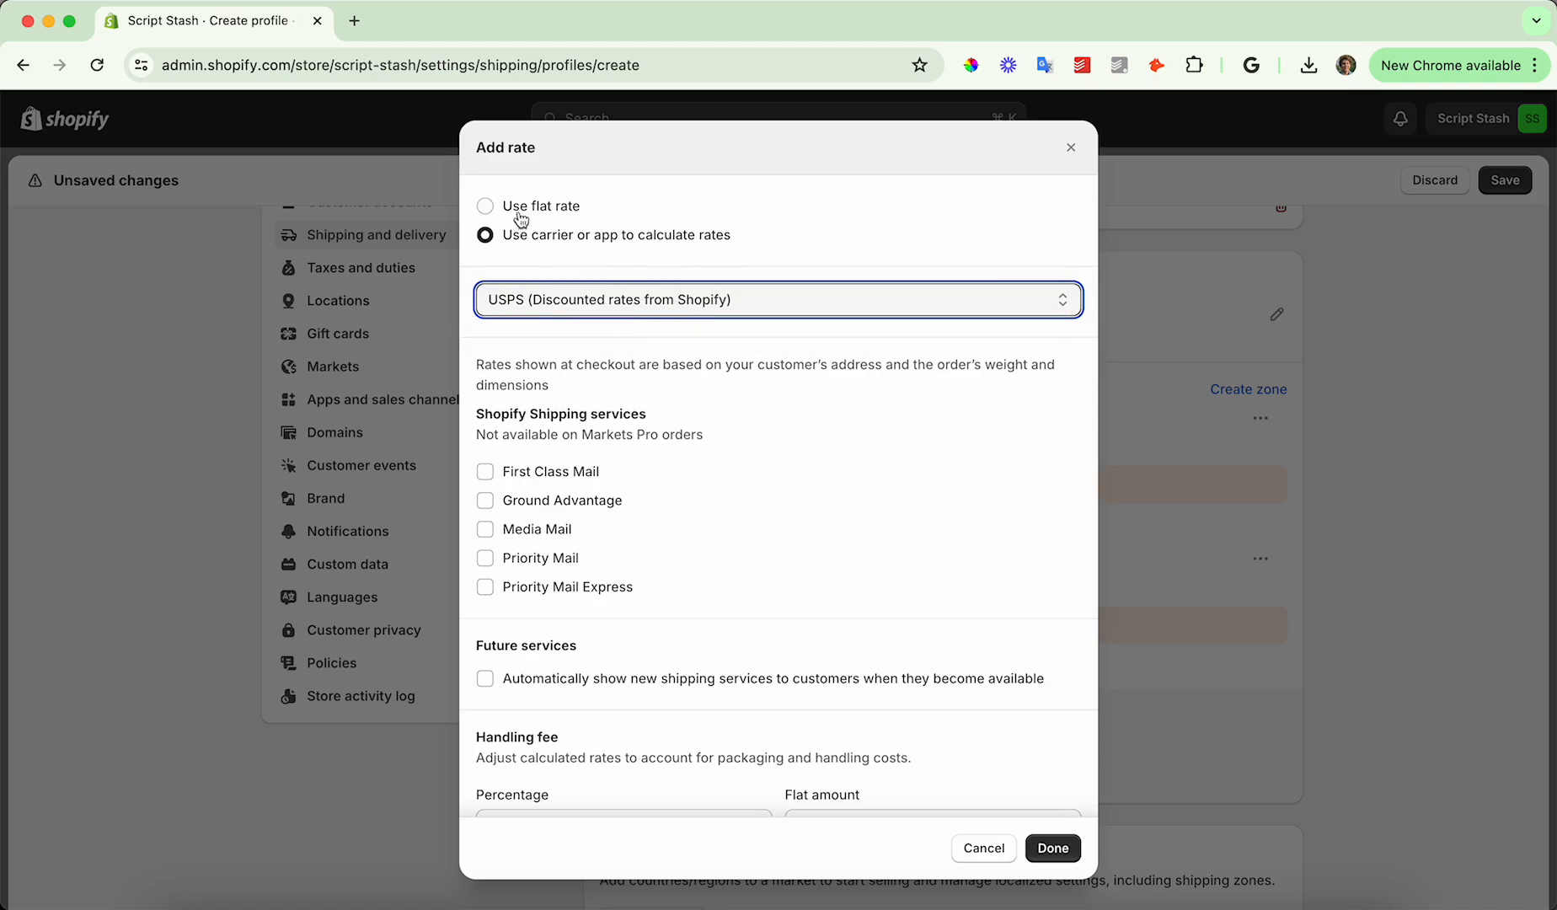
Make it a flat Standard (3 to 4 business days) rate priced $8
{"action": "left_click", "coordinate": [485, 205]}
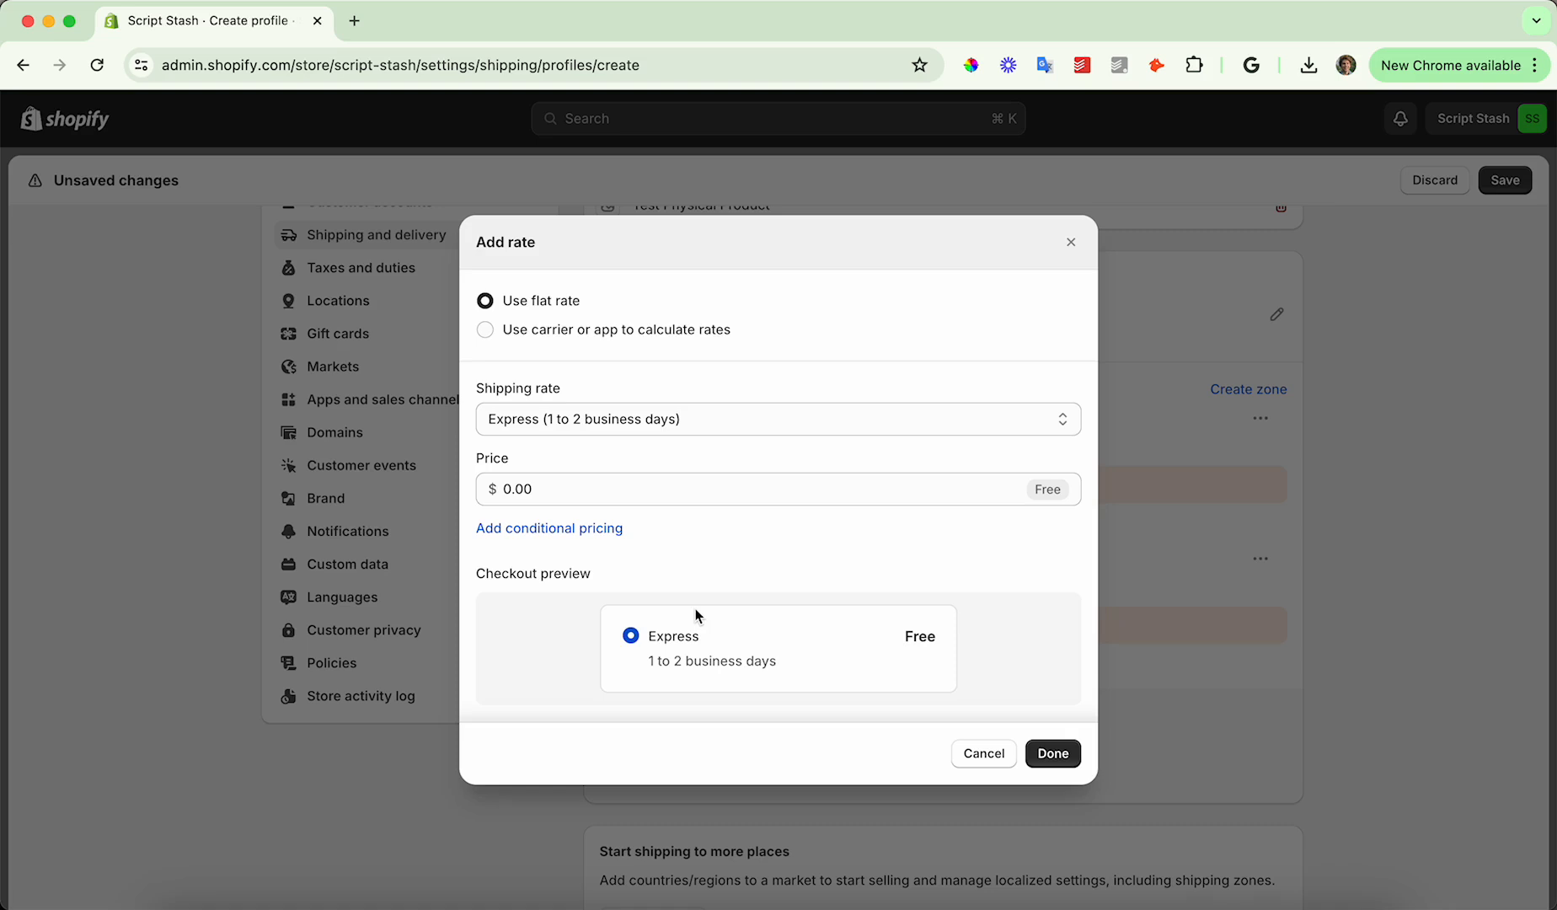
{"action": "mouse_move", "coordinate": [549, 527]}
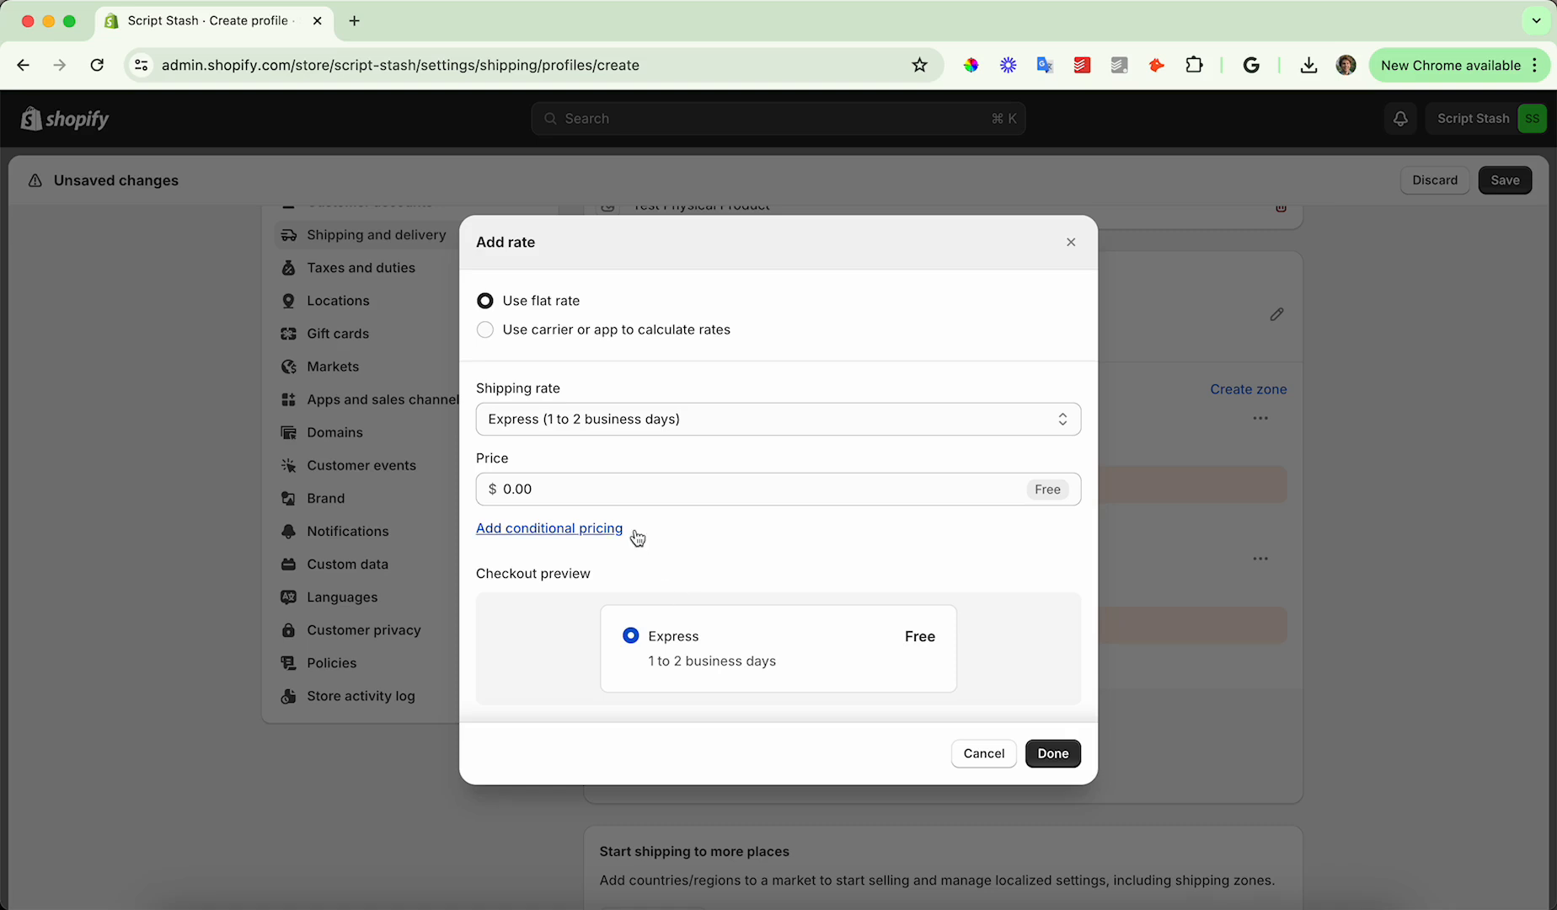
{"action": "left_click", "coordinate": [777, 418]}
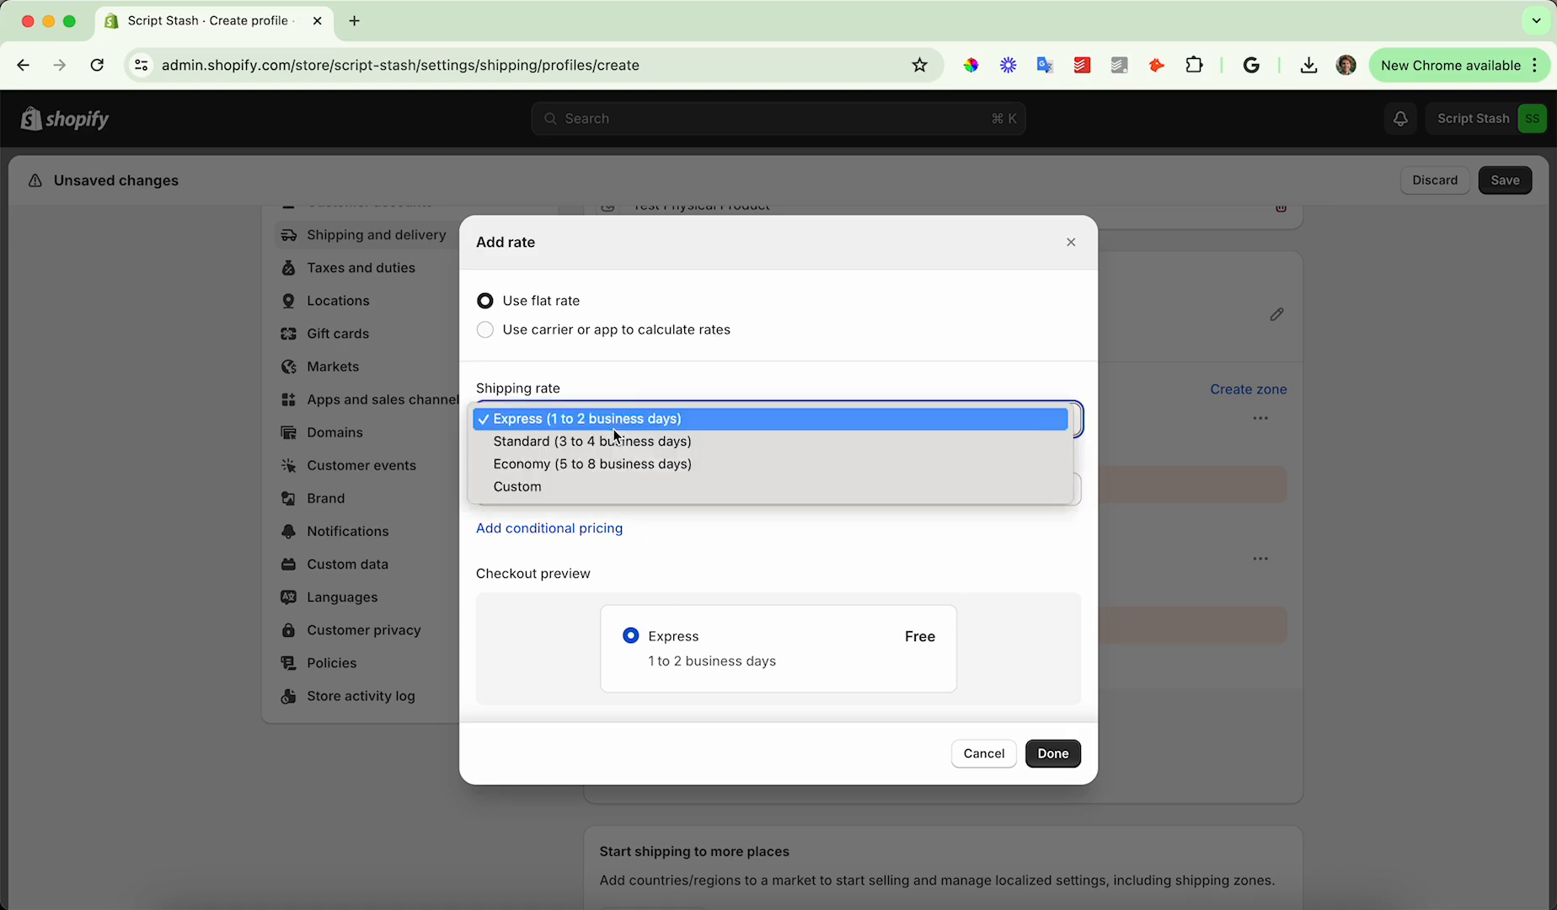
{"action": "left_click", "coordinate": [591, 440]}
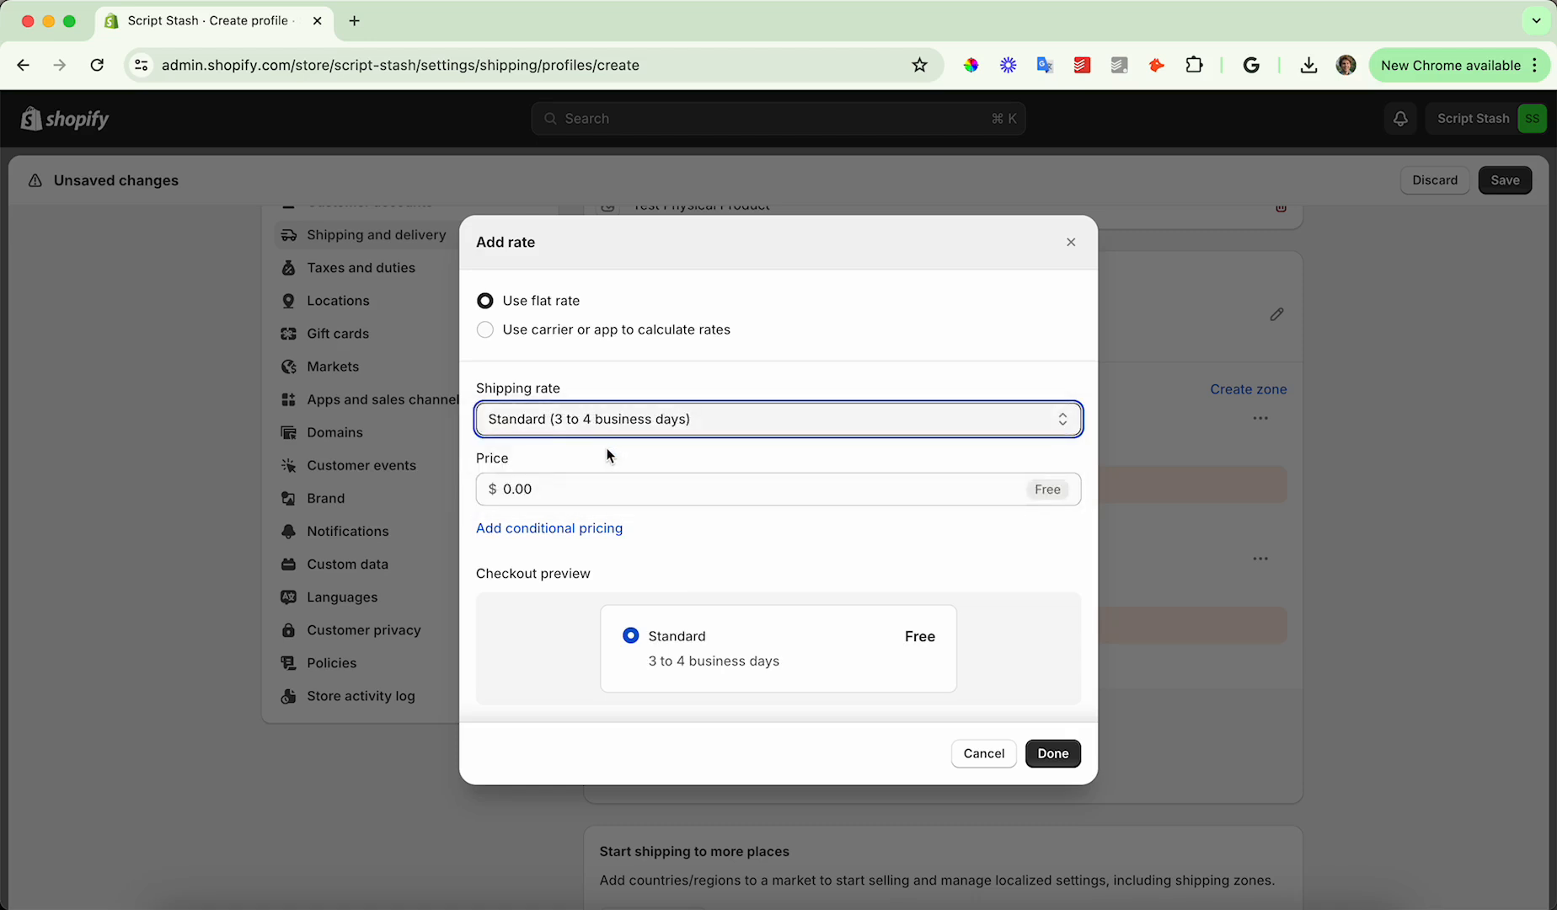
{"action": "left_click", "coordinate": [516, 488]}
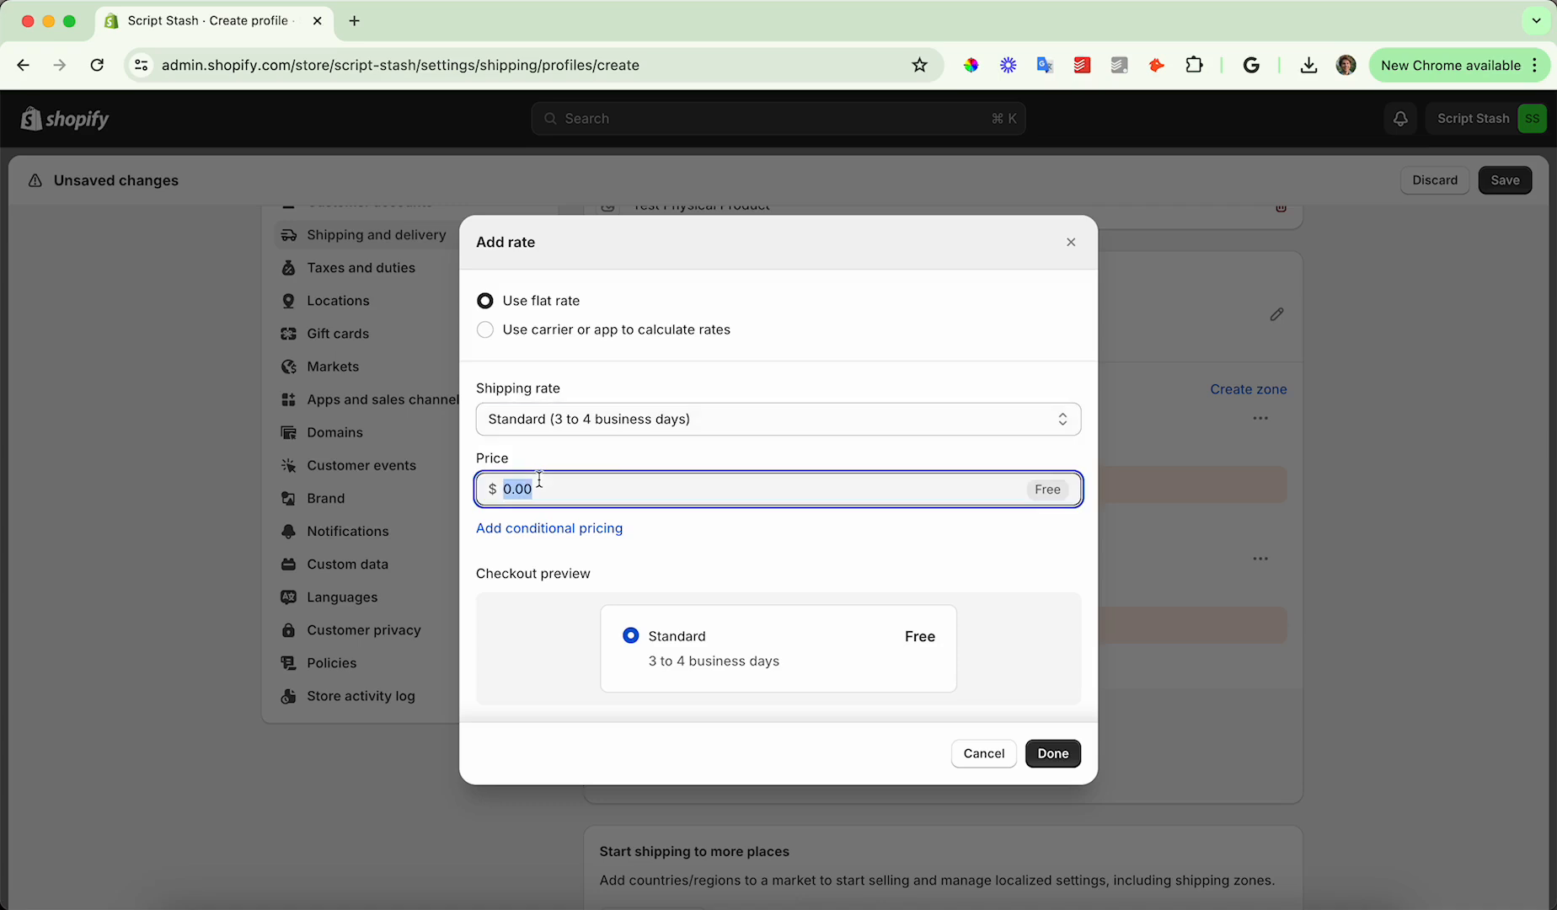
{"action": "type", "text": "8"}
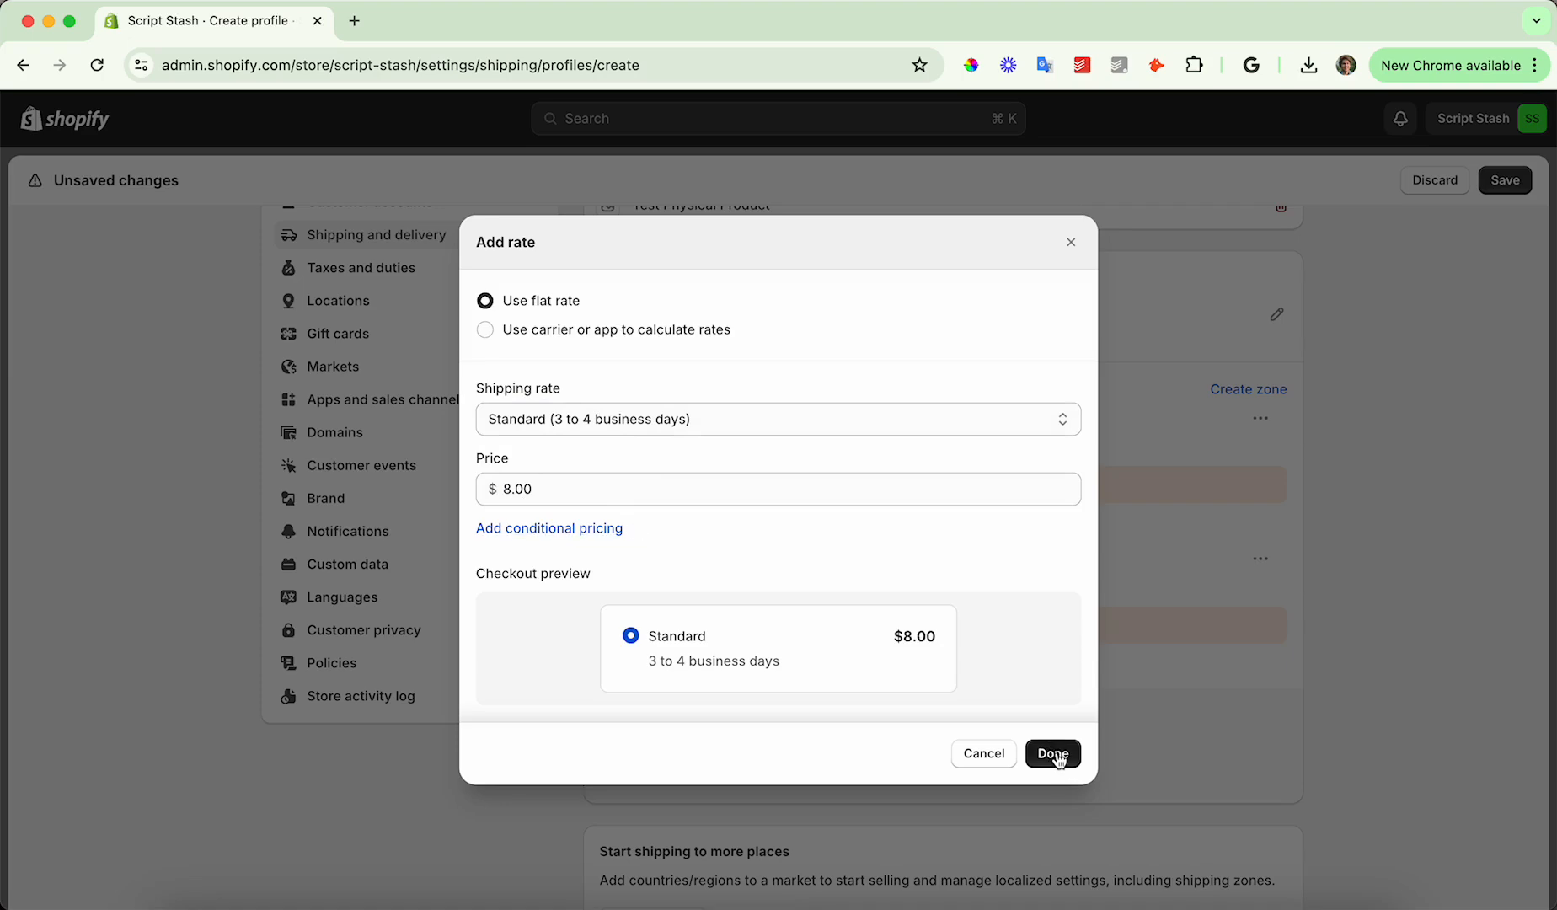
{"action": "left_click", "coordinate": [1051, 753]}
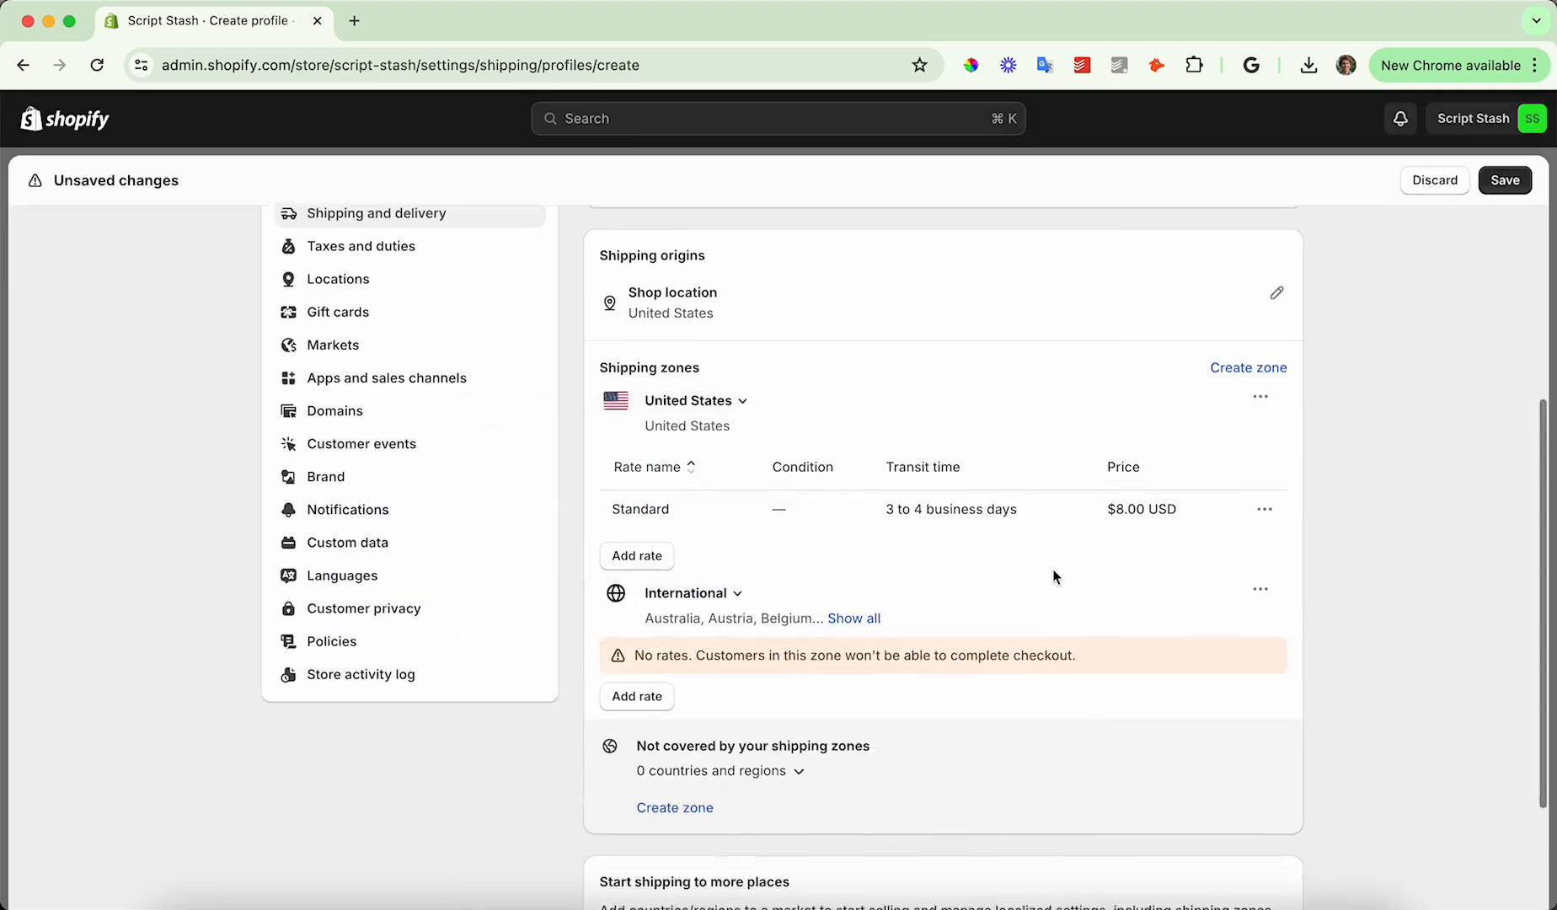
{"action": "scroll", "scroll_direction": "down", "scroll_amount": 3}
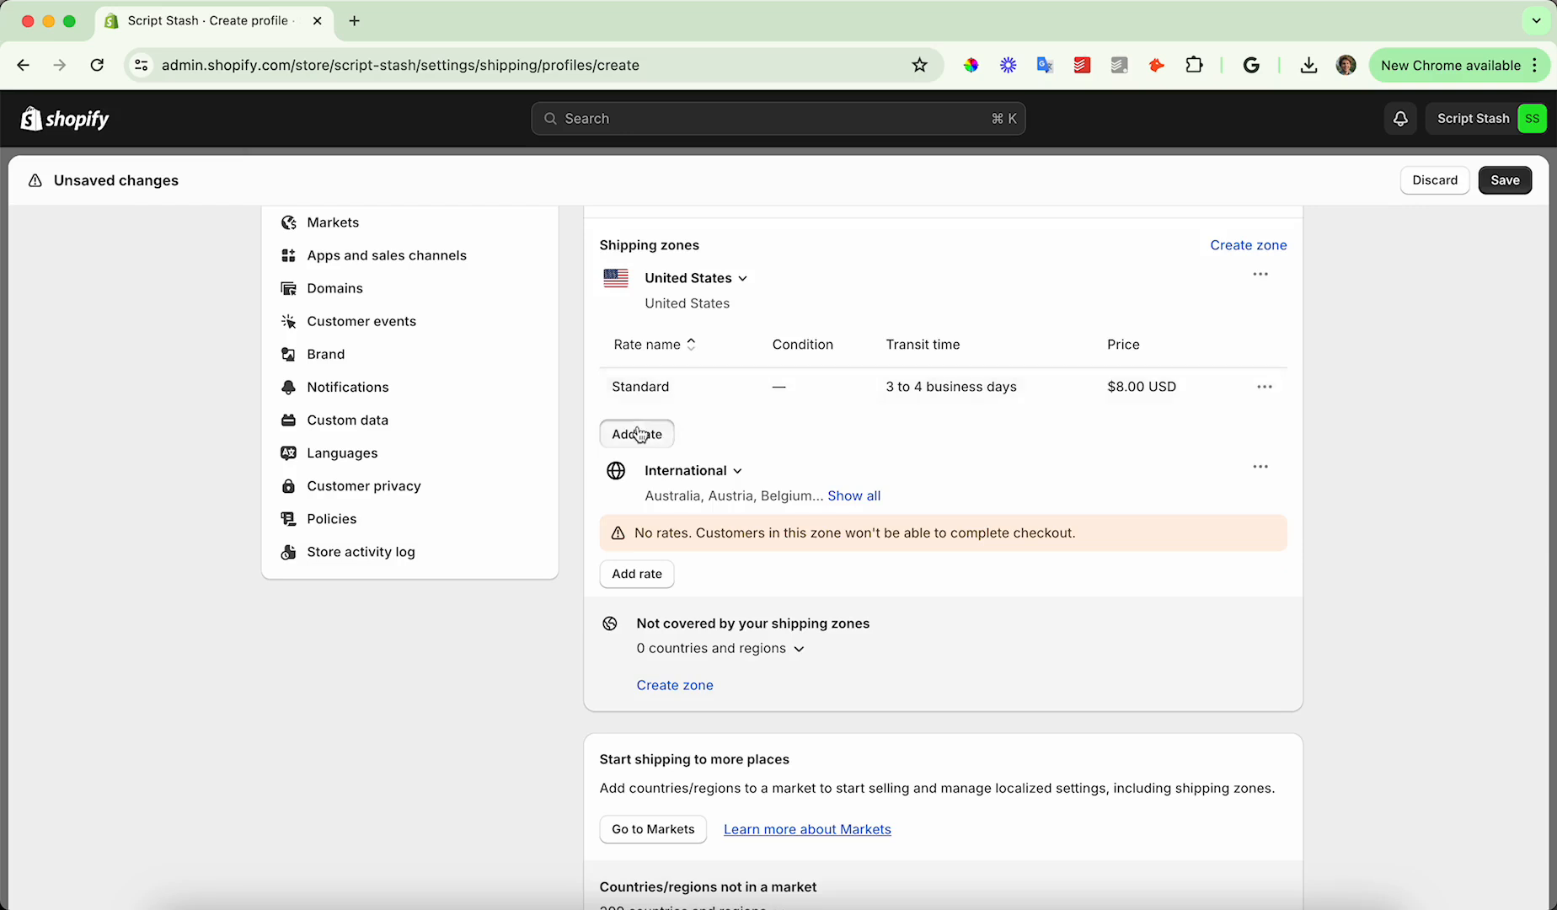
{"action": "left_click", "coordinate": [636, 434]}
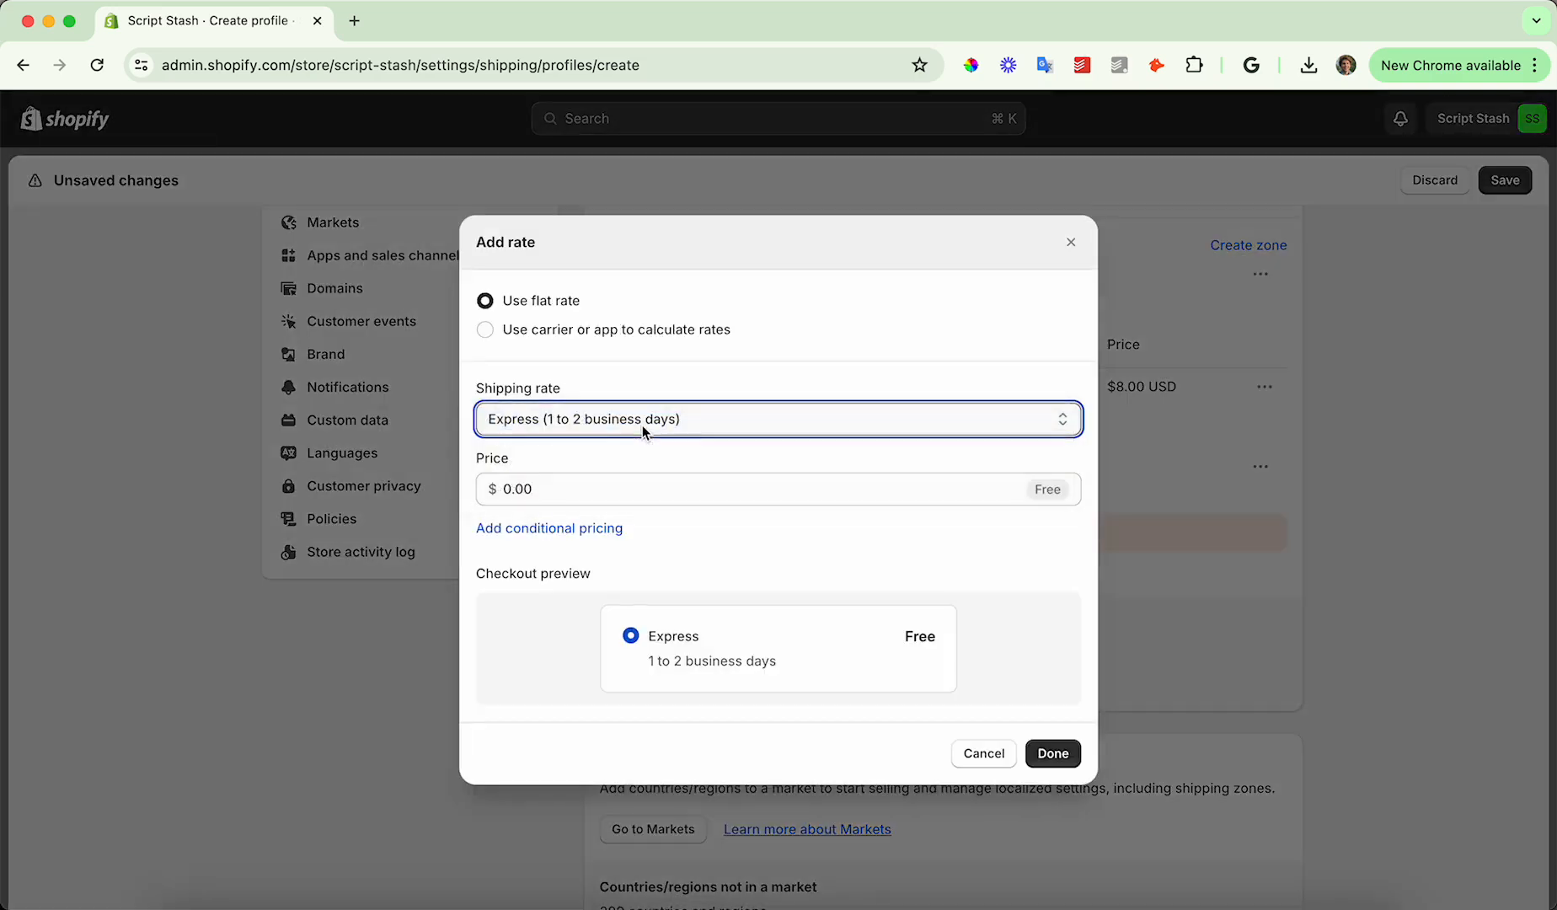
{"action": "left_click", "coordinate": [622, 489]}
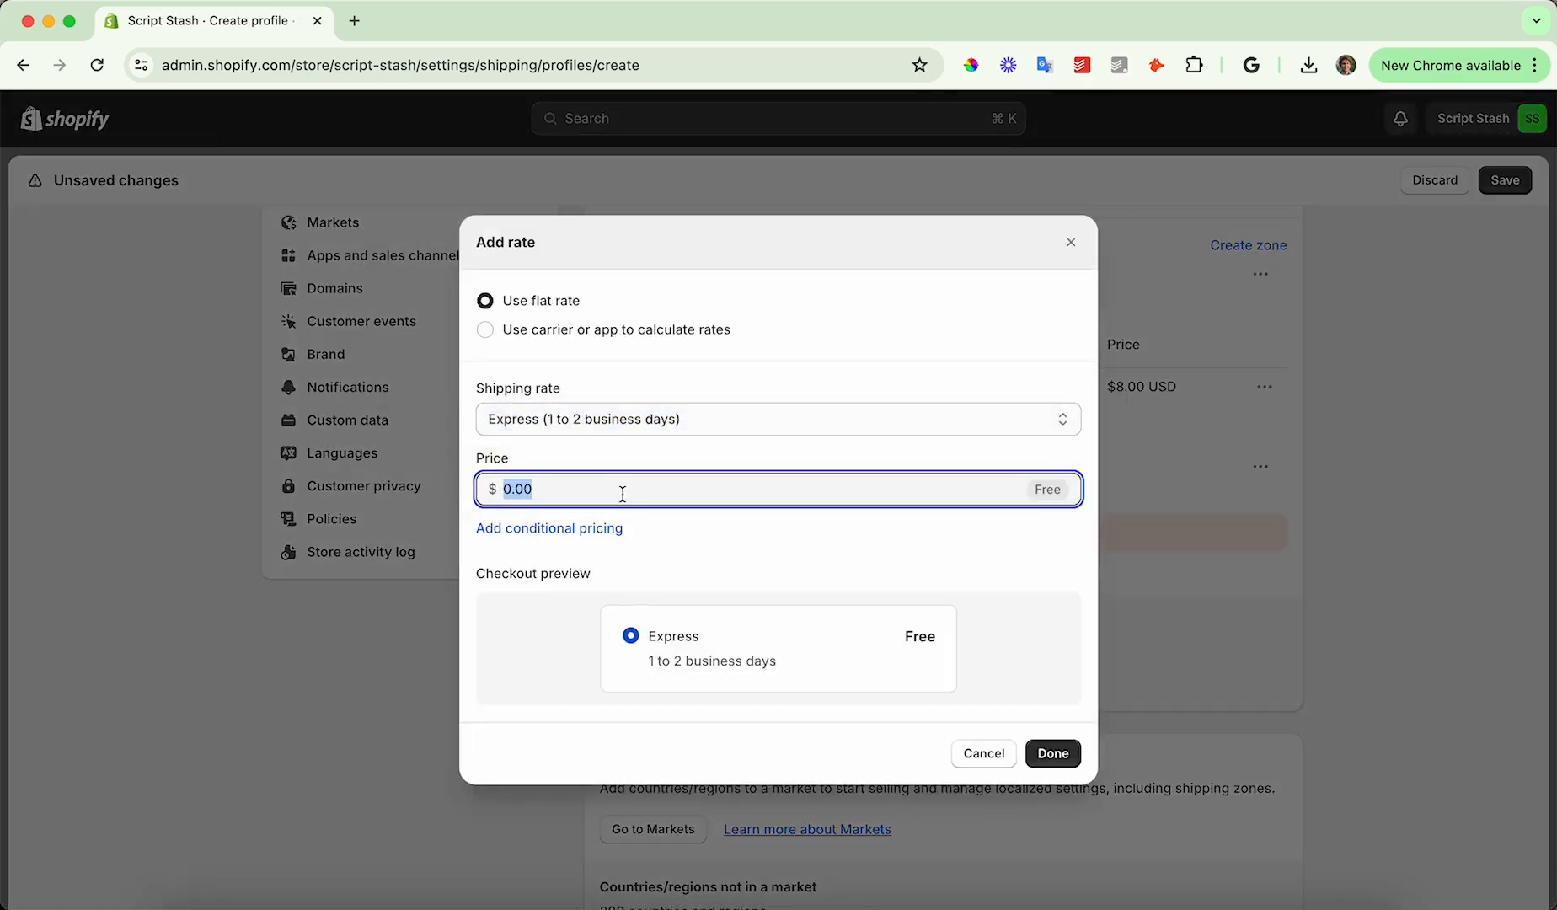
{"action": "type", "text": "12"}
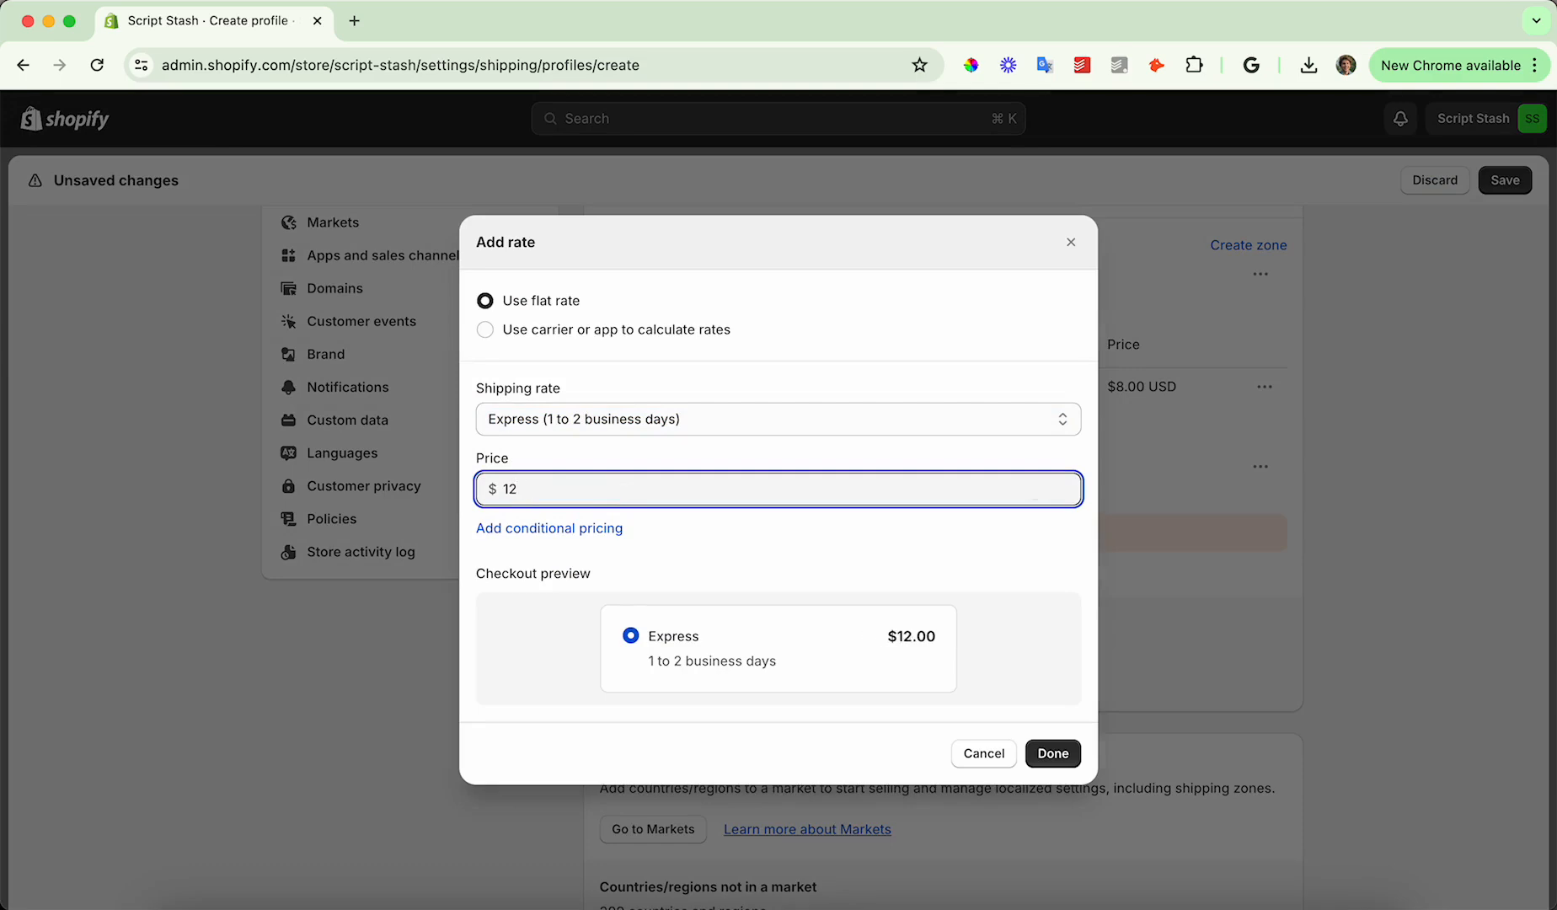
{"action": "left_click", "coordinate": [1051, 753]}
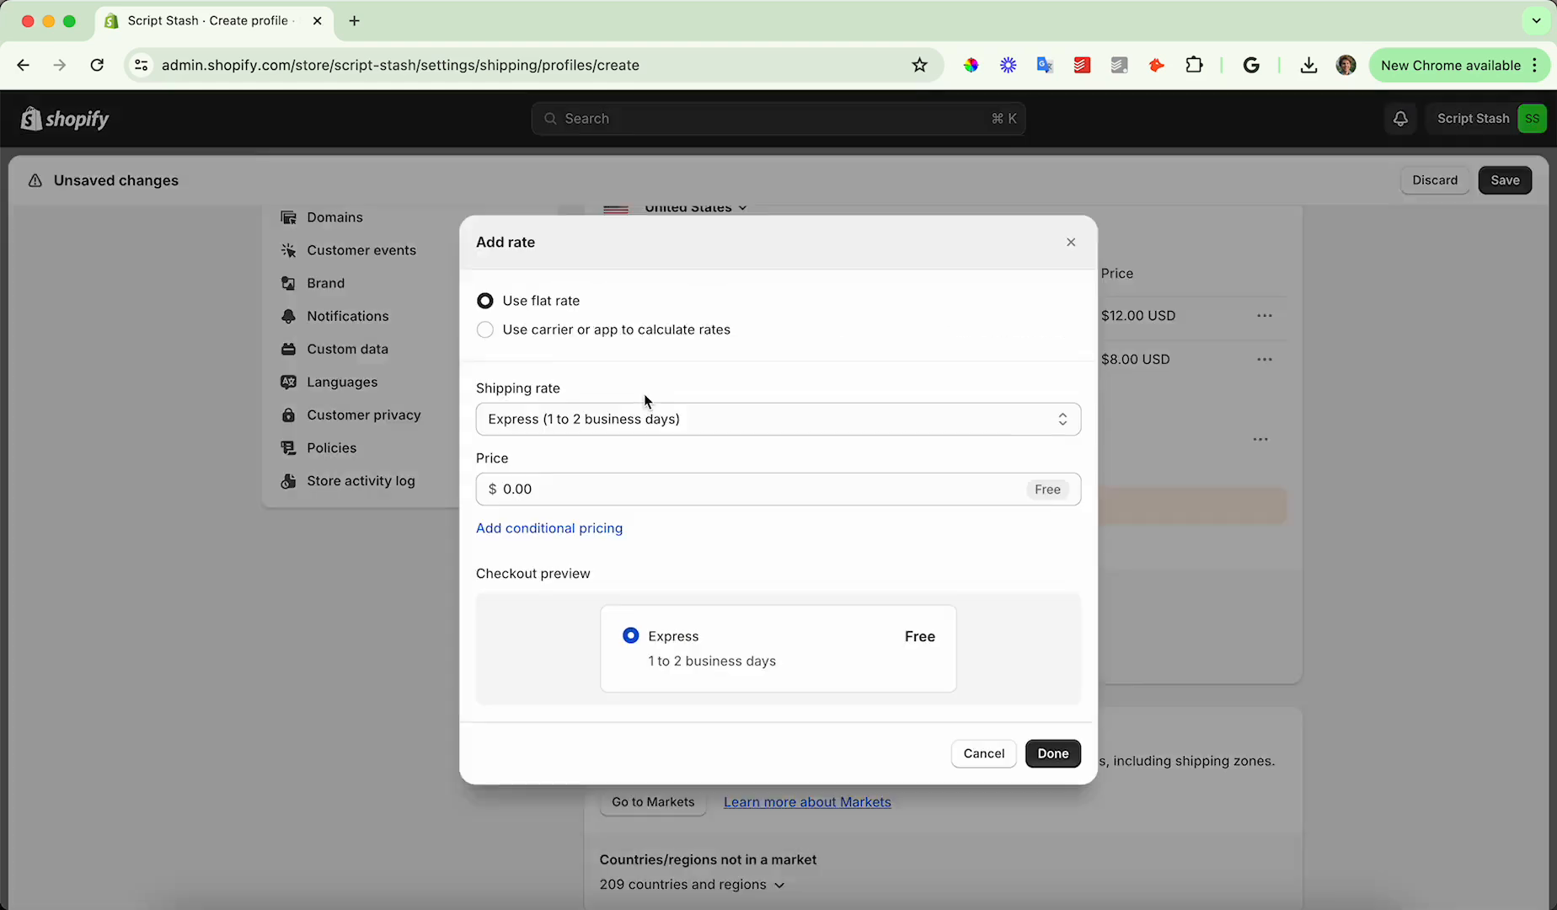
{"action": "left_click", "coordinate": [549, 528]}
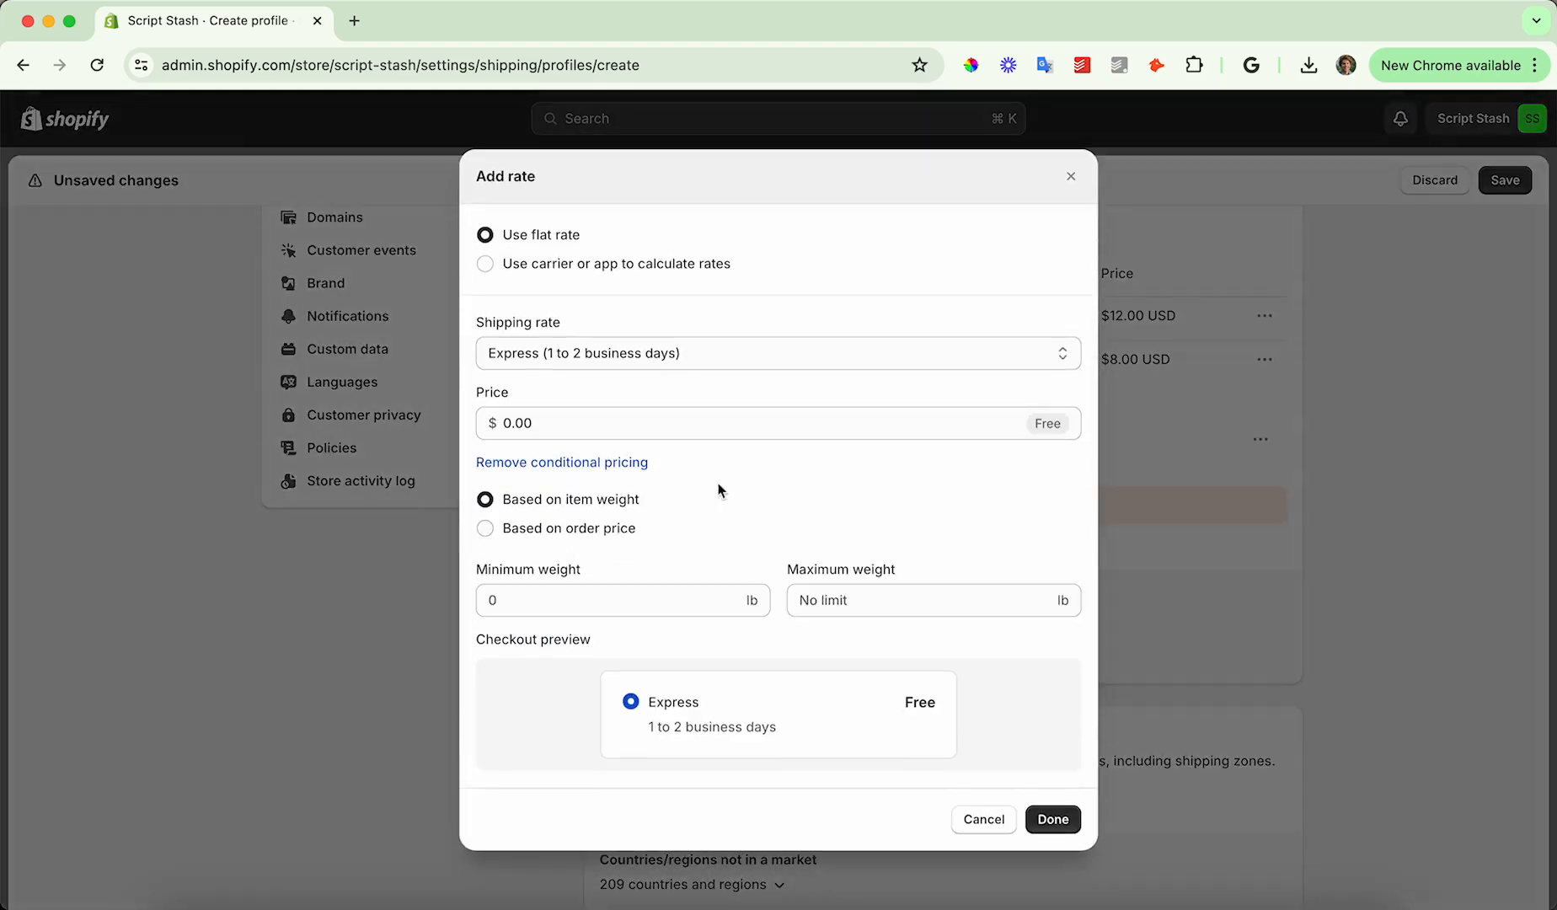
{"action": "mouse_move", "coordinate": [615, 528]}
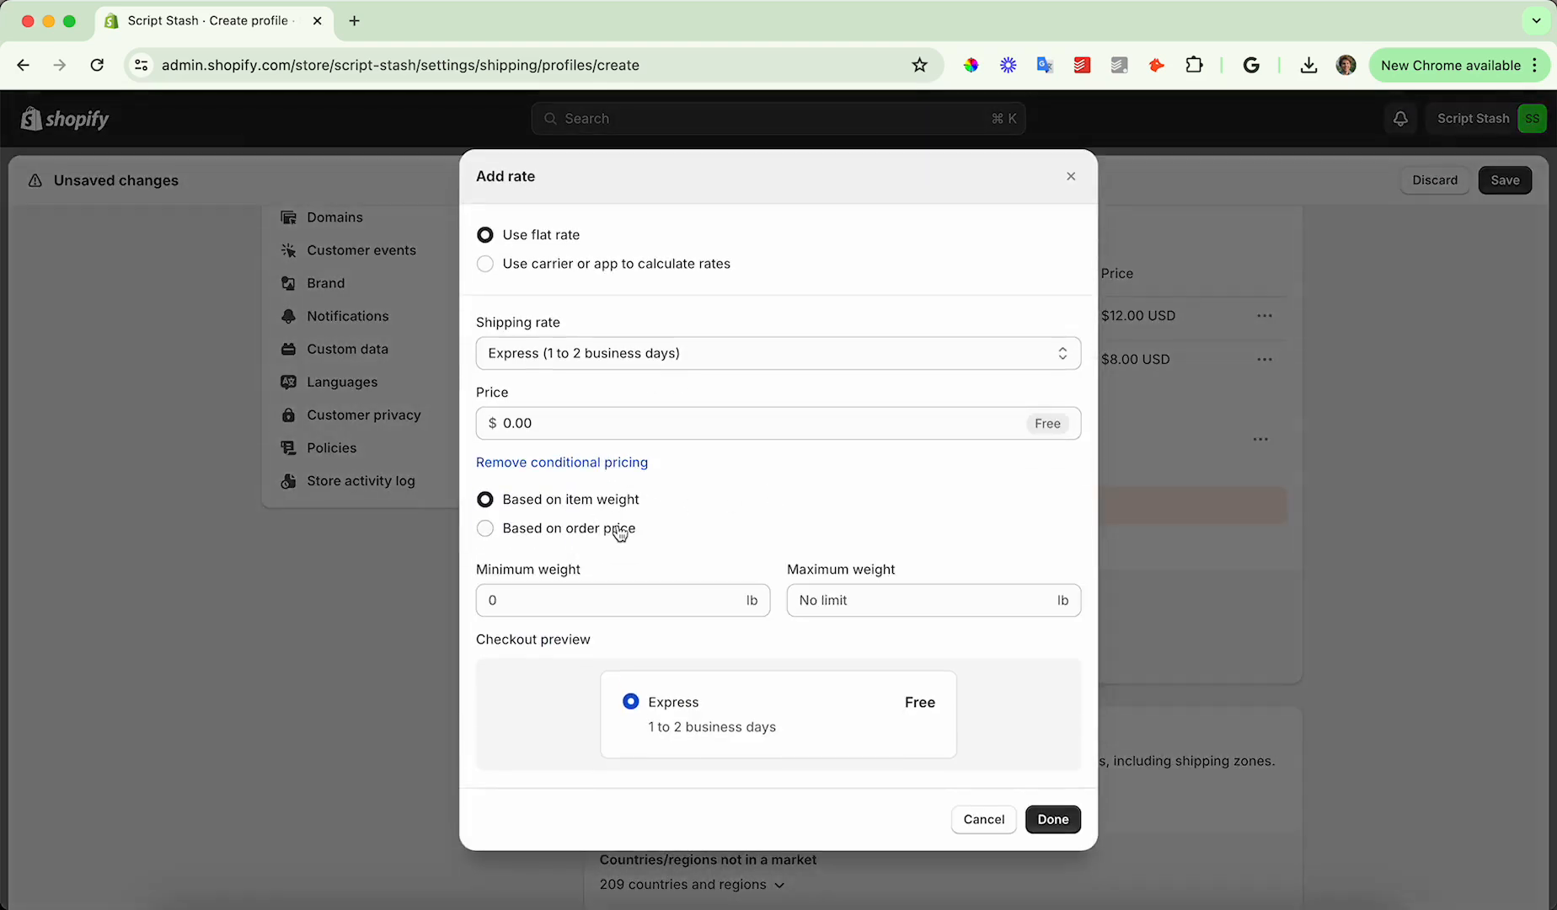
{"action": "mouse_move", "coordinate": [919, 561]}
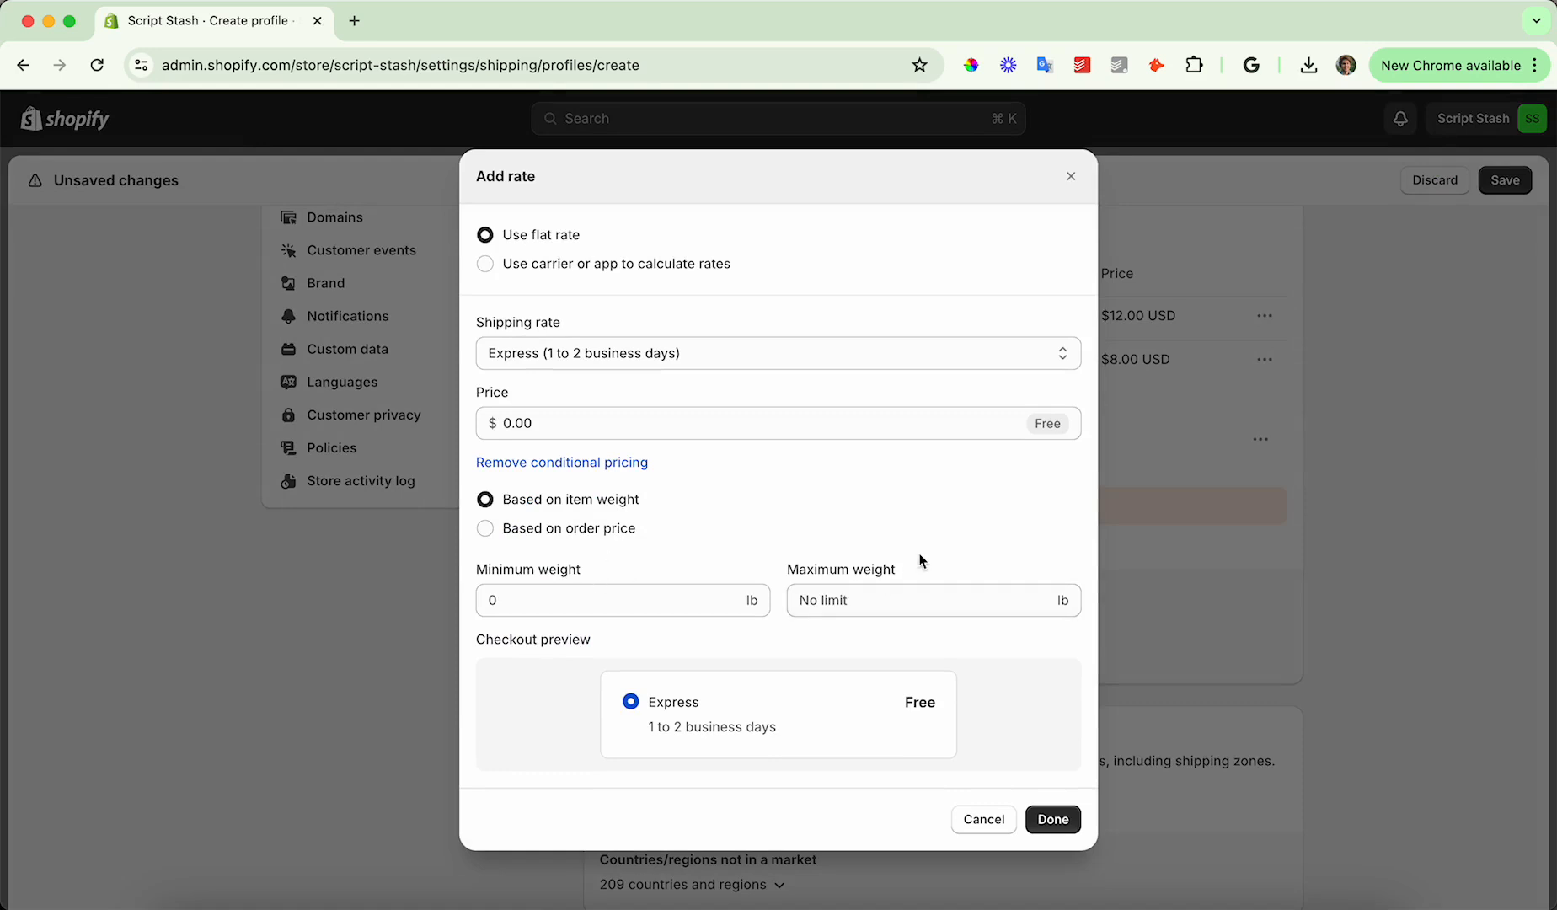
{"action": "mouse_move", "coordinate": [903, 750]}
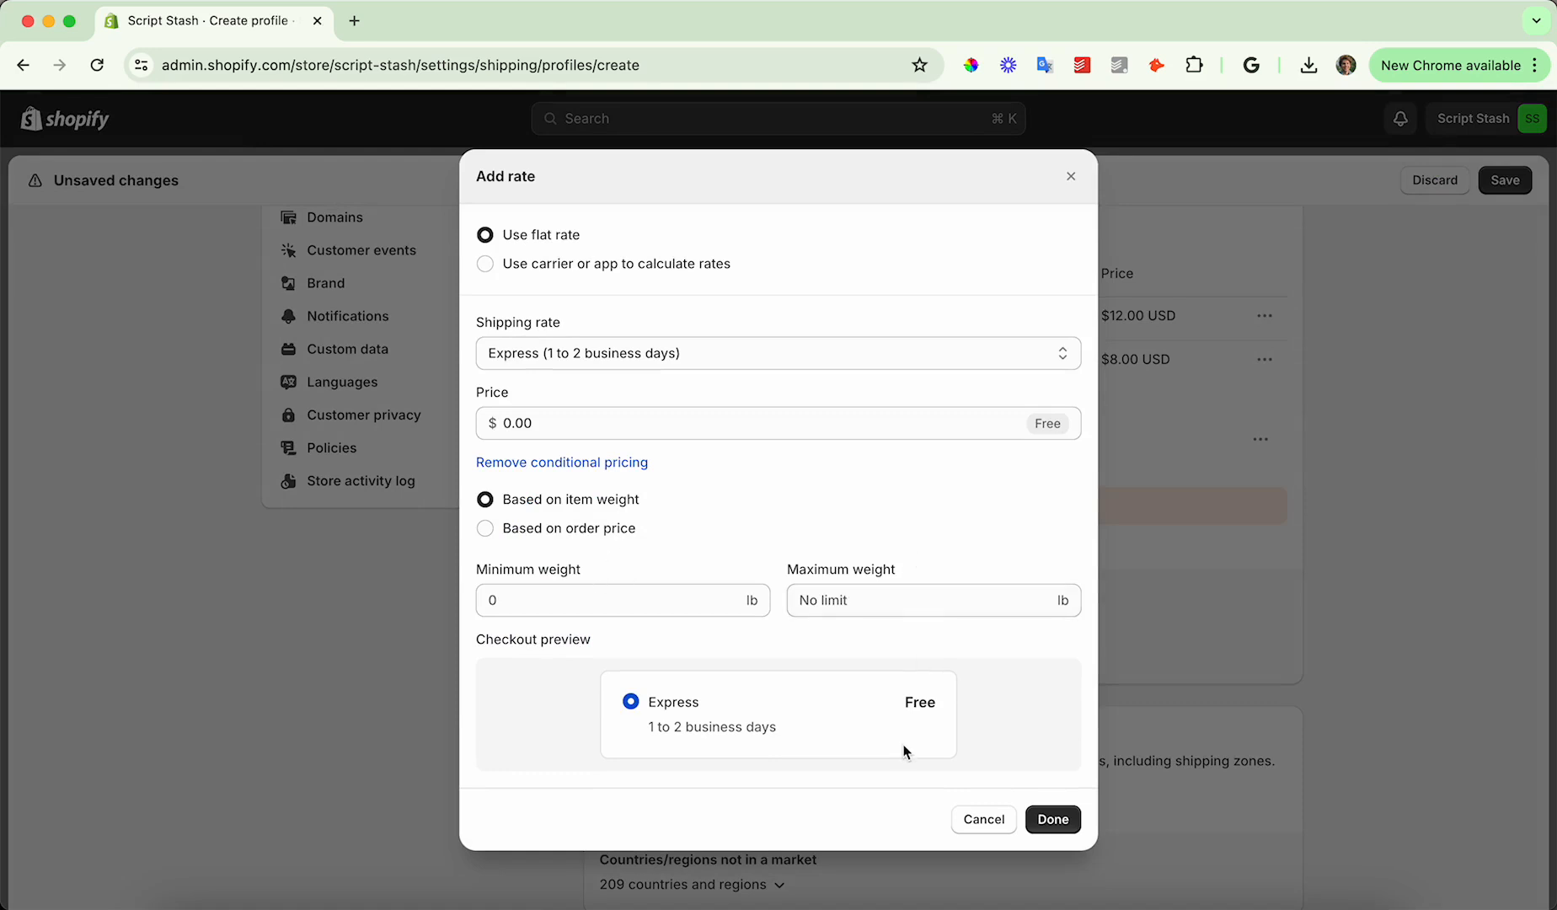
{"action": "mouse_move", "coordinate": [982, 818]}
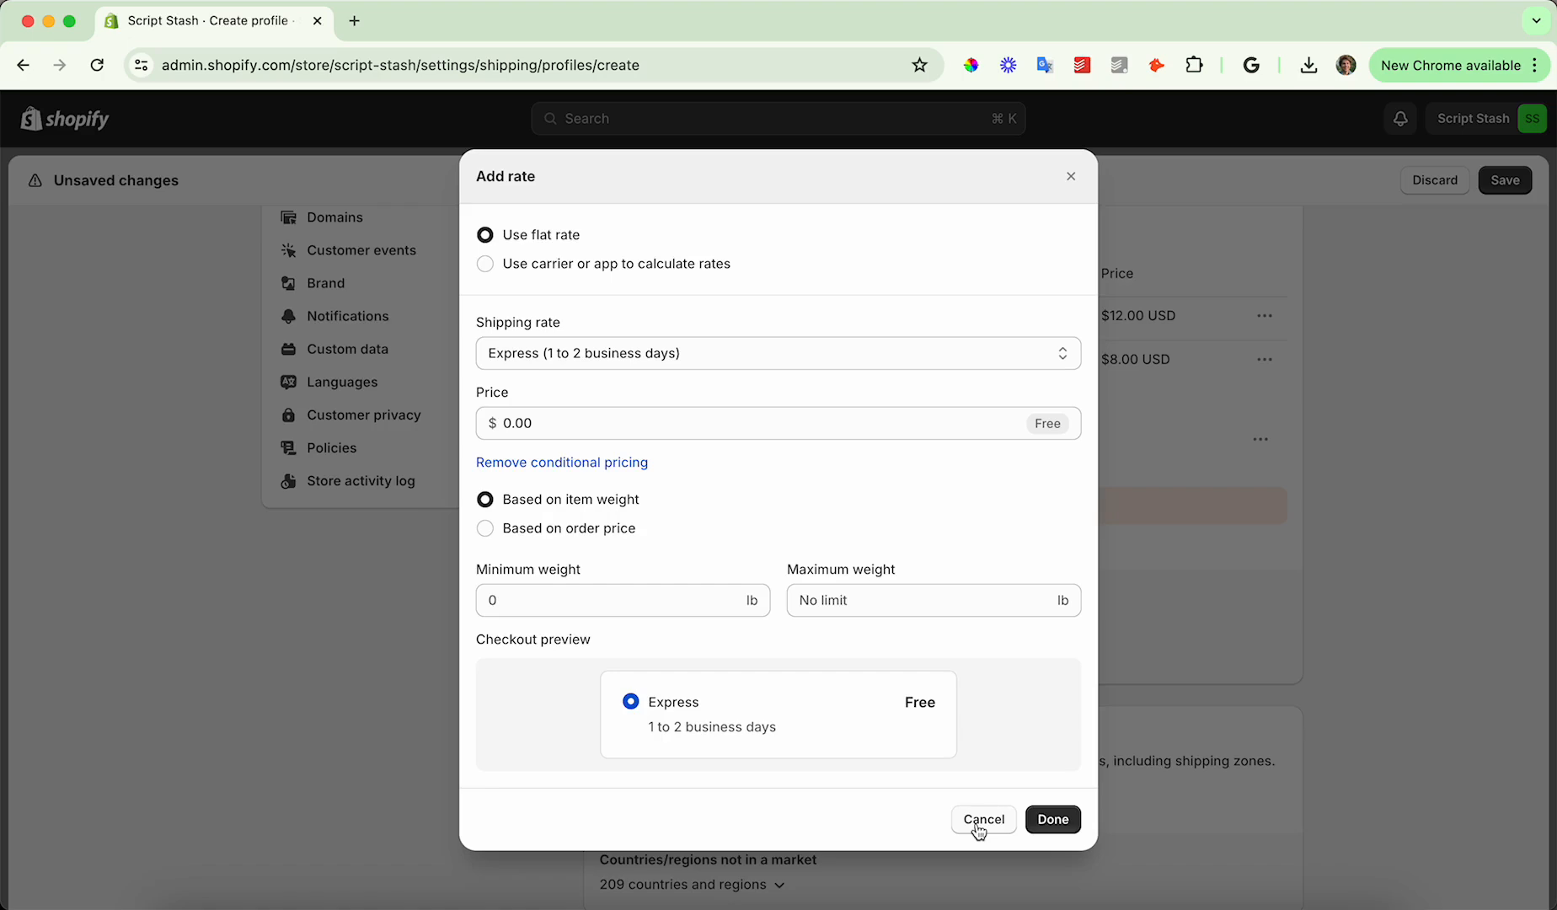
{"action": "left_click", "coordinate": [983, 819]}
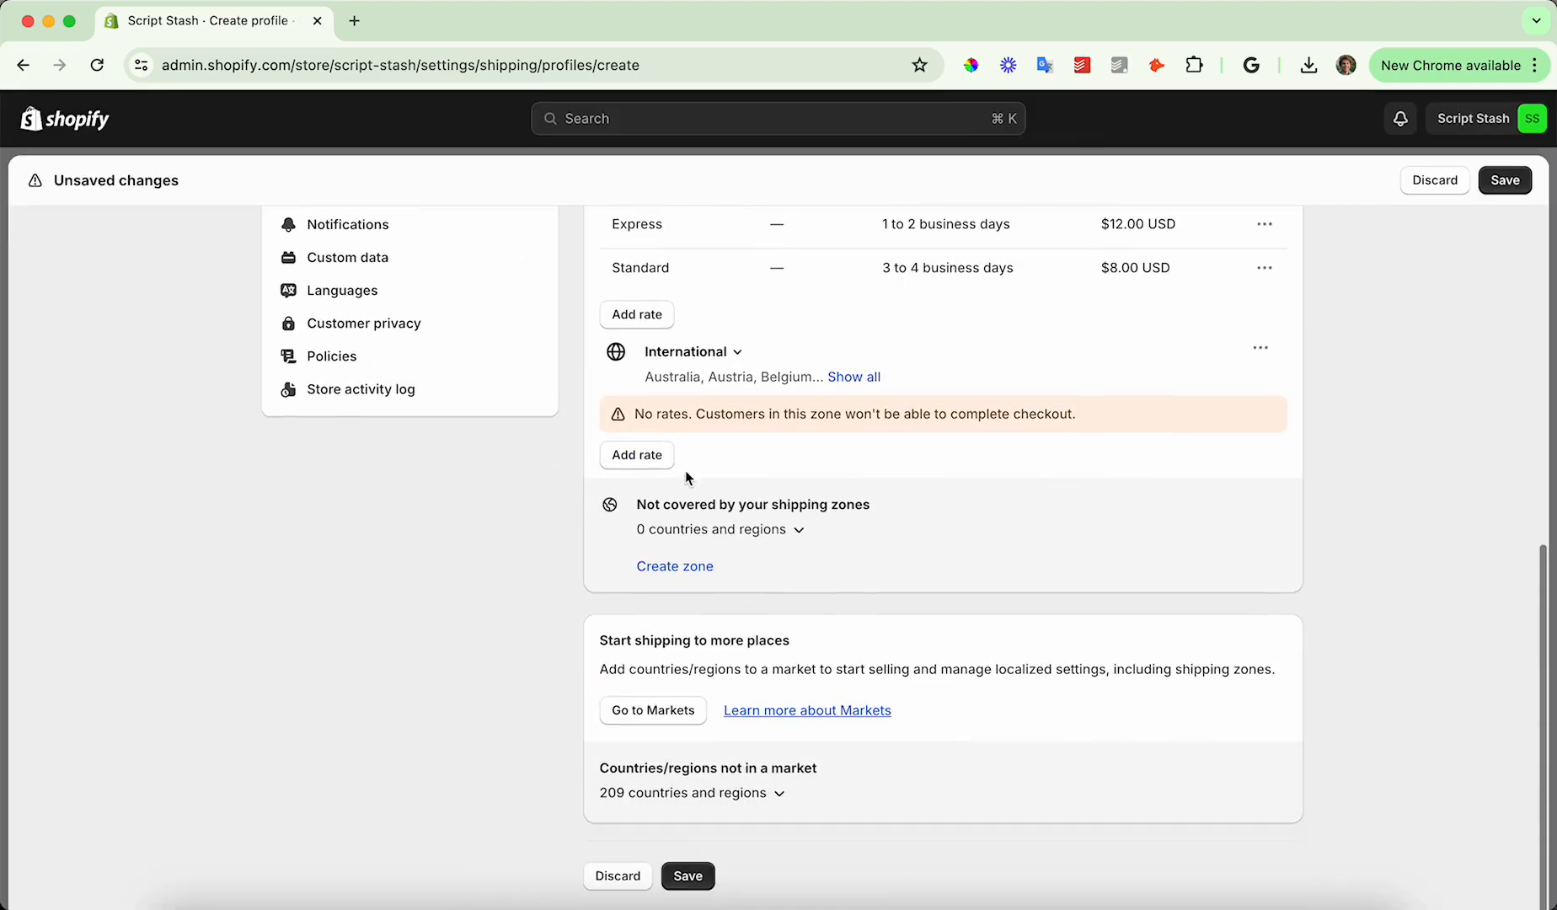
Add a $10 Standard International flat rate to the International zone
{"action": "left_click", "coordinate": [636, 455]}
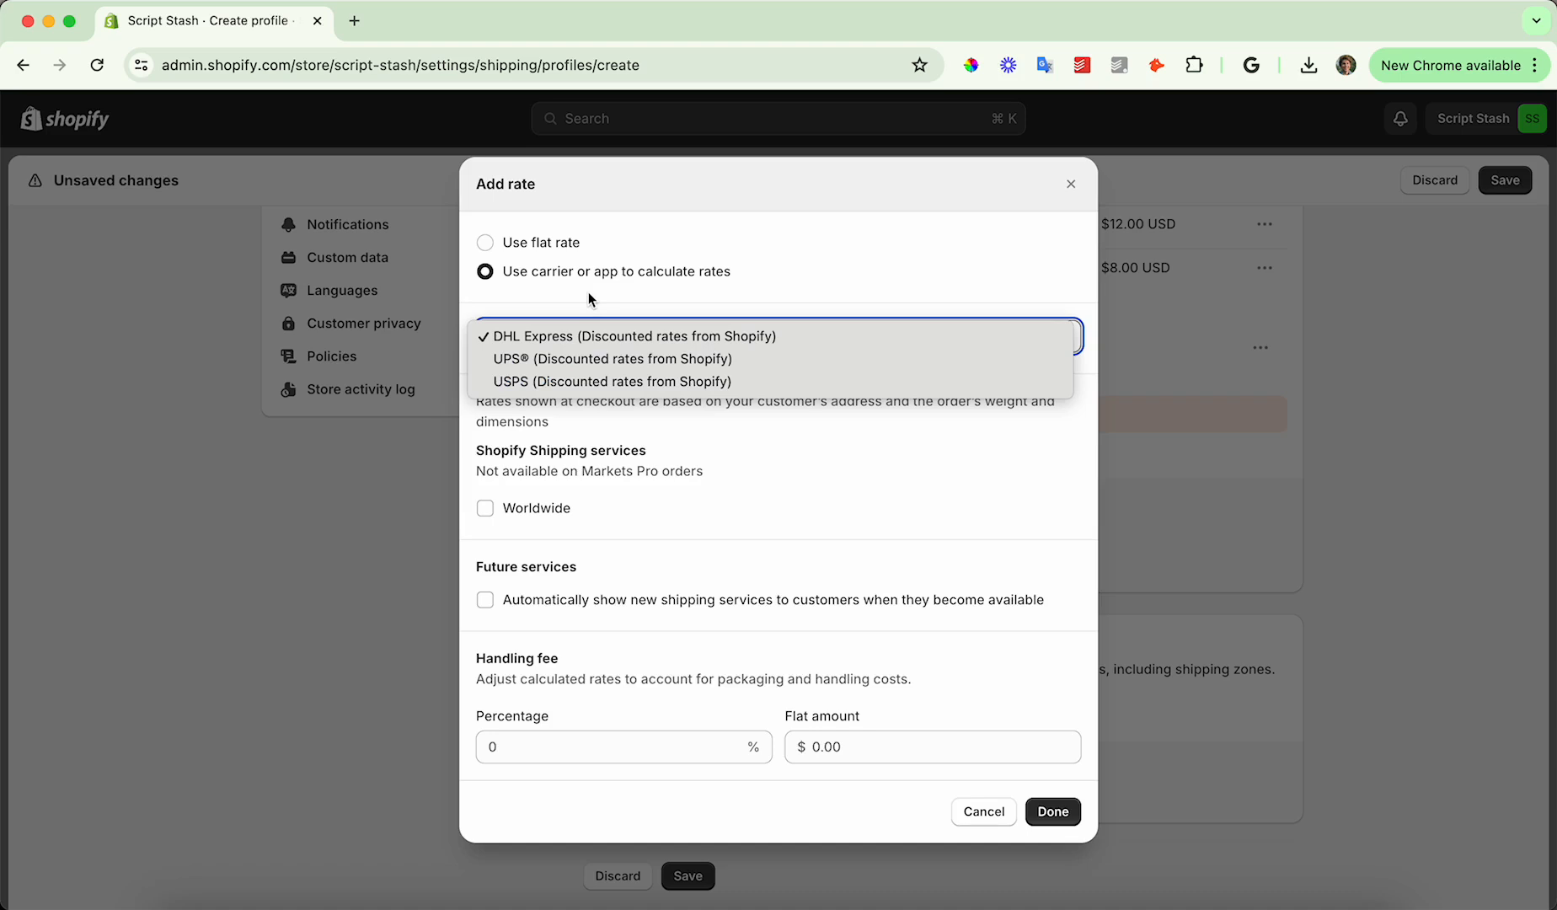
{"action": "left_click", "coordinate": [632, 336]}
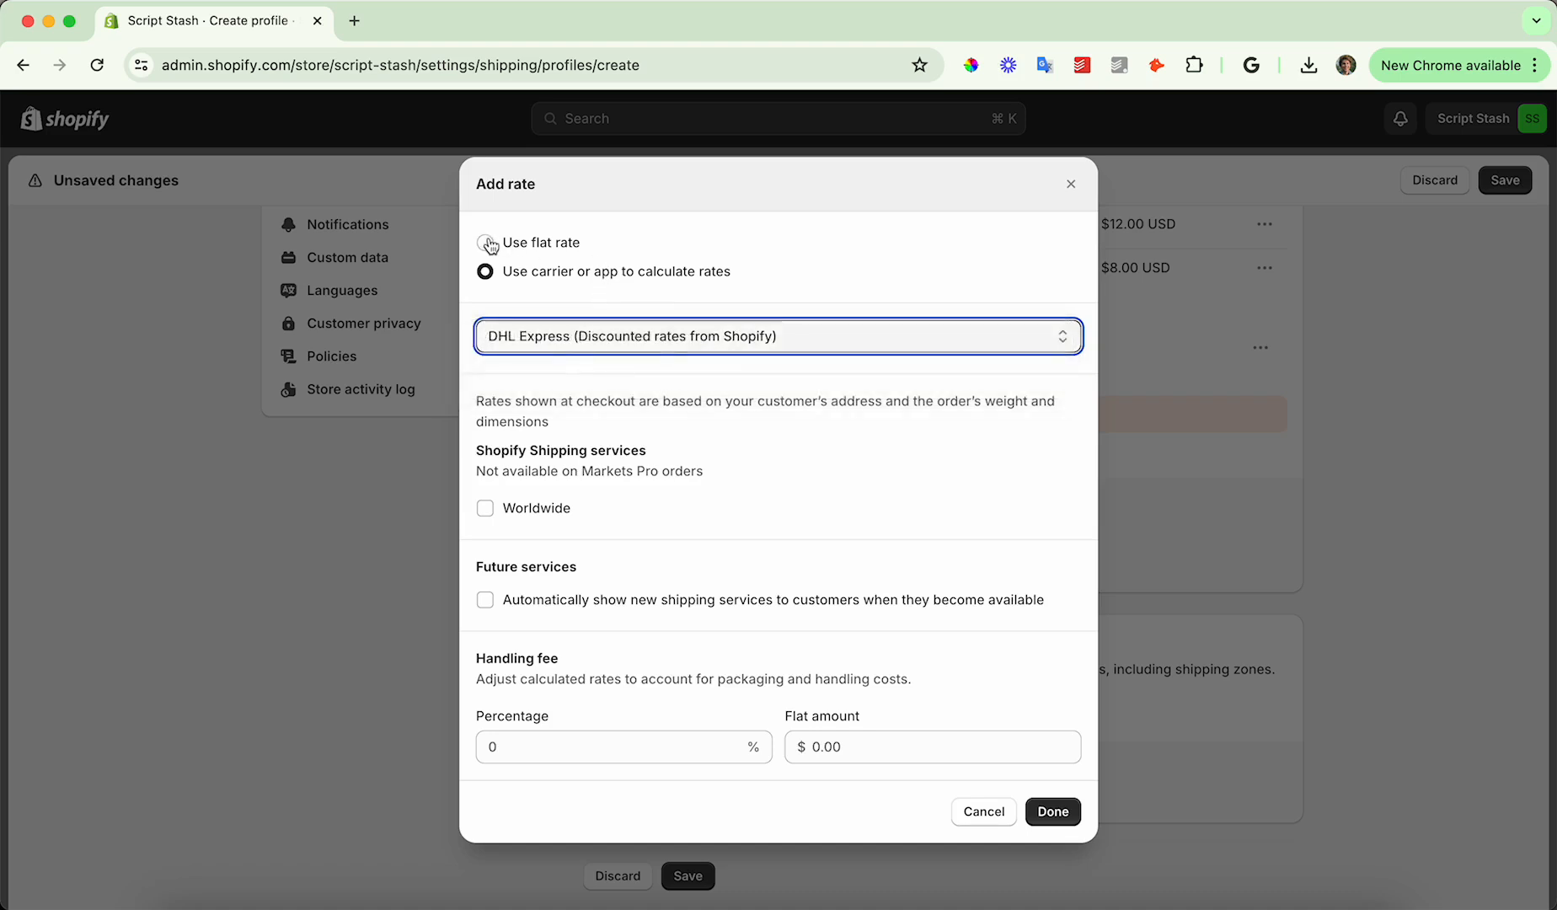
{"action": "left_click", "coordinate": [485, 243]}
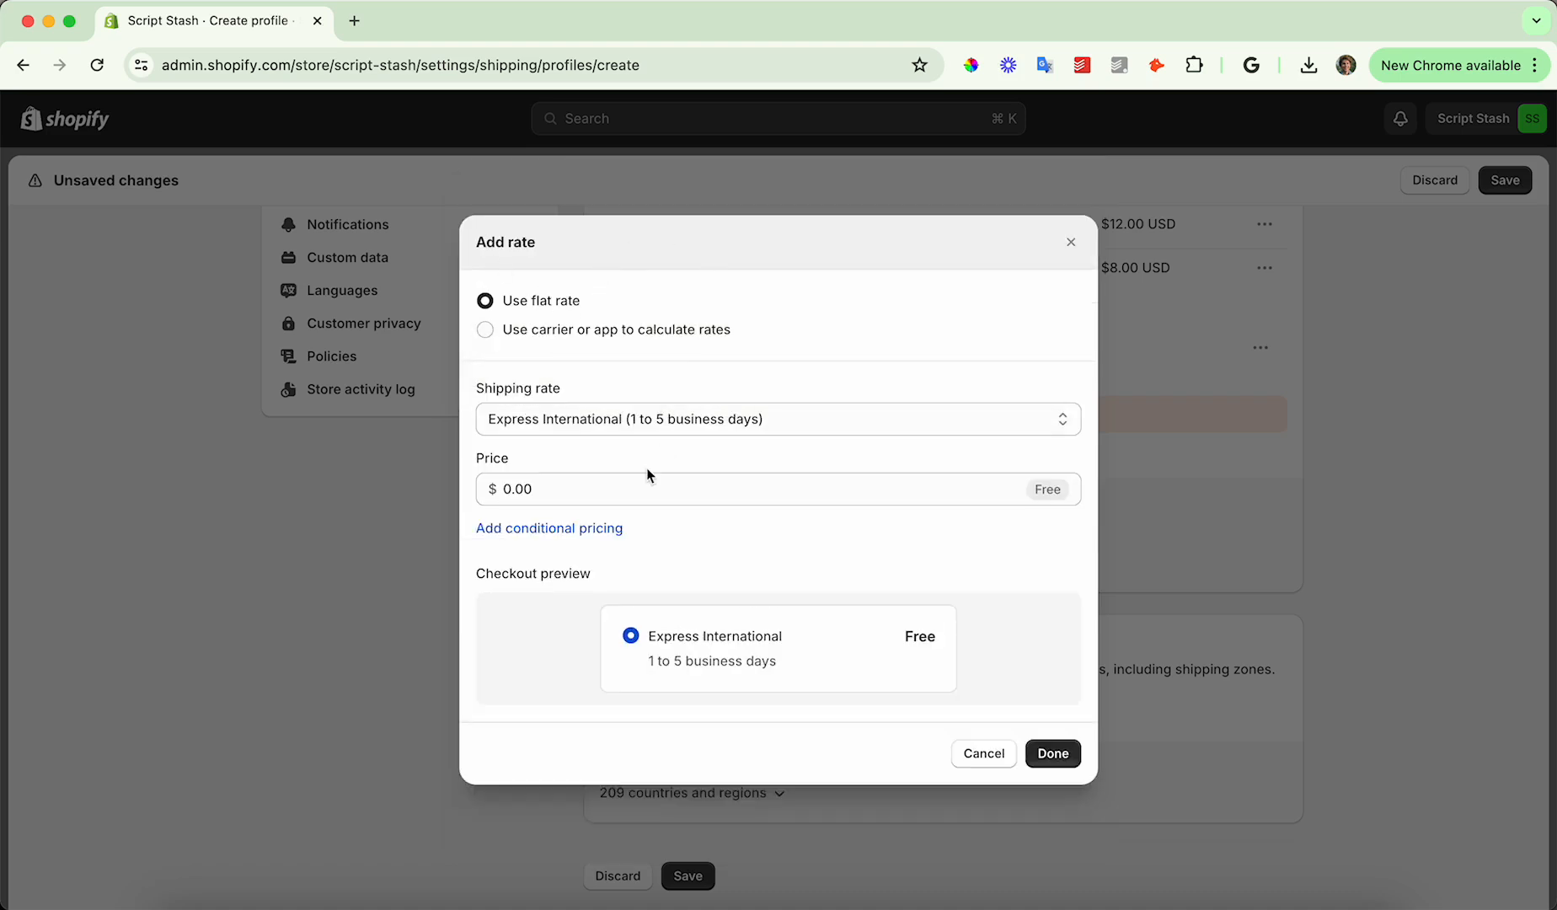
{"action": "left_click", "coordinate": [777, 418]}
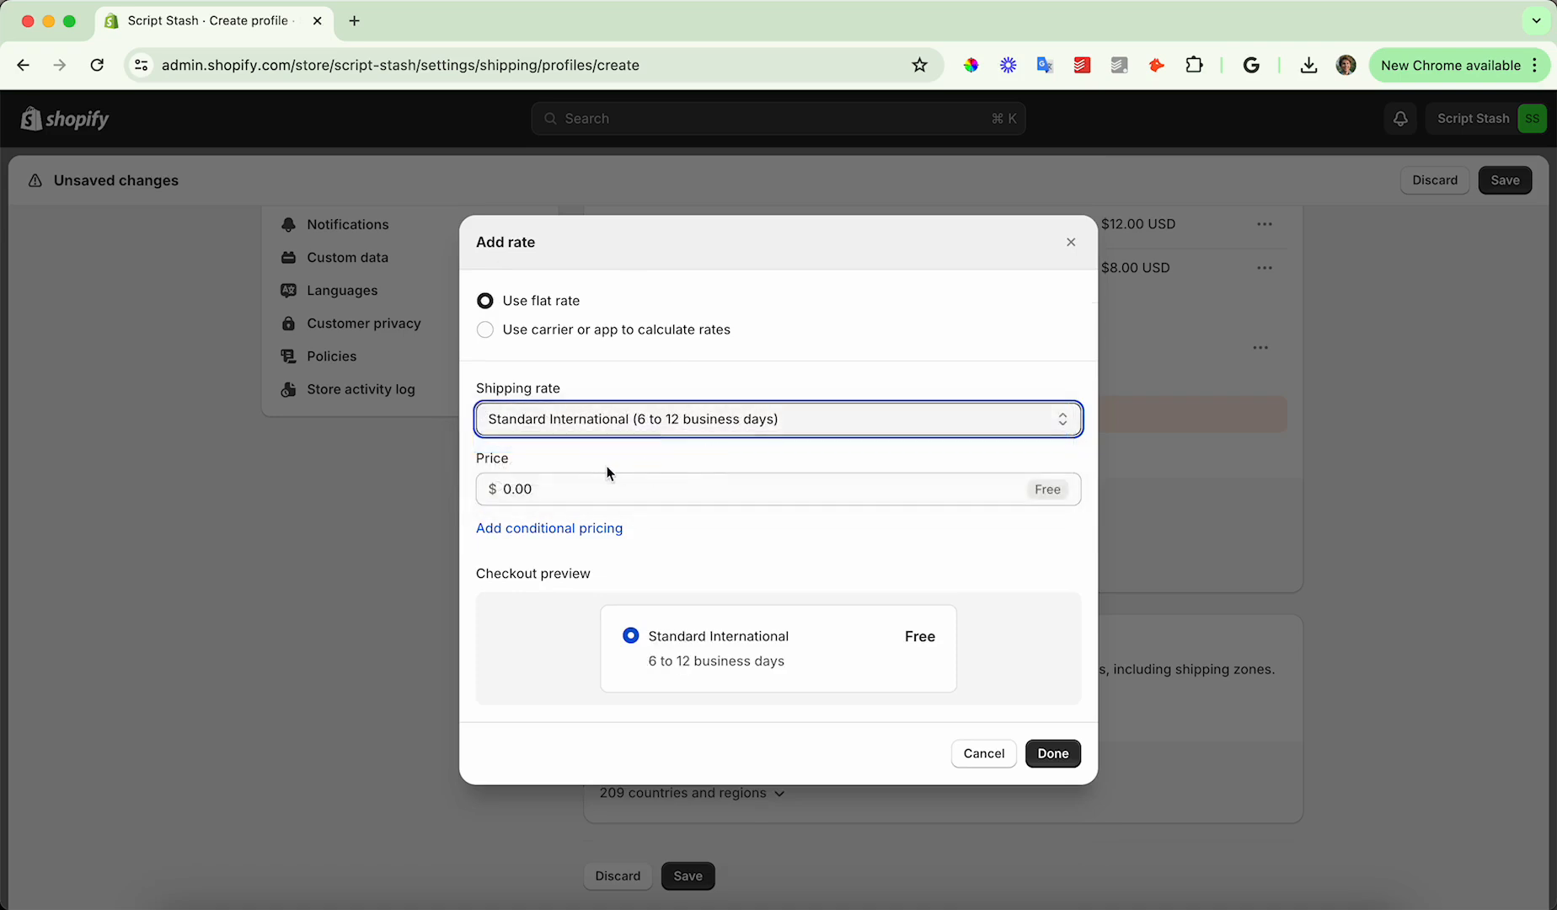
{"action": "type", "text": "10"}
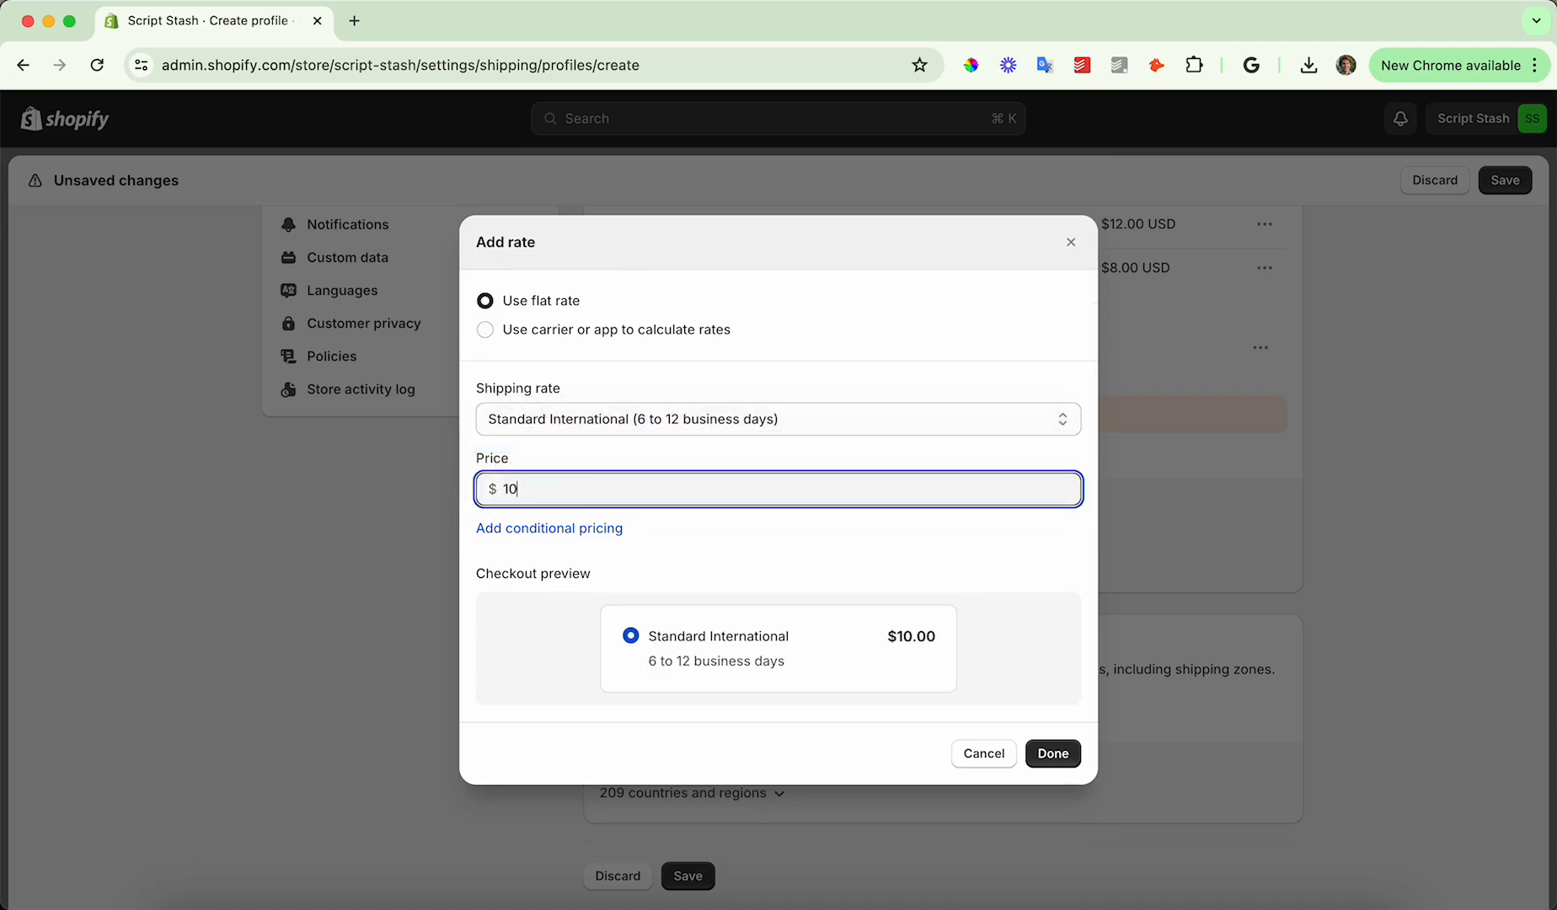
{"action": "left_click", "coordinate": [1051, 753]}
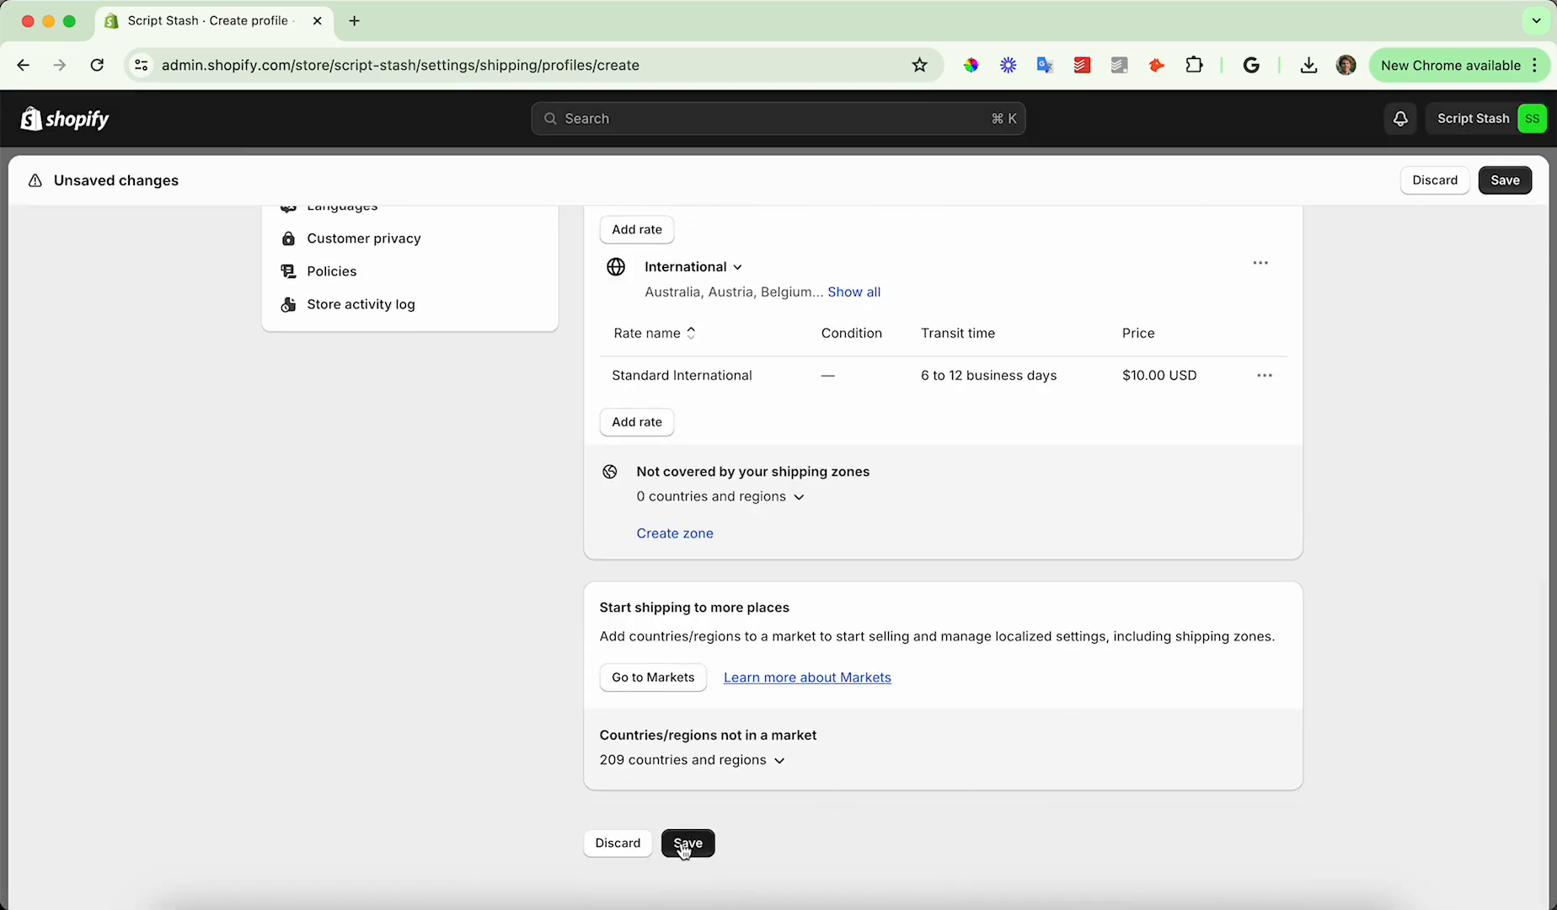
Save the US Shipping profile with its United States and International rates
{"action": "left_click", "coordinate": [687, 842]}
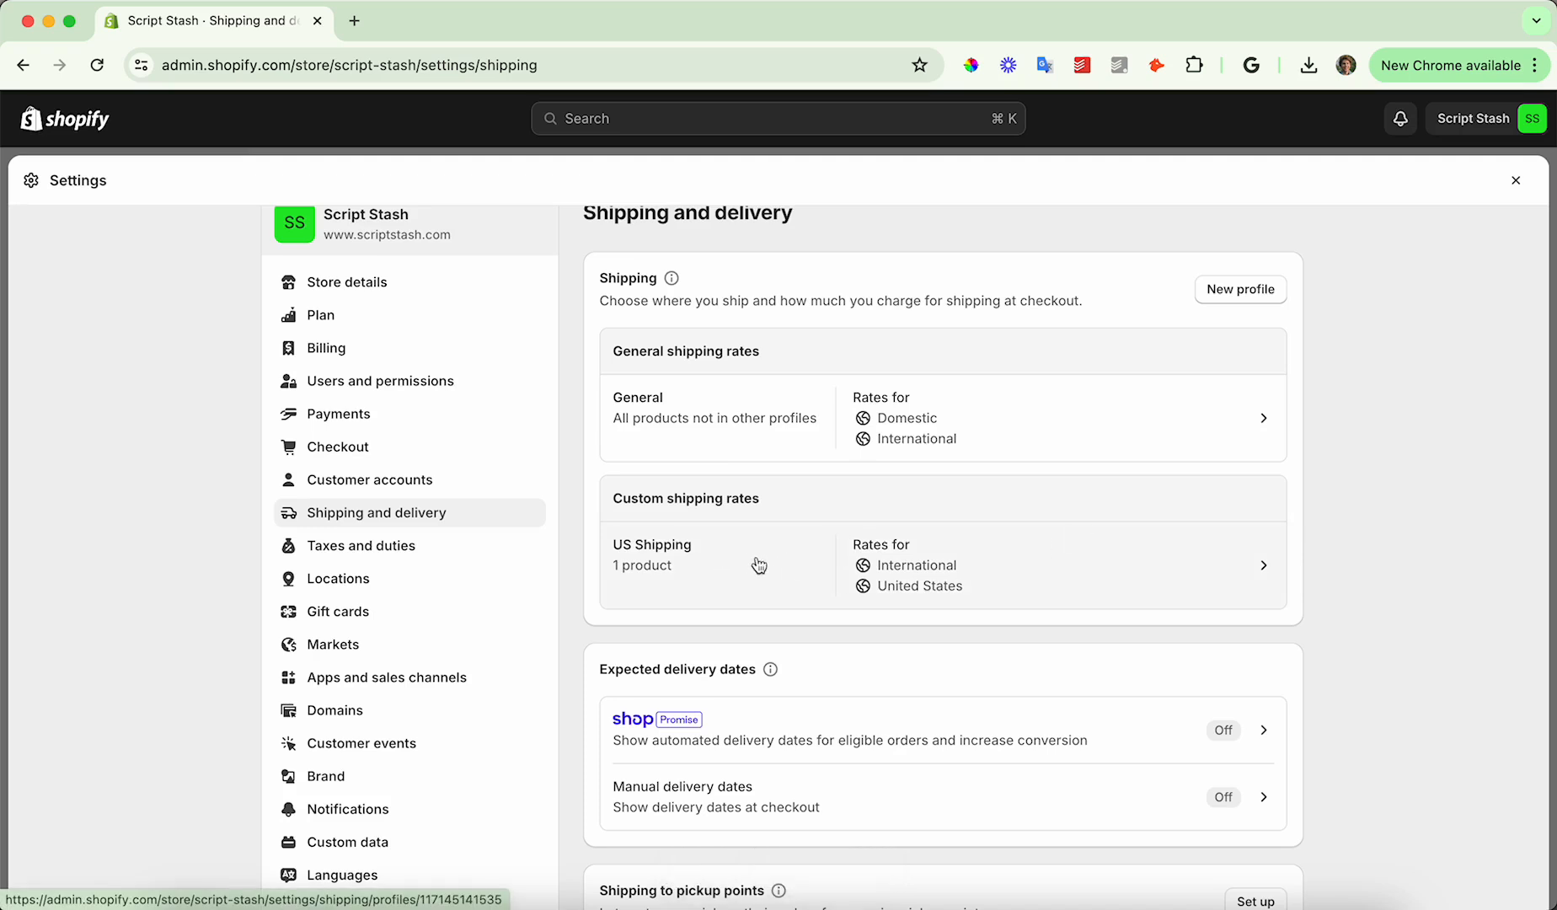
{"action": "mouse_move", "coordinate": [944, 584]}
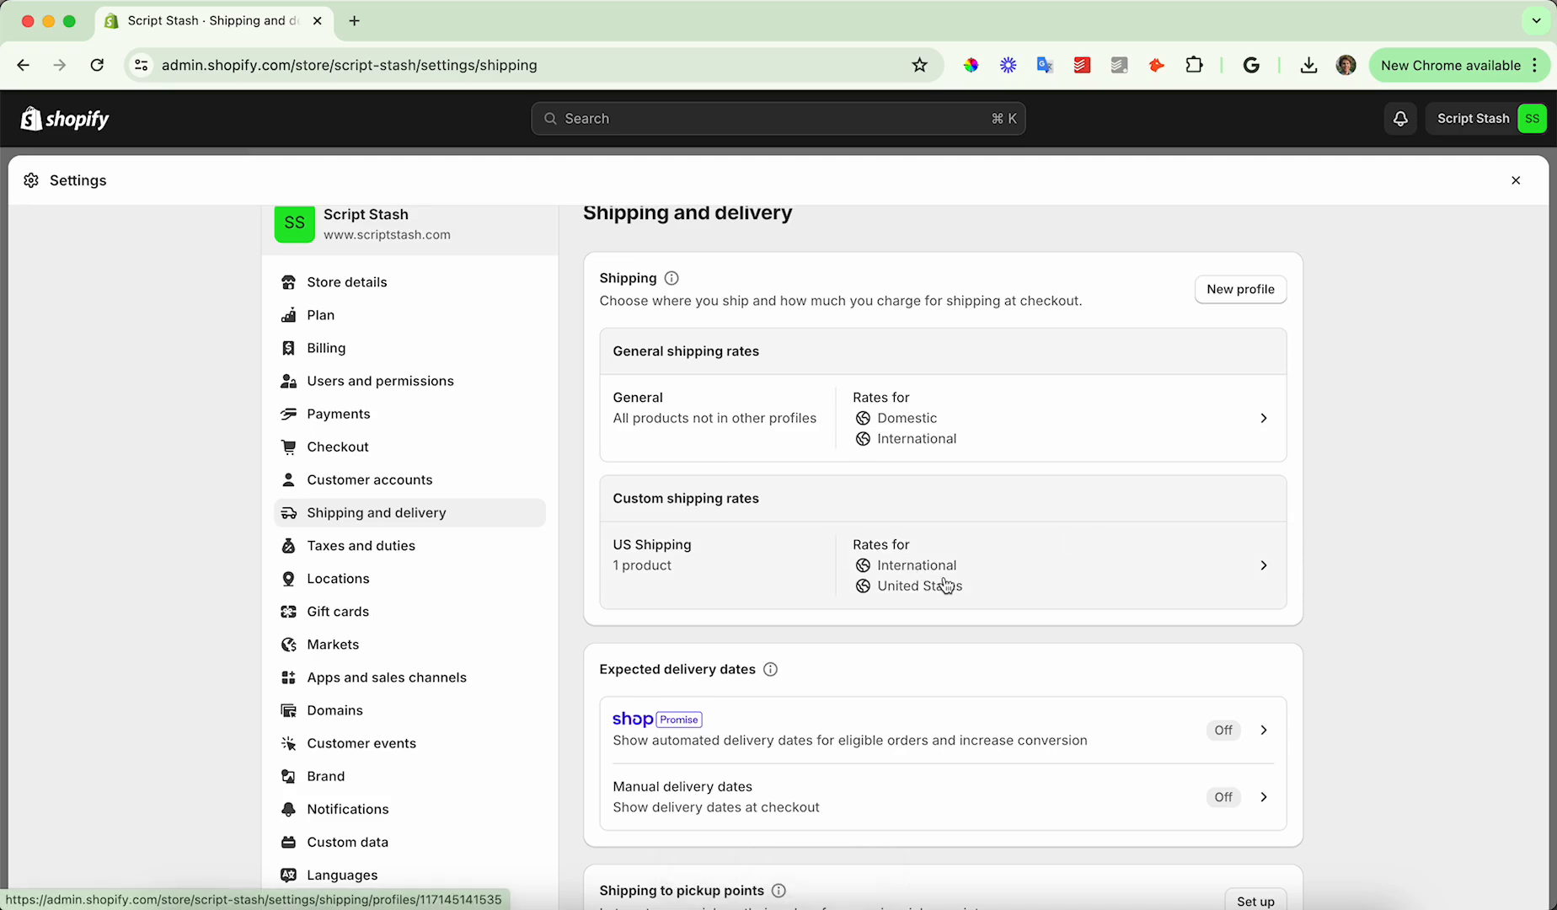
{"action": "mouse_move", "coordinate": [717, 547]}
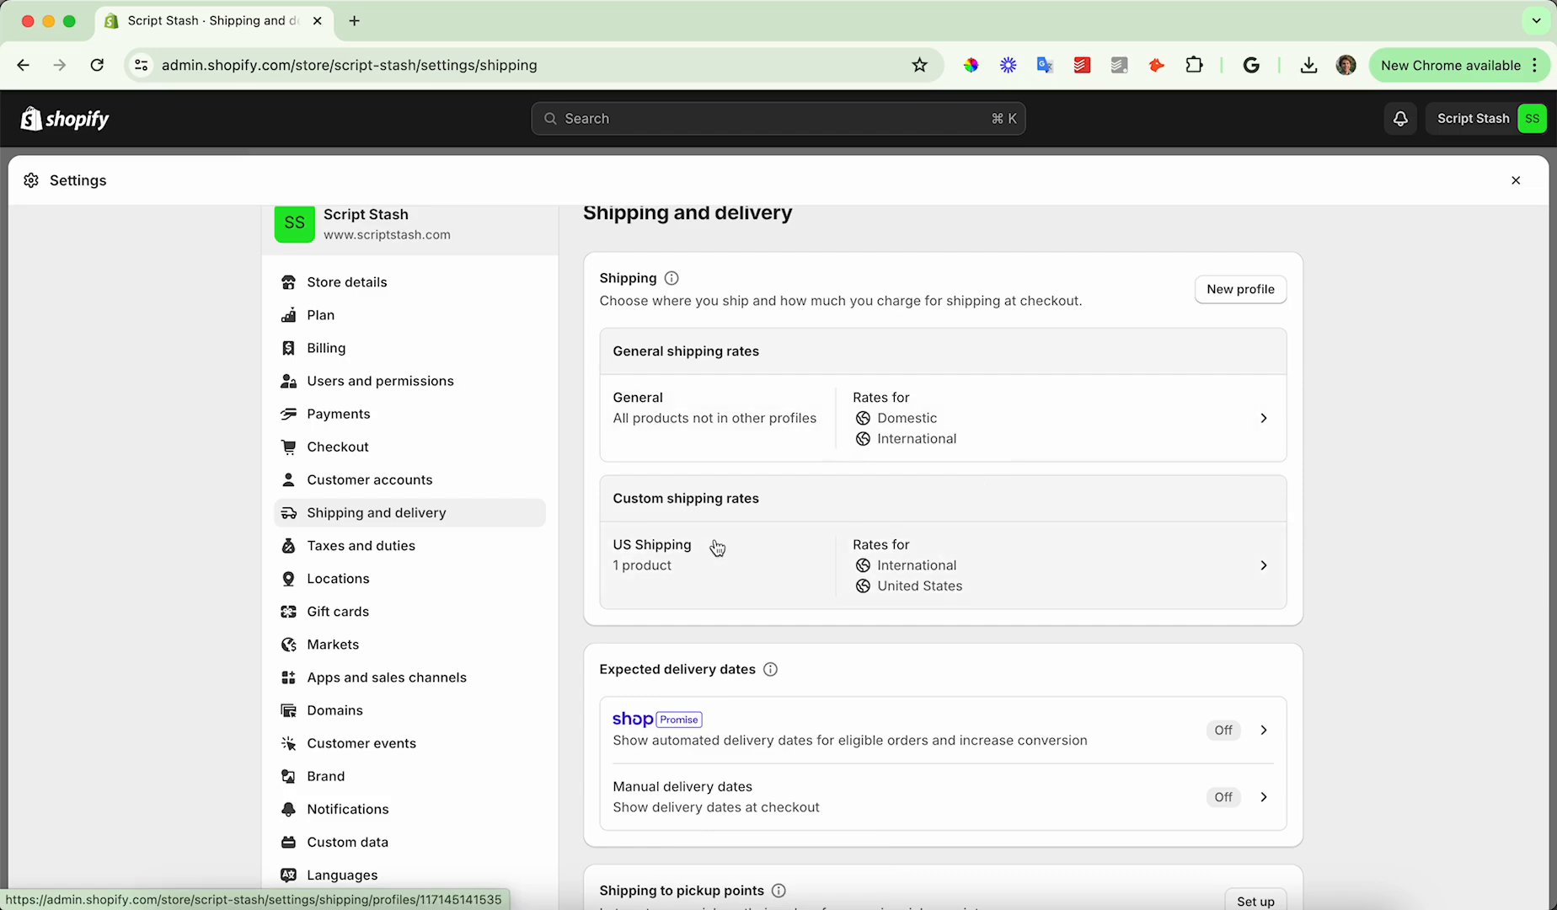
Rename the US Shipping profile to 'All Shipping', save, and review its rates
{"action": "left_click", "coordinate": [652, 555]}
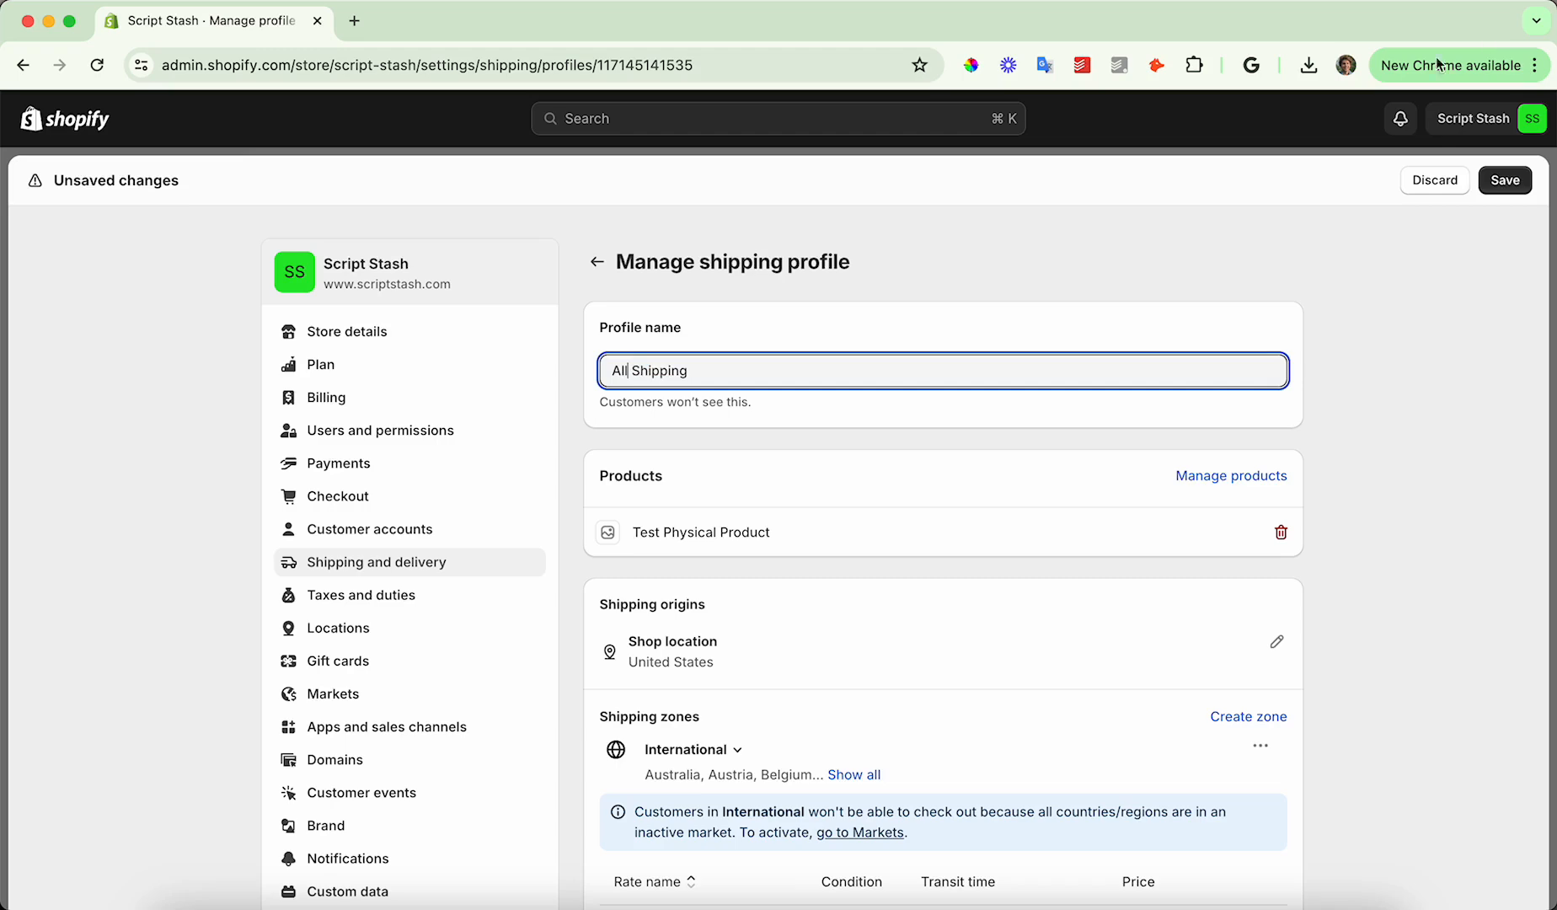
{"action": "left_click", "coordinate": [1505, 179]}
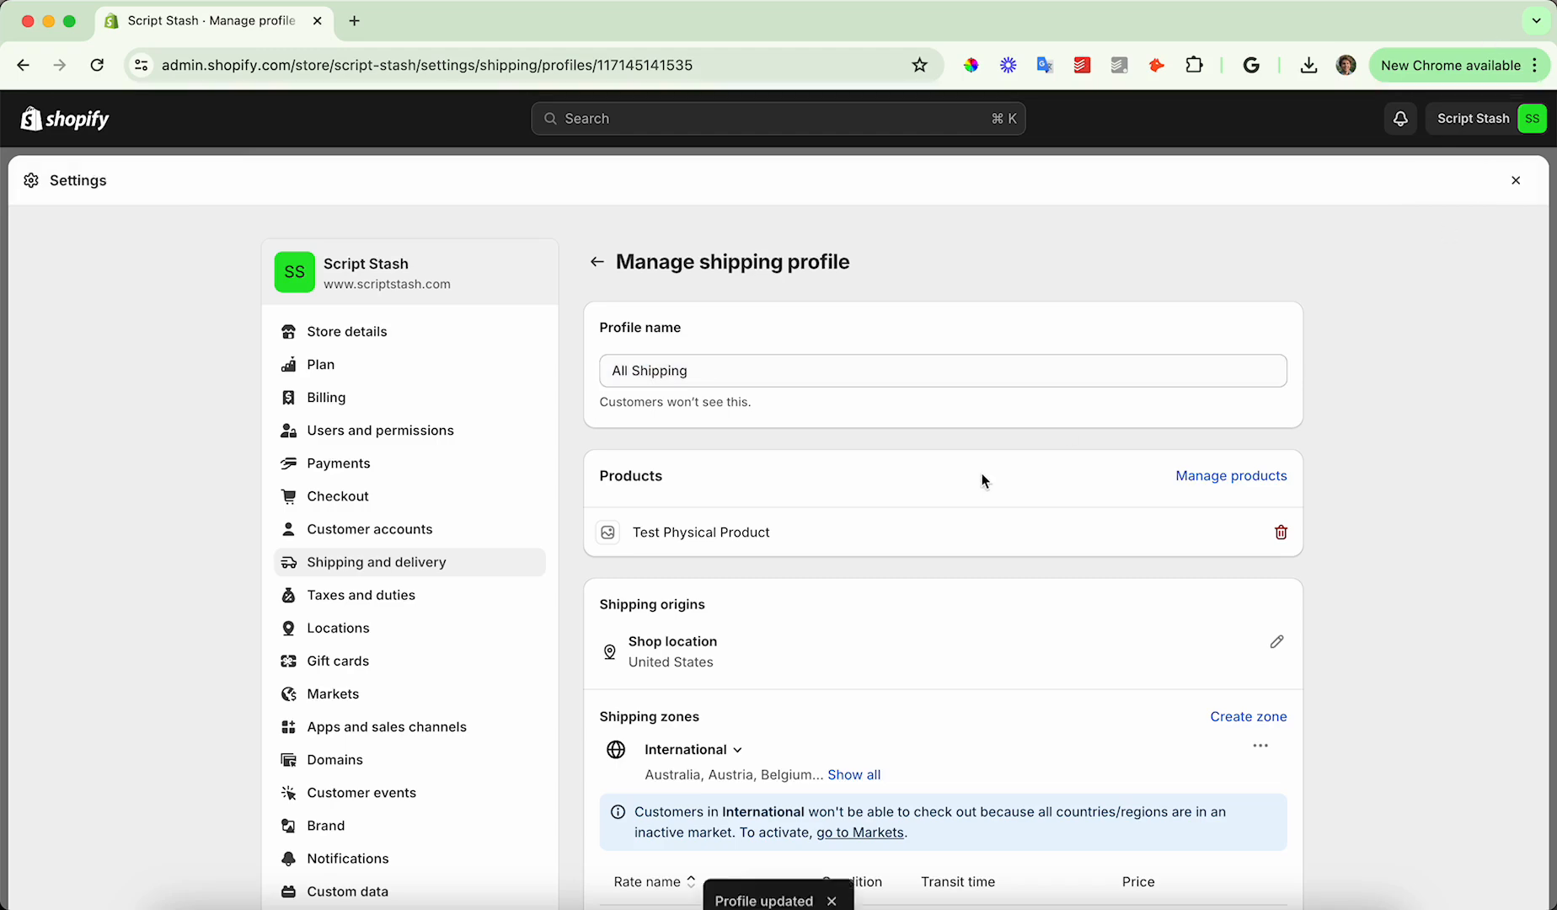
{"action": "scroll", "scroll_direction": "down", "scroll_amount": 3}
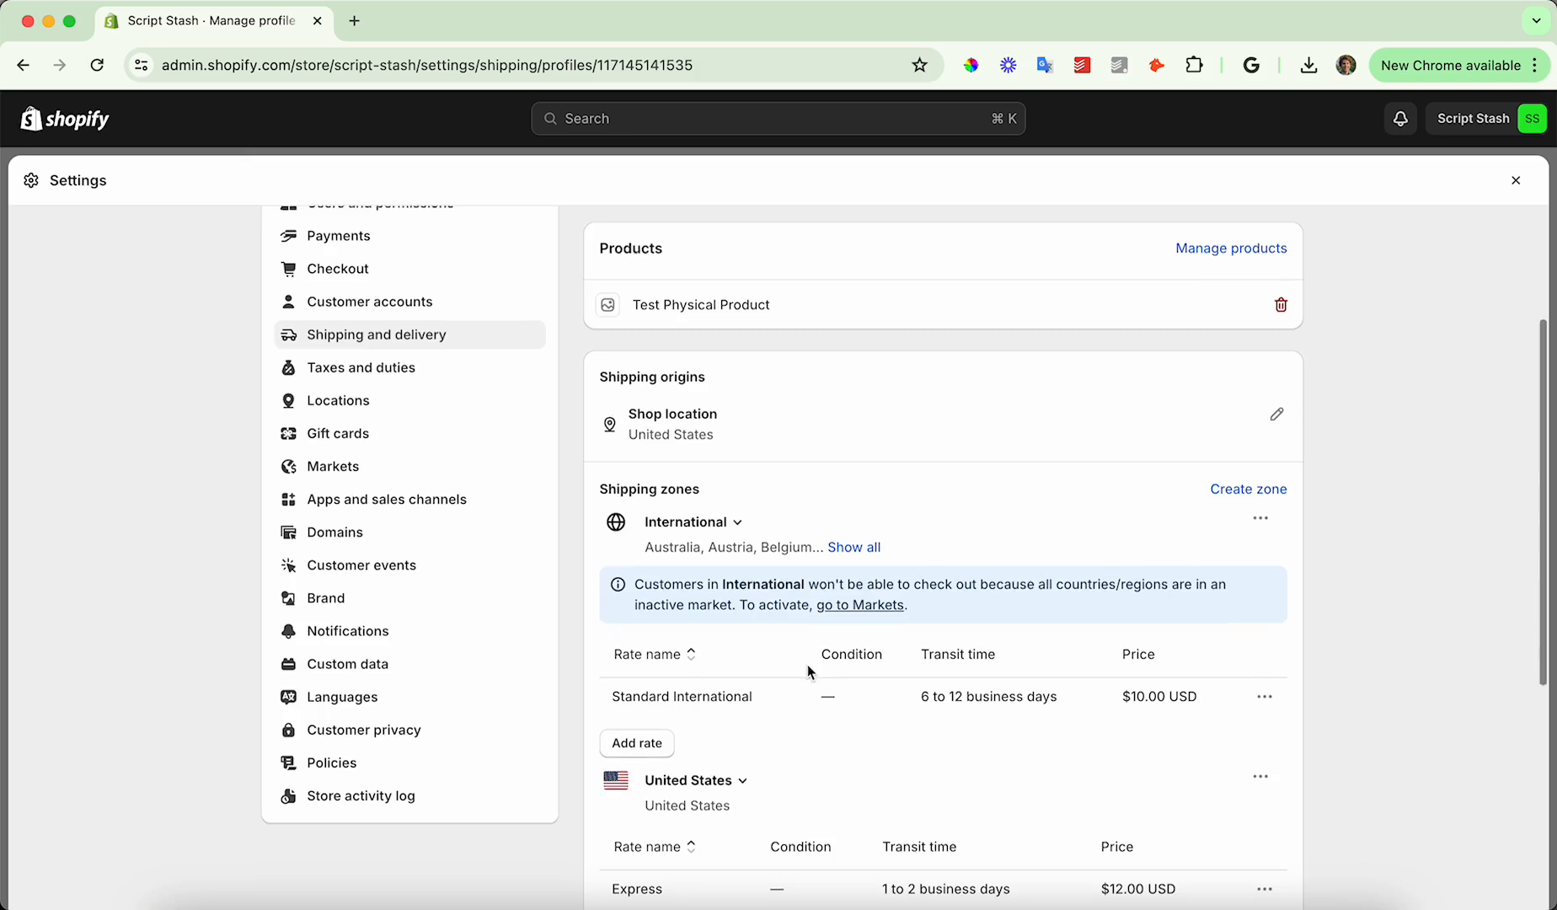
{"action": "scroll", "scroll_direction": "down", "scroll_amount": 3}
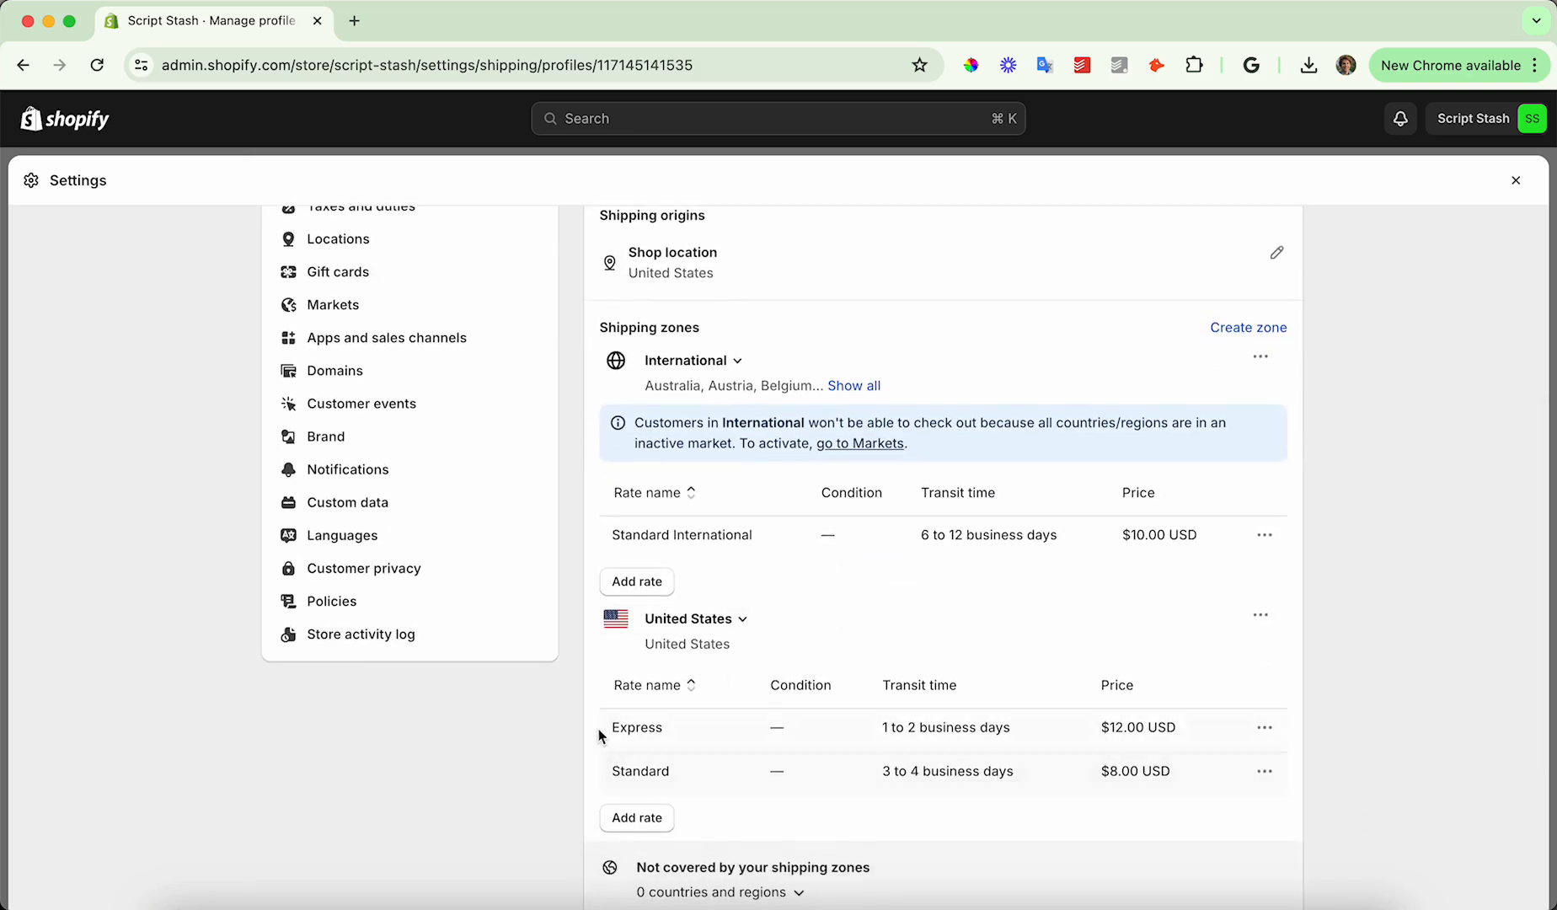
{"action": "scroll", "scroll_direction": "down", "scroll_amount": 3}
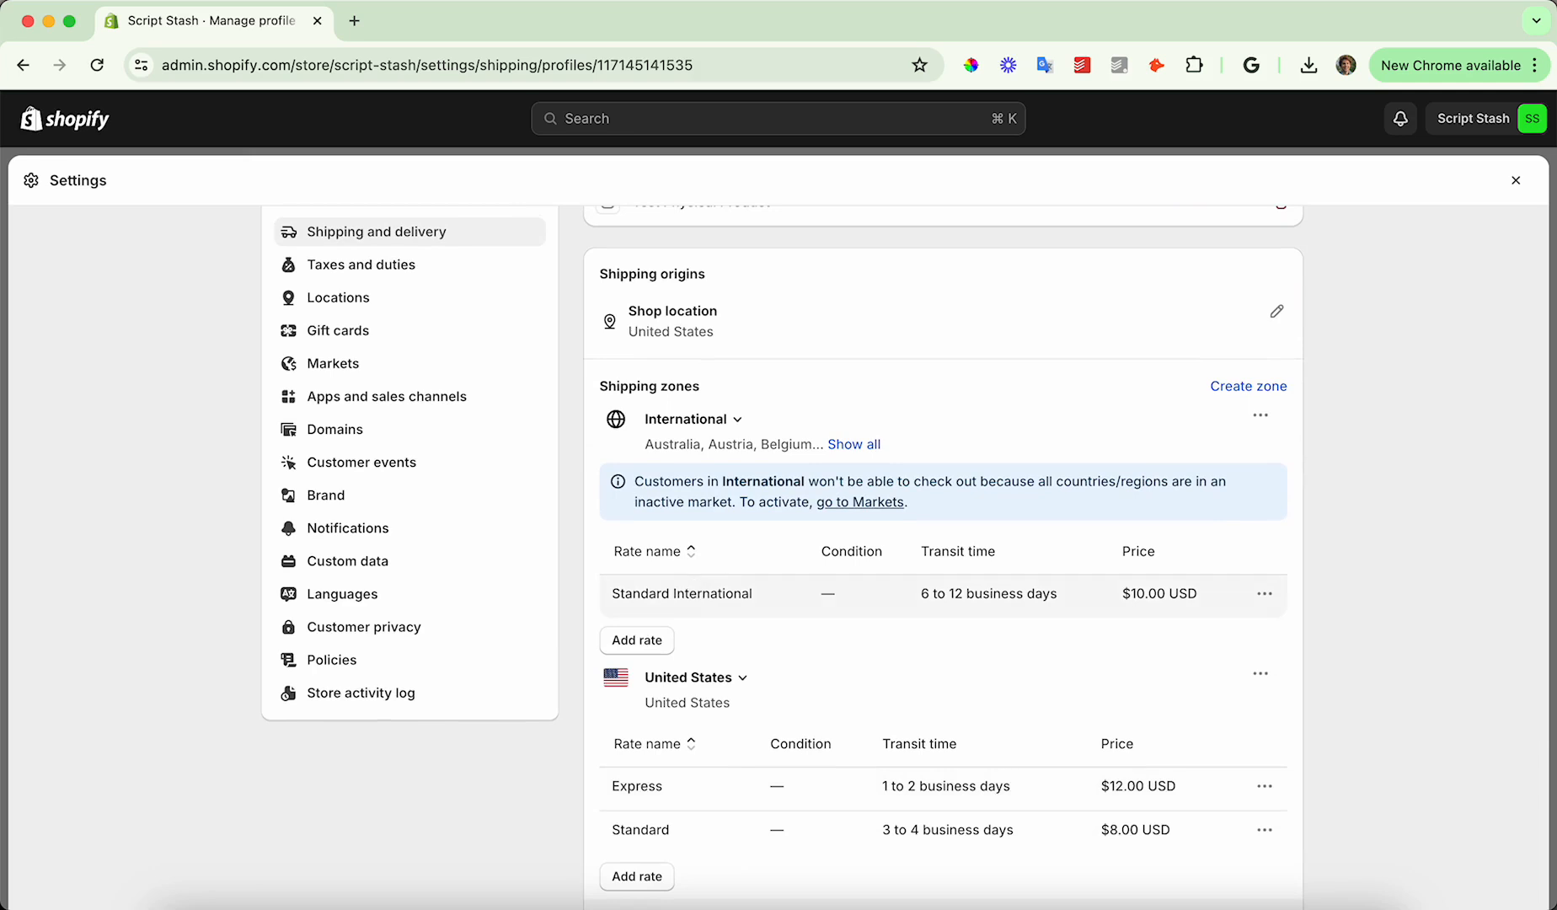
{"action": "mouse_move", "coordinate": [694, 588]}
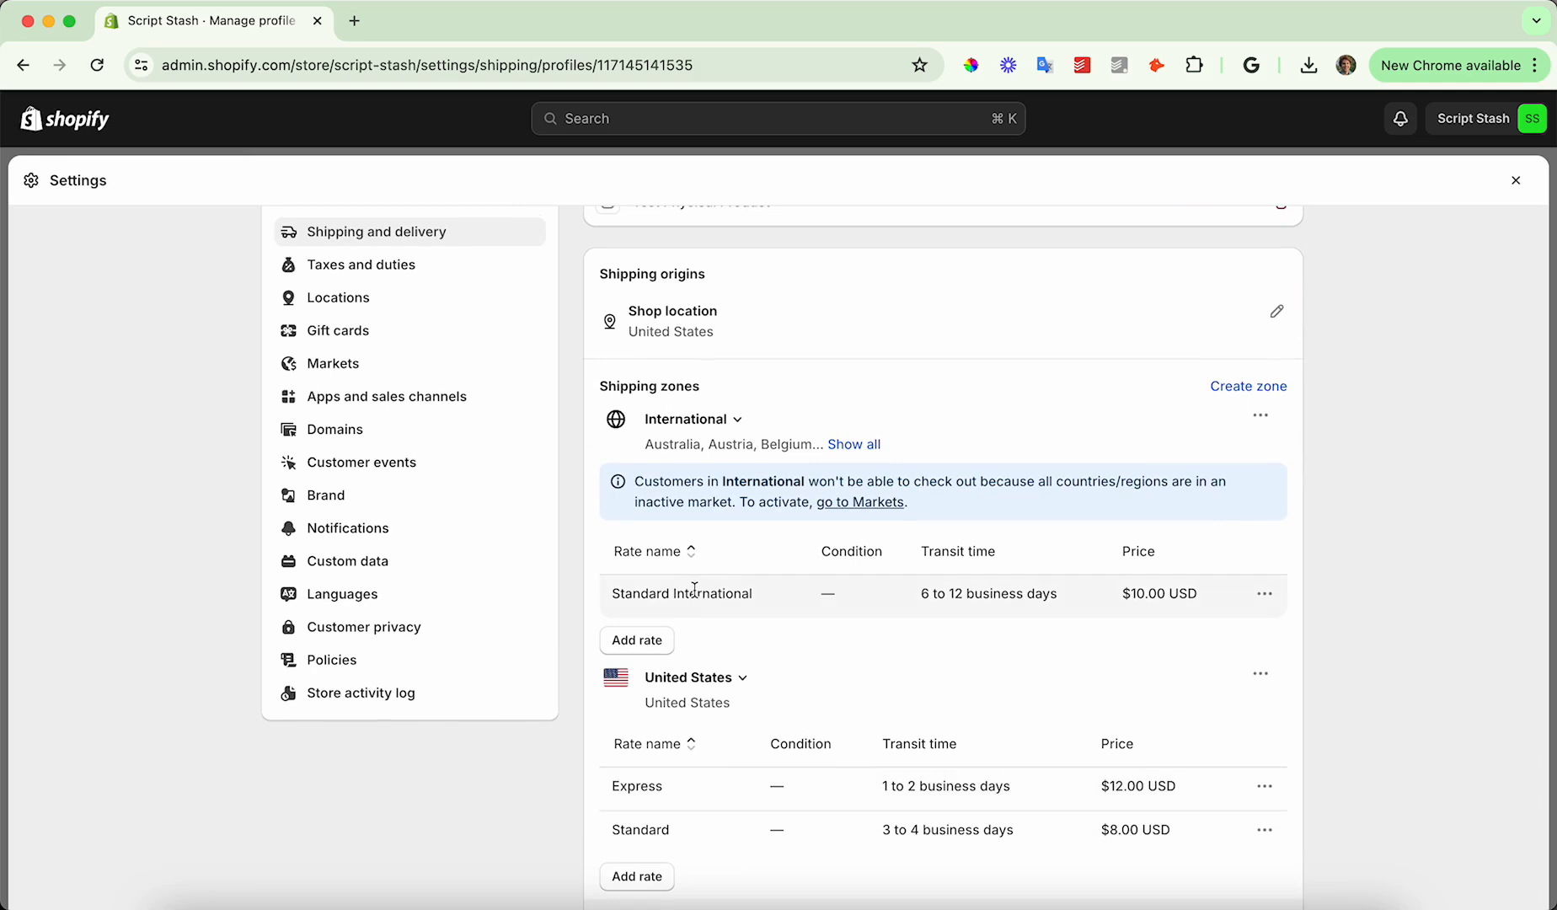